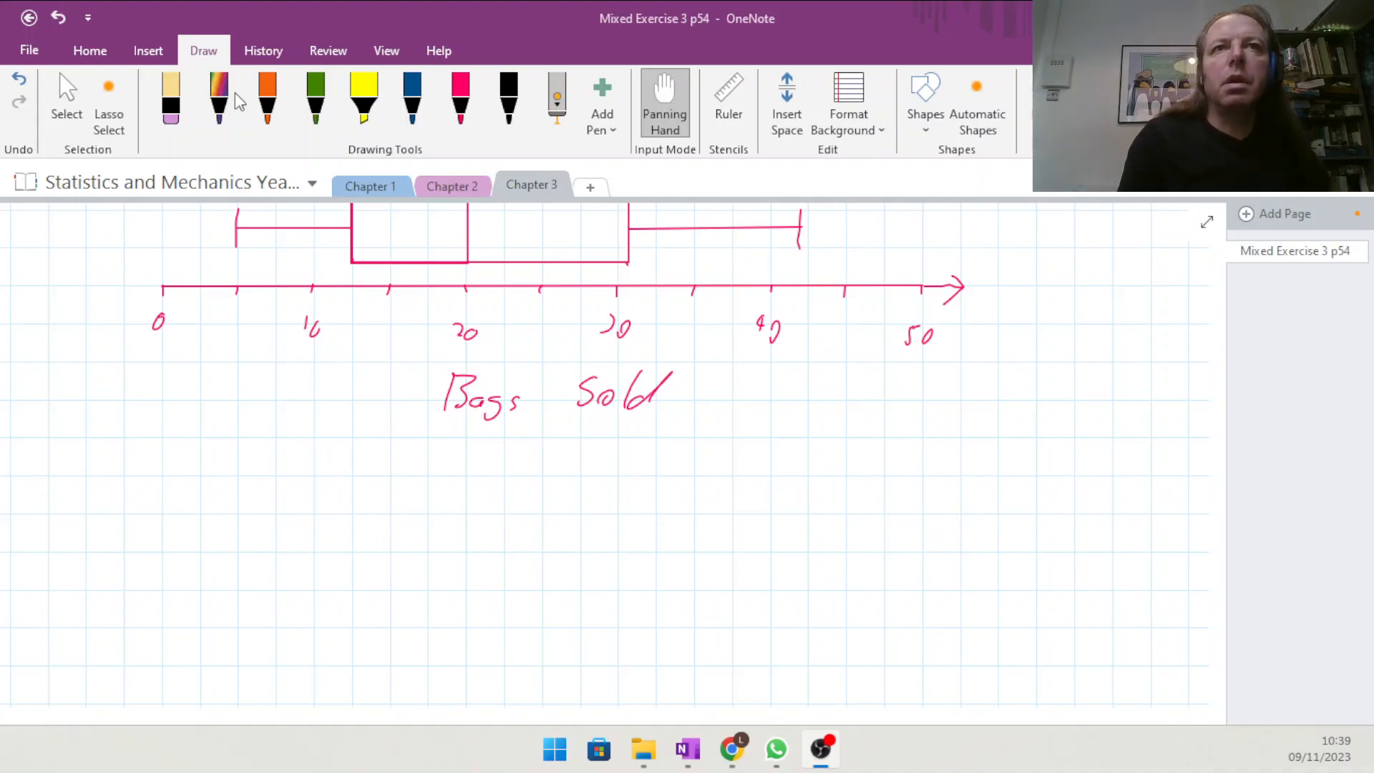
Handwrite the heading 'Q8' in orange ink below the Bags Sold box plot.
click(267, 99)
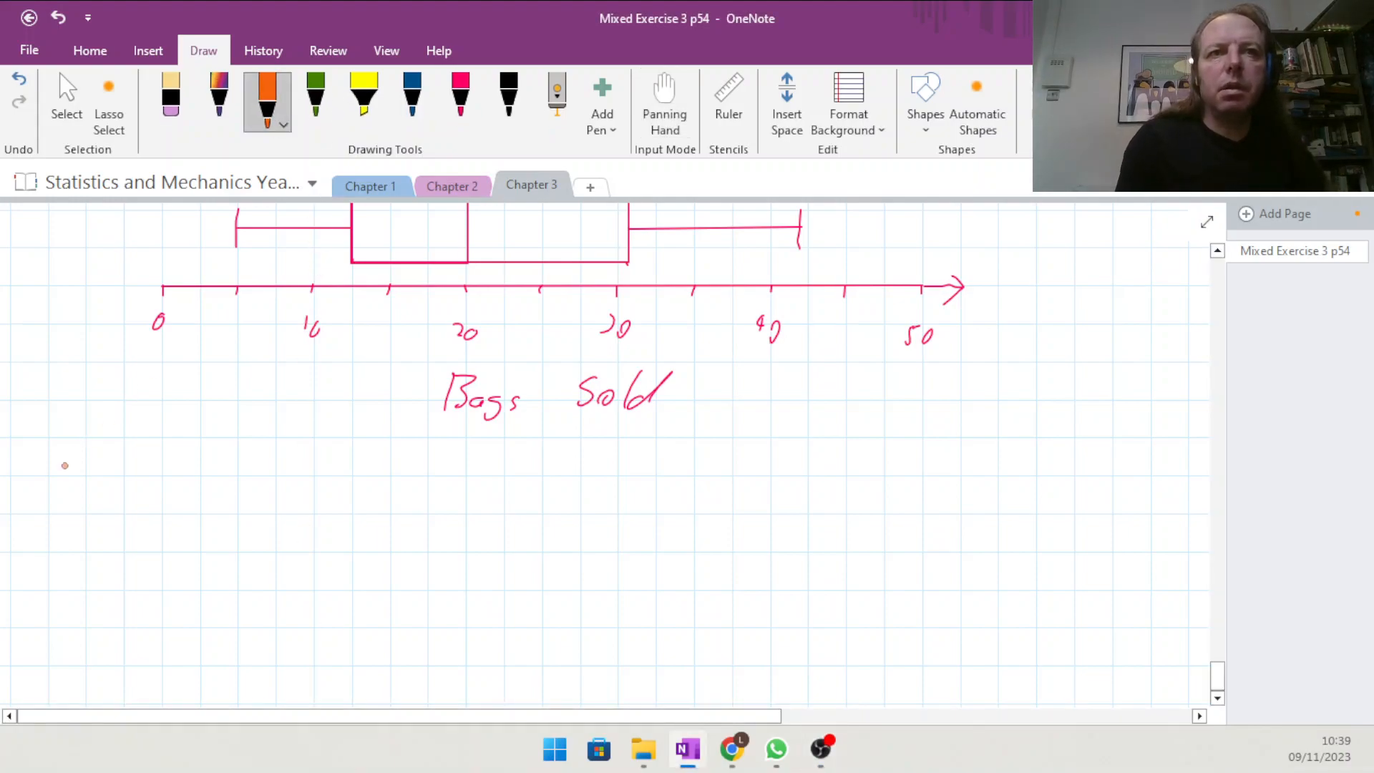
drag(34, 477, 57, 521)
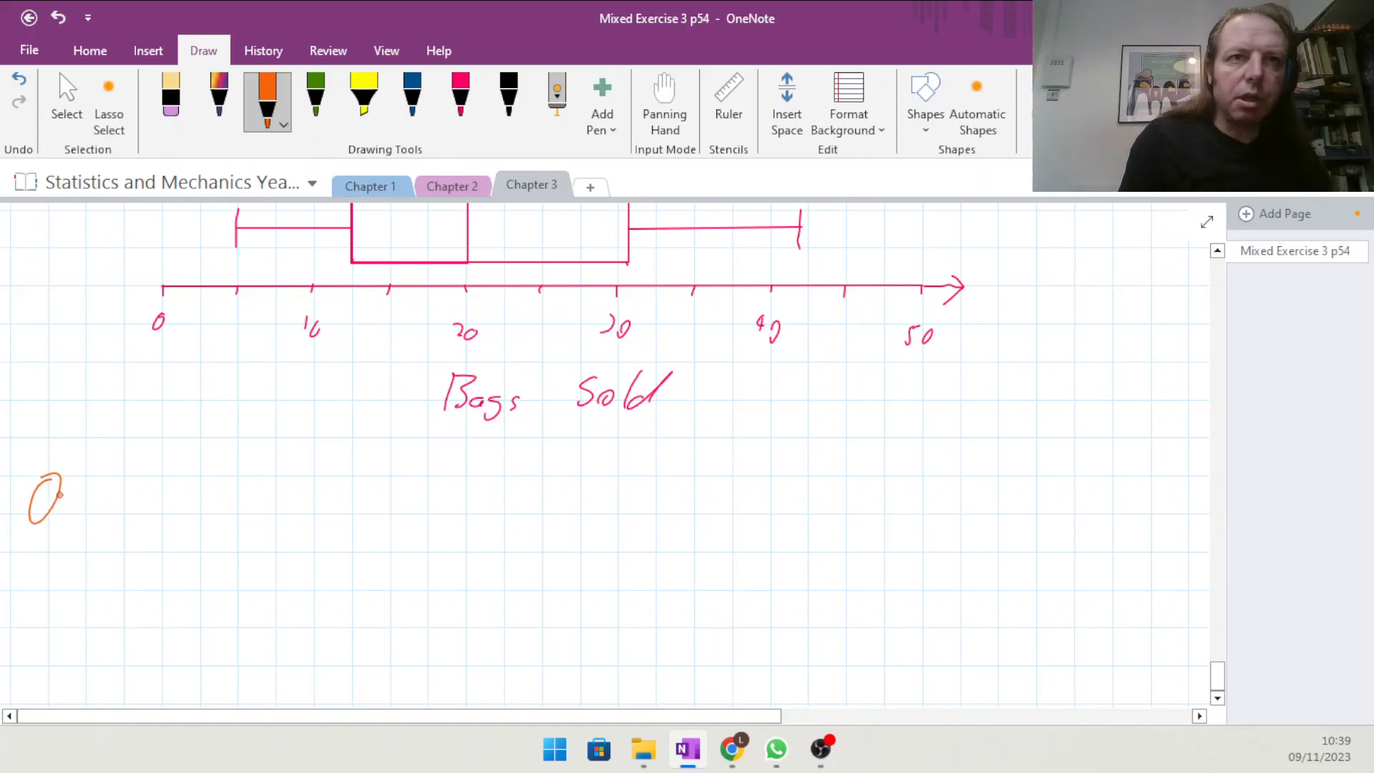
drag(53, 491, 87, 508)
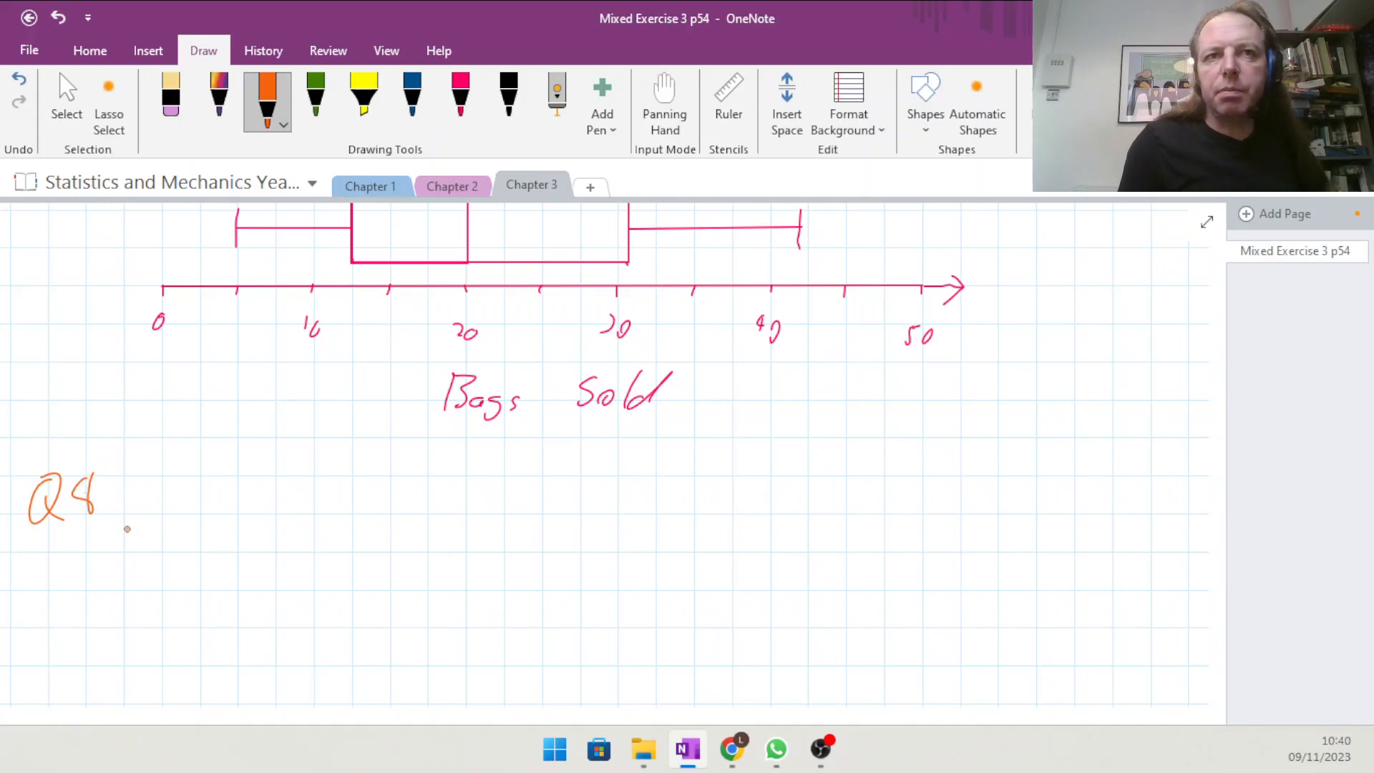
click(664, 100)
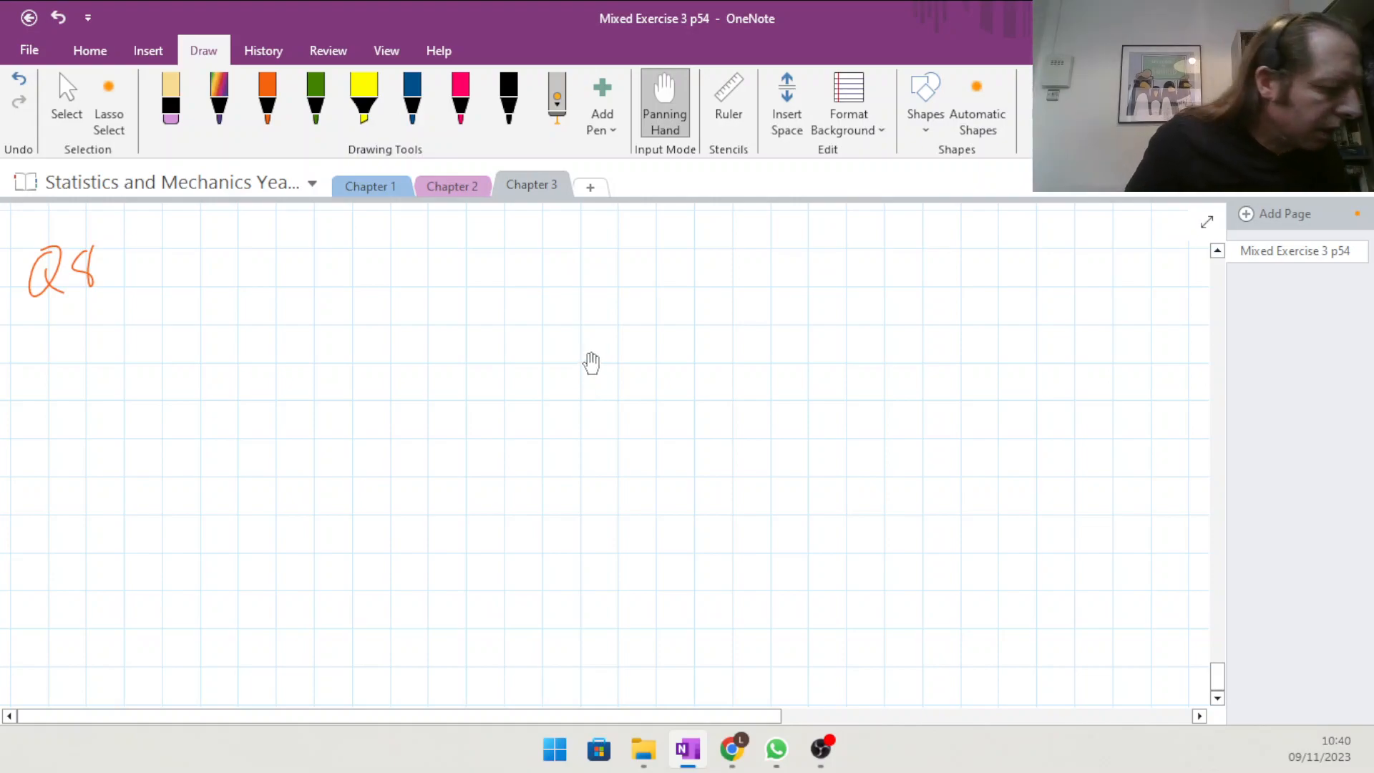
mouse_move(559, 380)
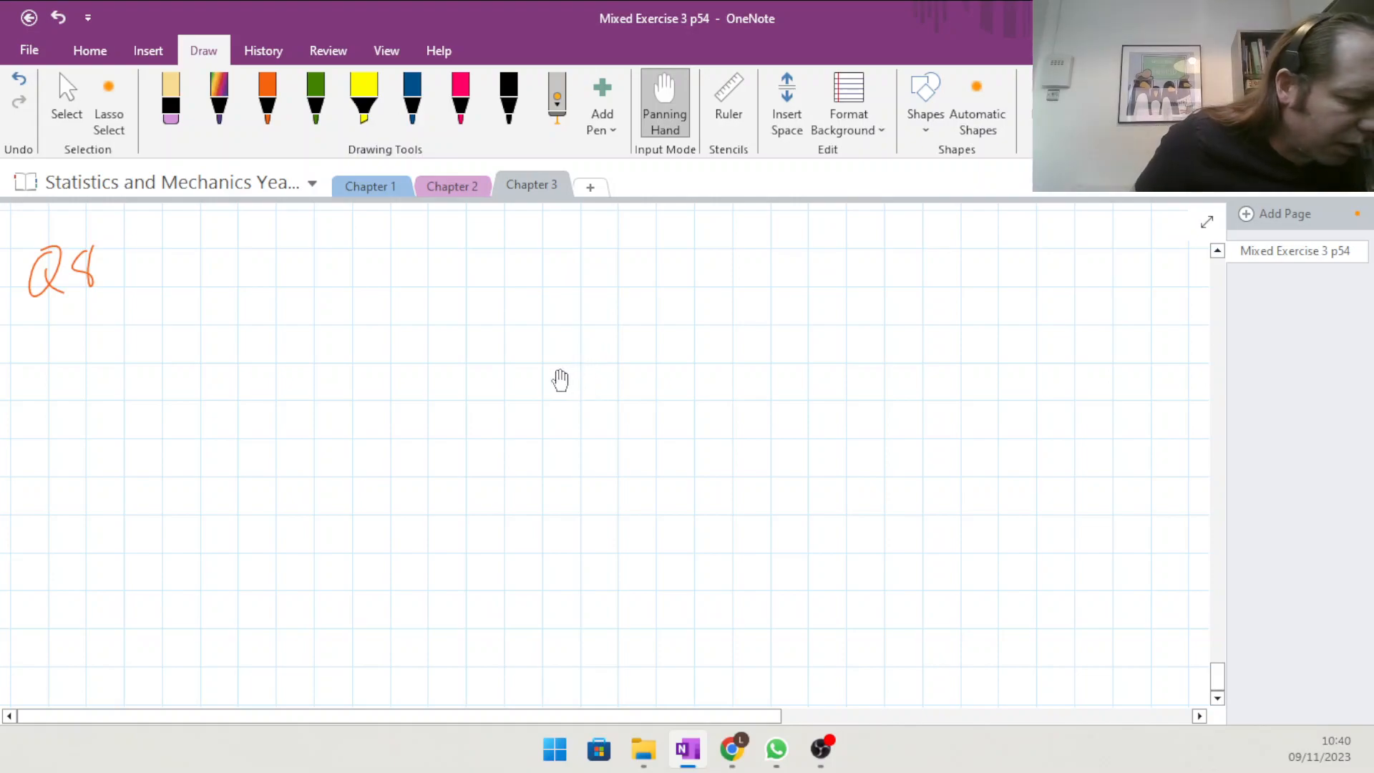
mouse_move(551, 383)
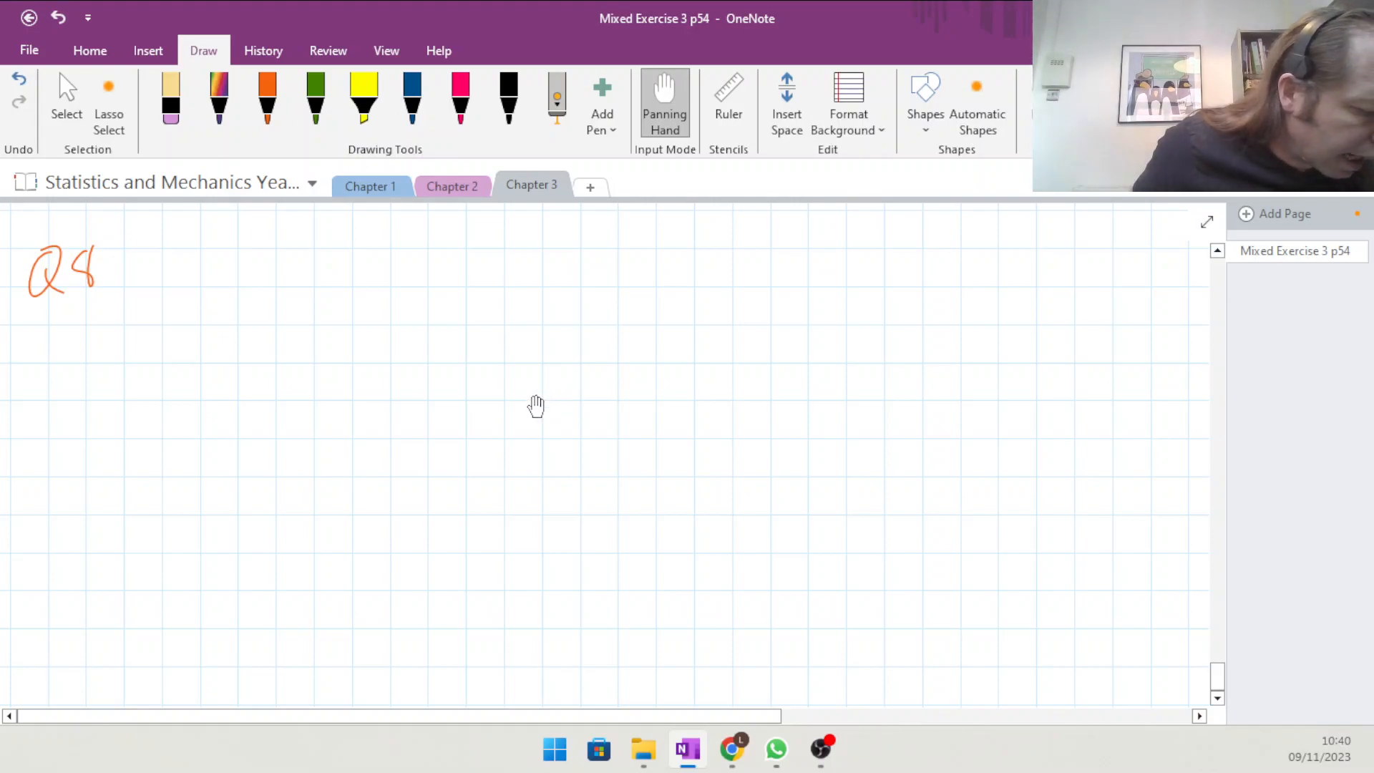
mouse_move(540, 397)
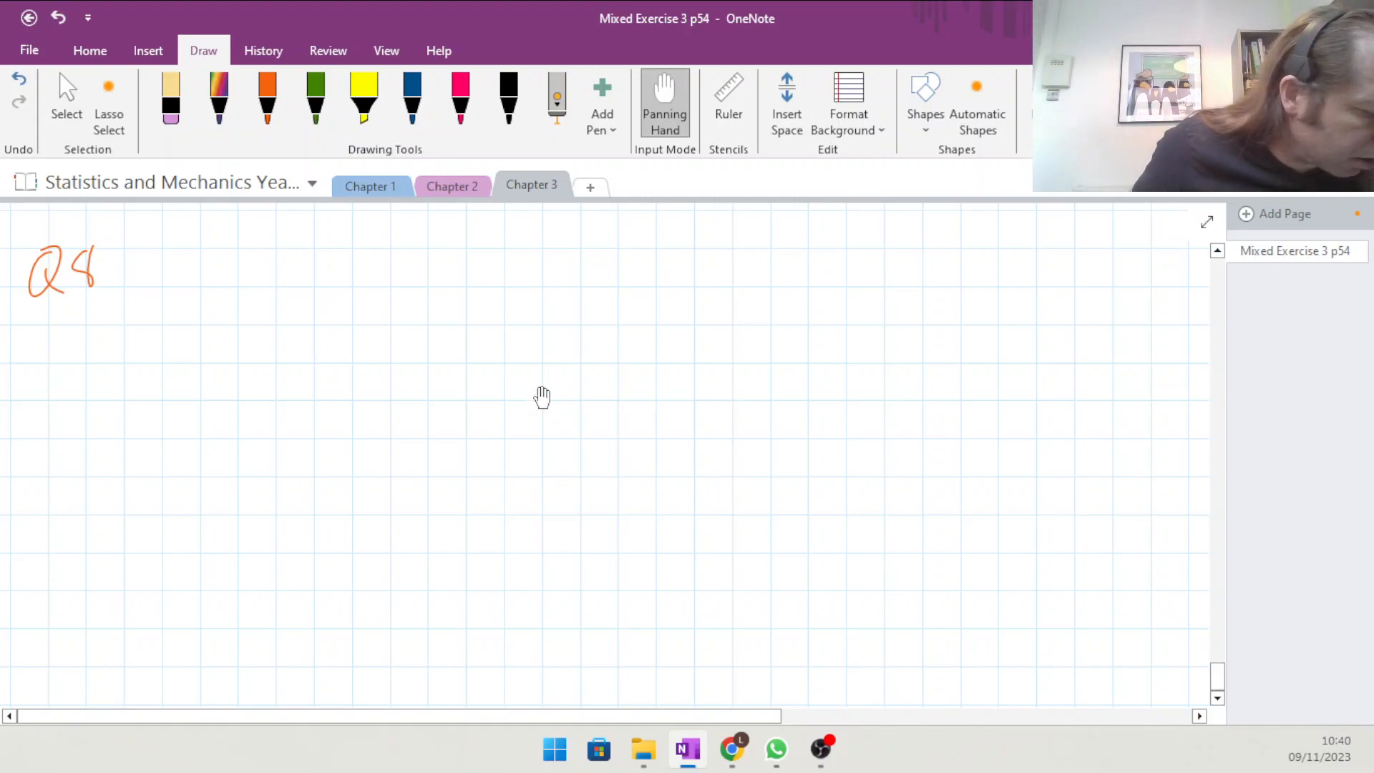
mouse_move(548, 383)
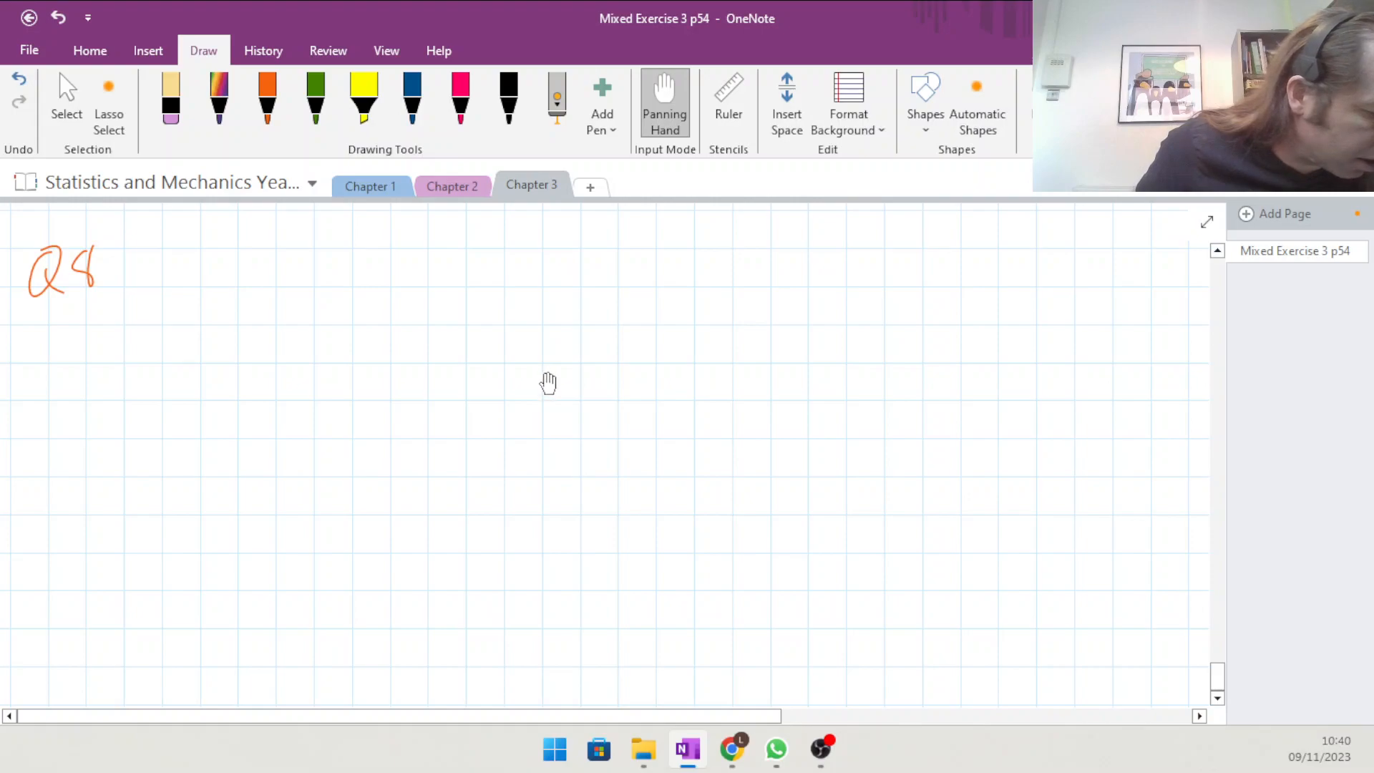
mouse_move(514, 443)
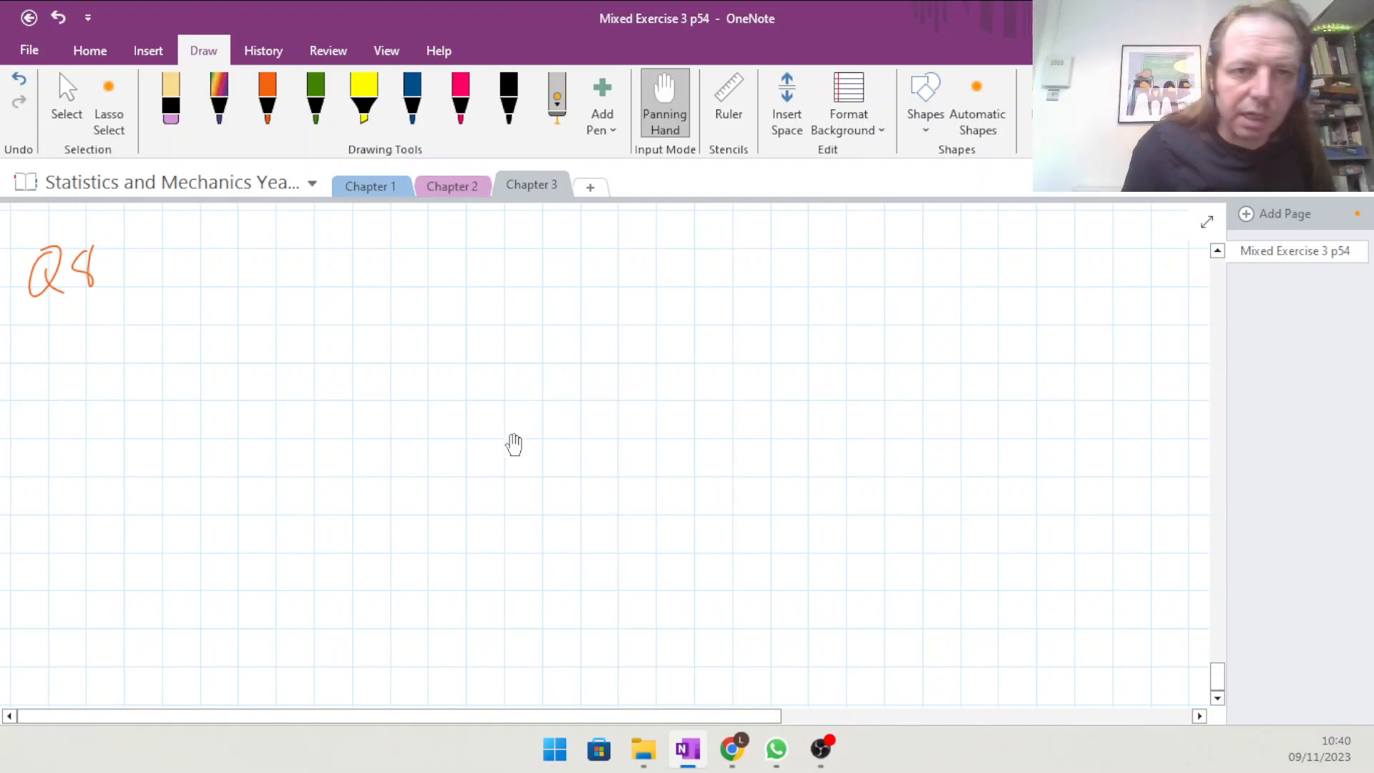
Handwrite the first wind speed class 10≤s<15 in orange ink beside Q8.
click(266, 96)
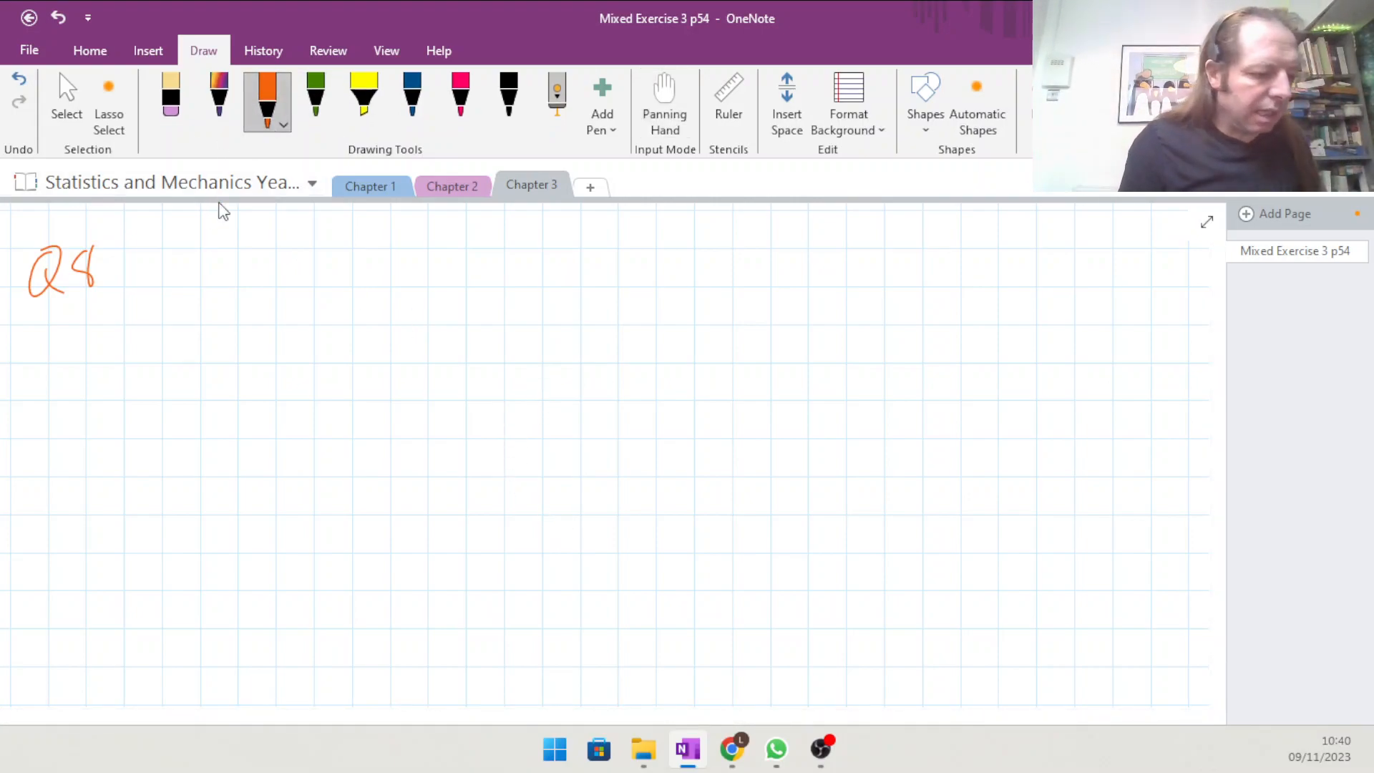
drag(217, 259, 218, 280)
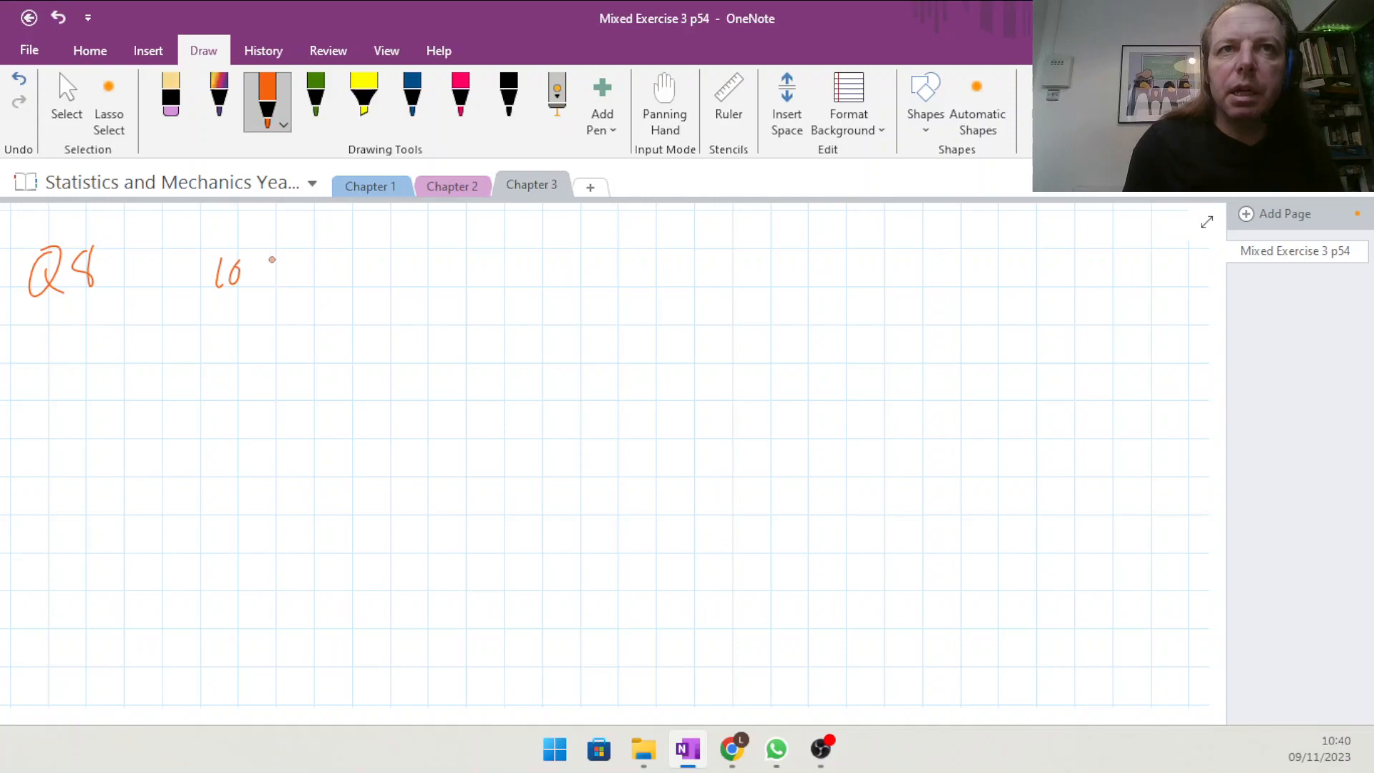
drag(254, 272, 376, 271)
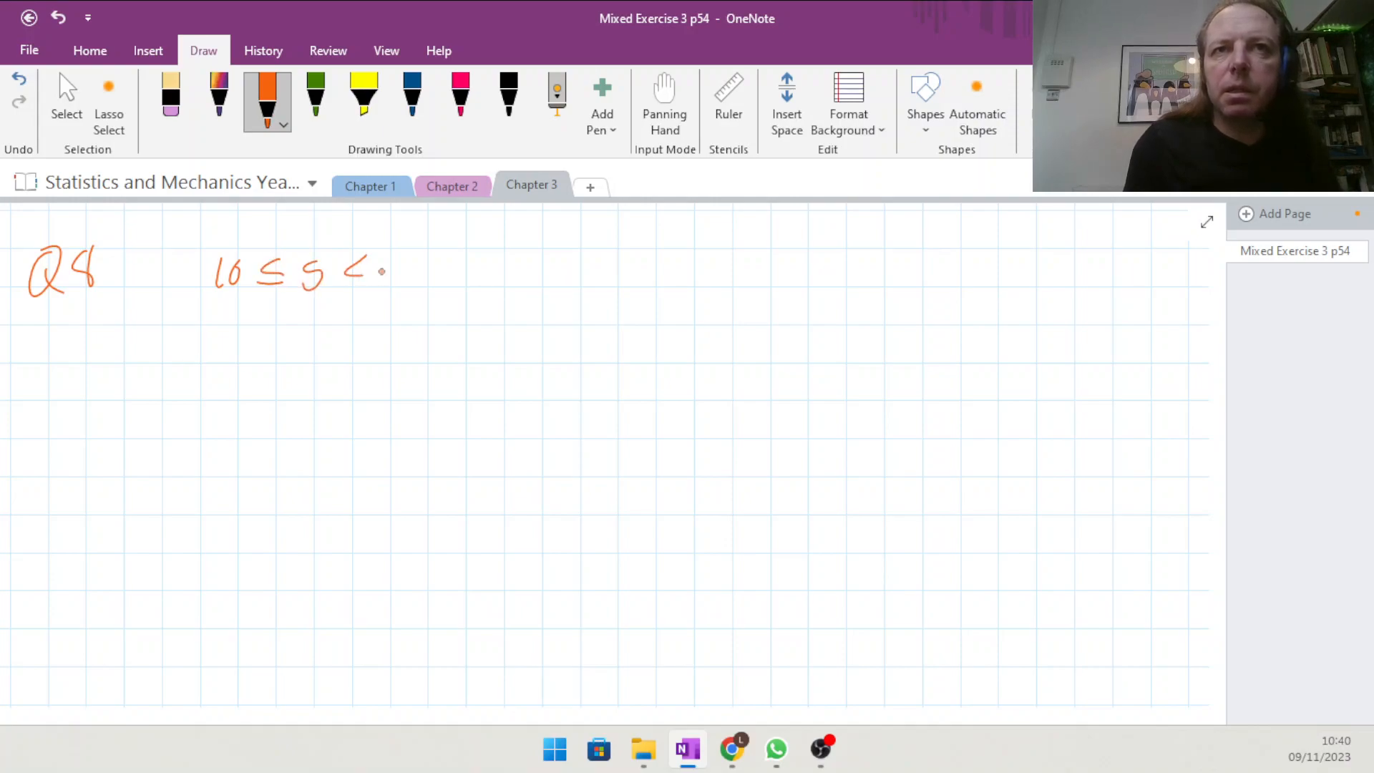
drag(376, 281, 419, 259)
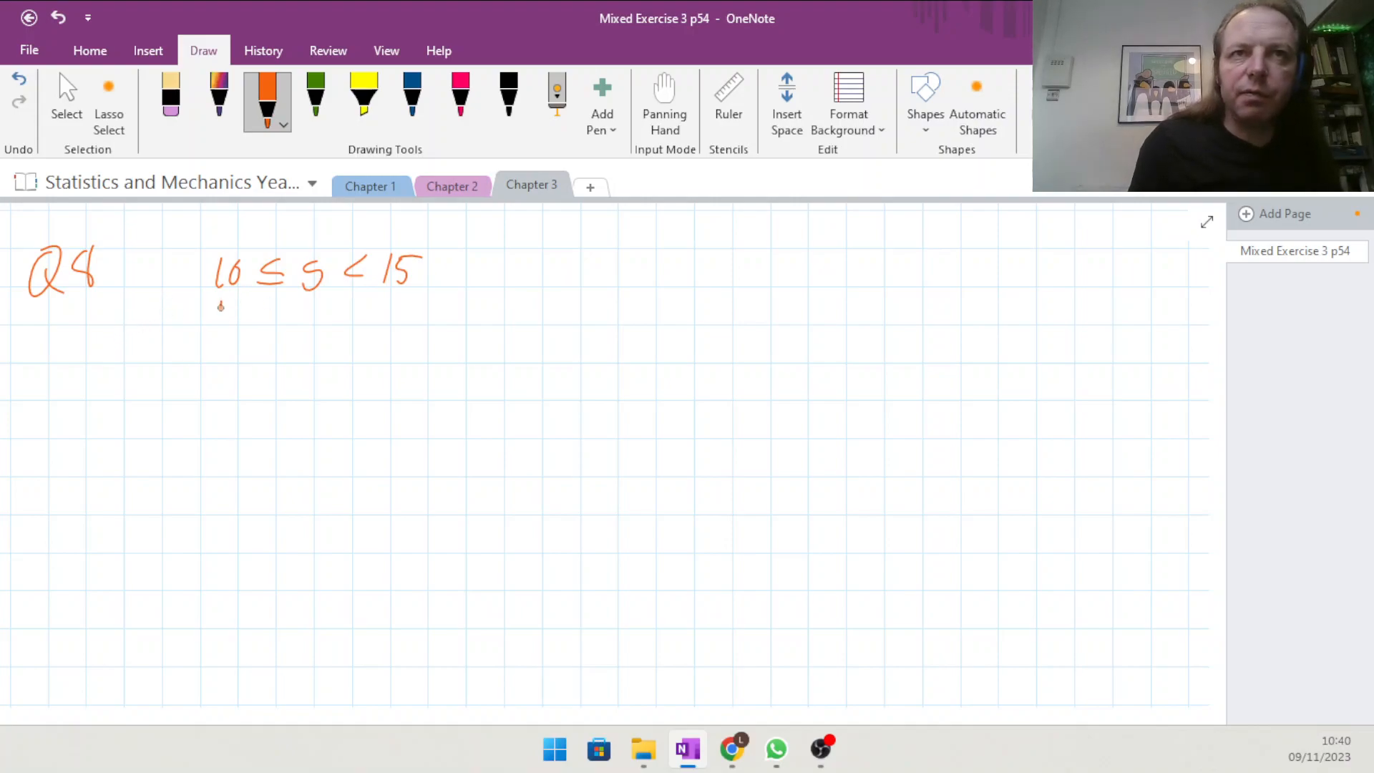
Write the remaining five class inequalities down to 30≤s<50 under the s knots heading.
drag(215, 306, 245, 351)
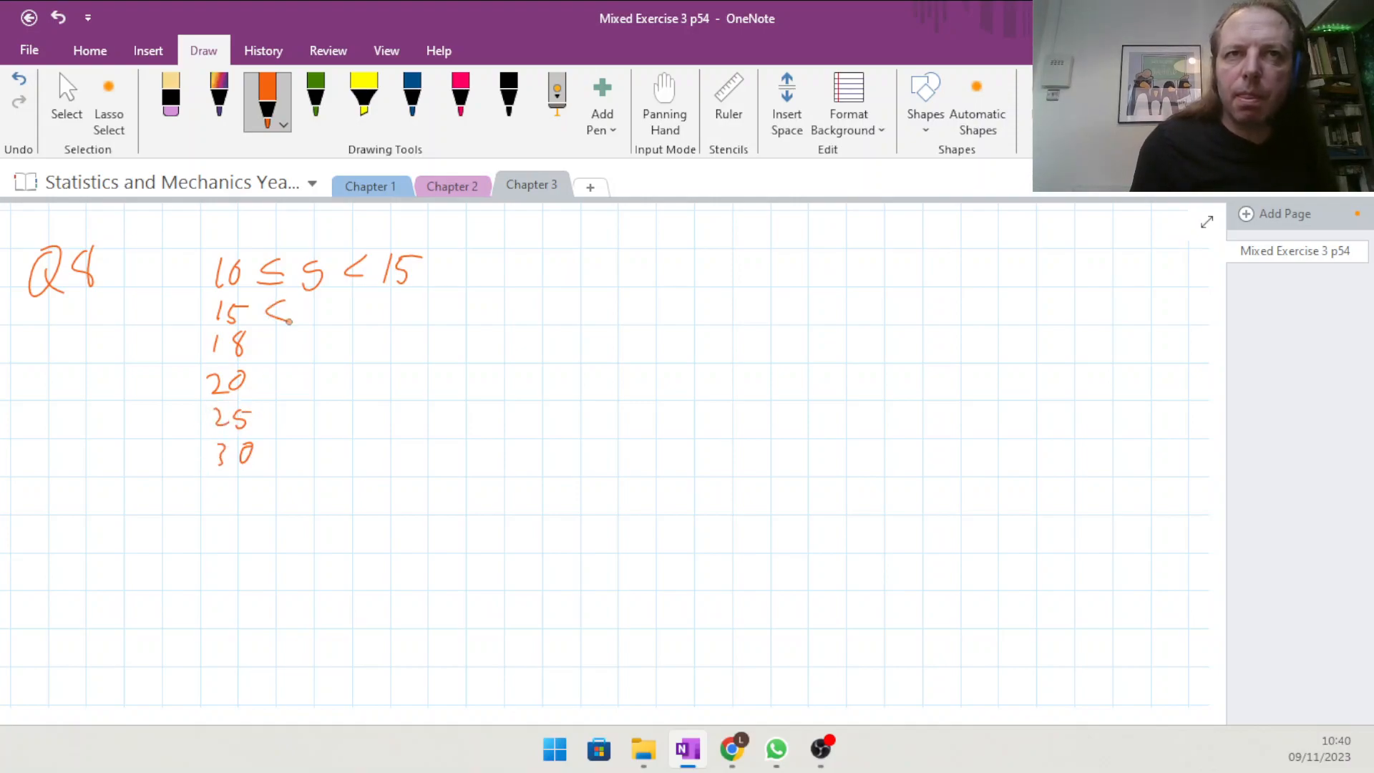
drag(281, 315, 280, 376)
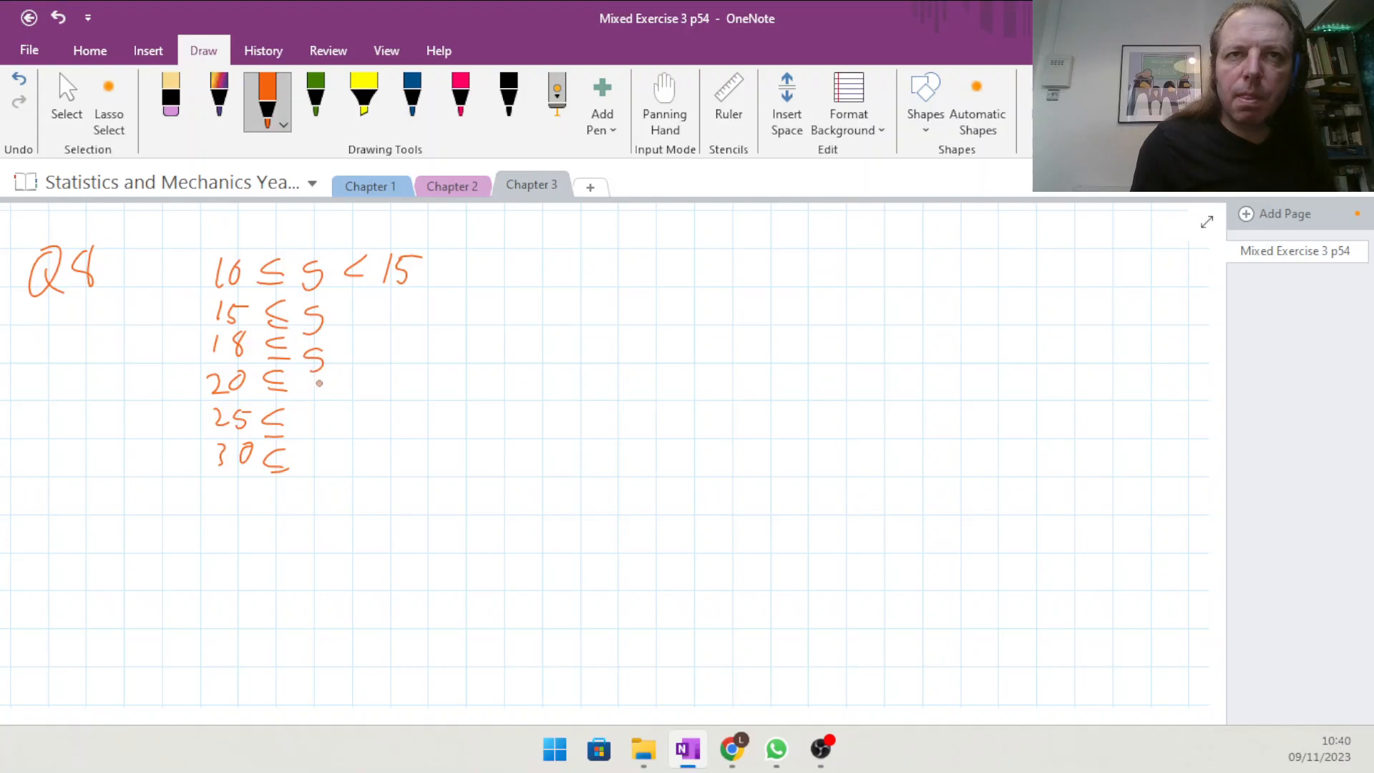
drag(315, 368, 315, 490)
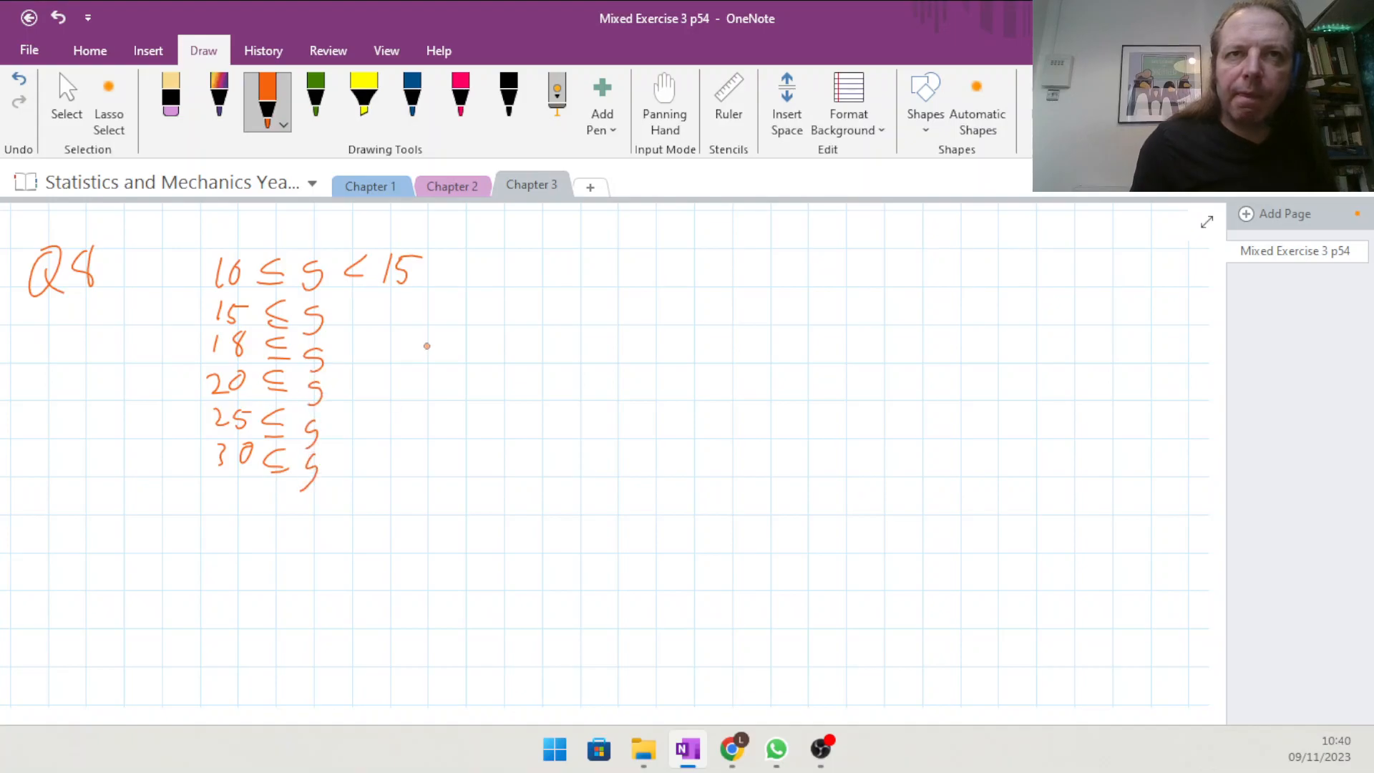
drag(346, 302, 359, 318)
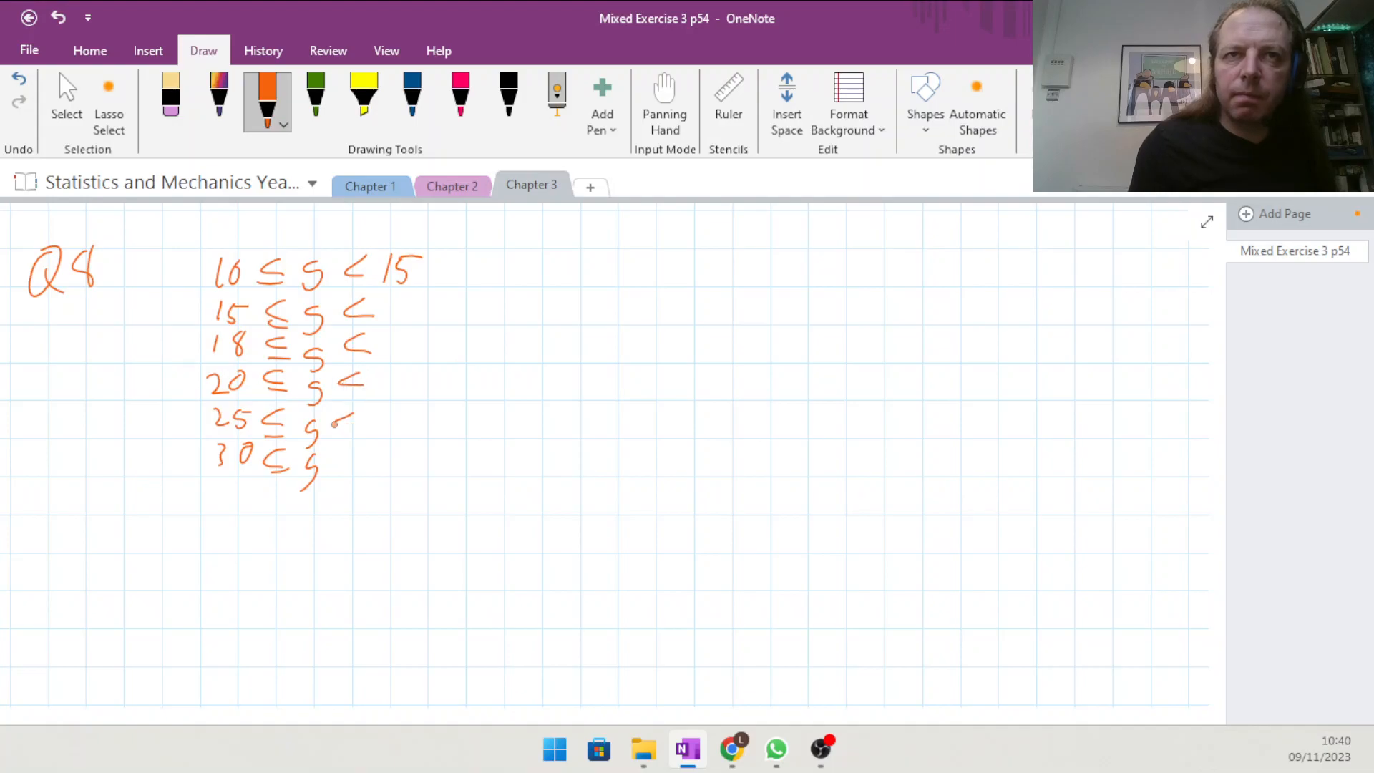
drag(342, 421, 363, 473)
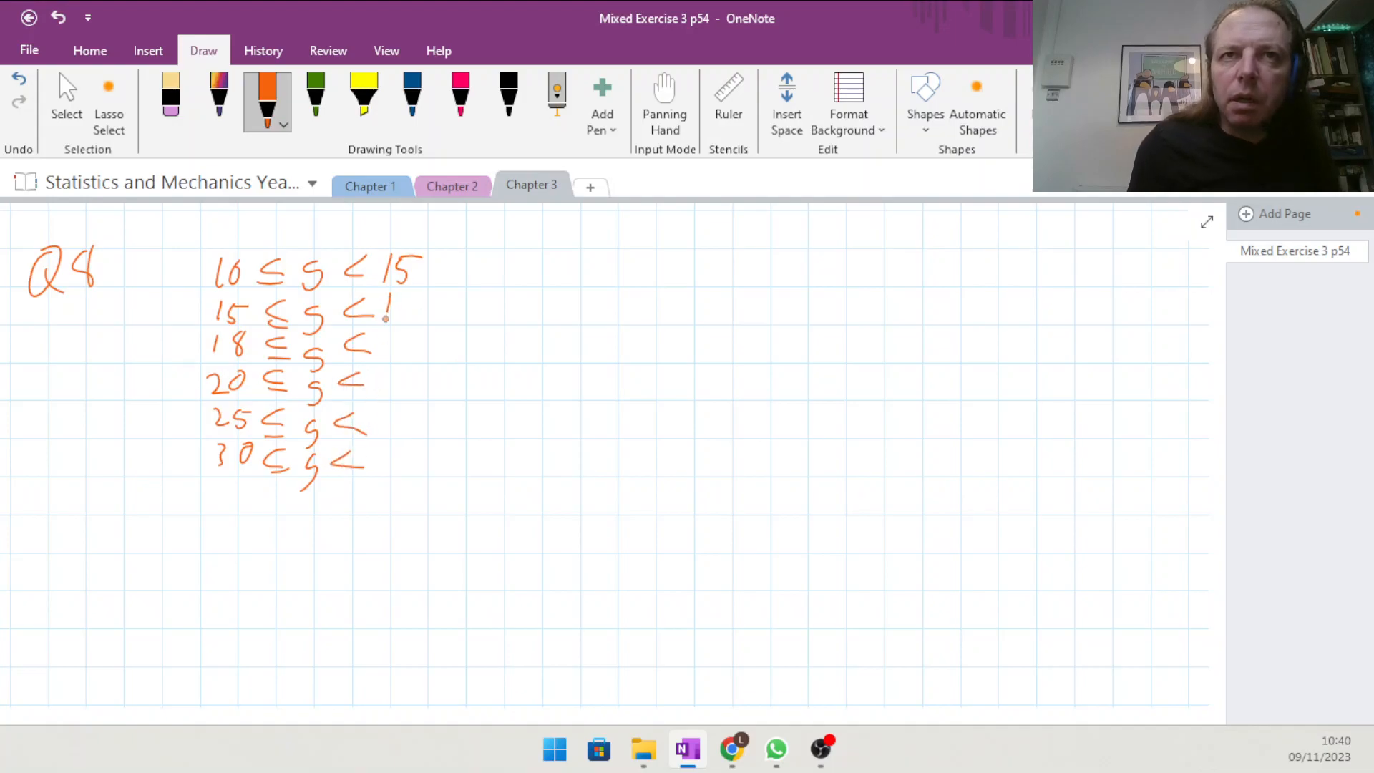
drag(390, 310, 408, 347)
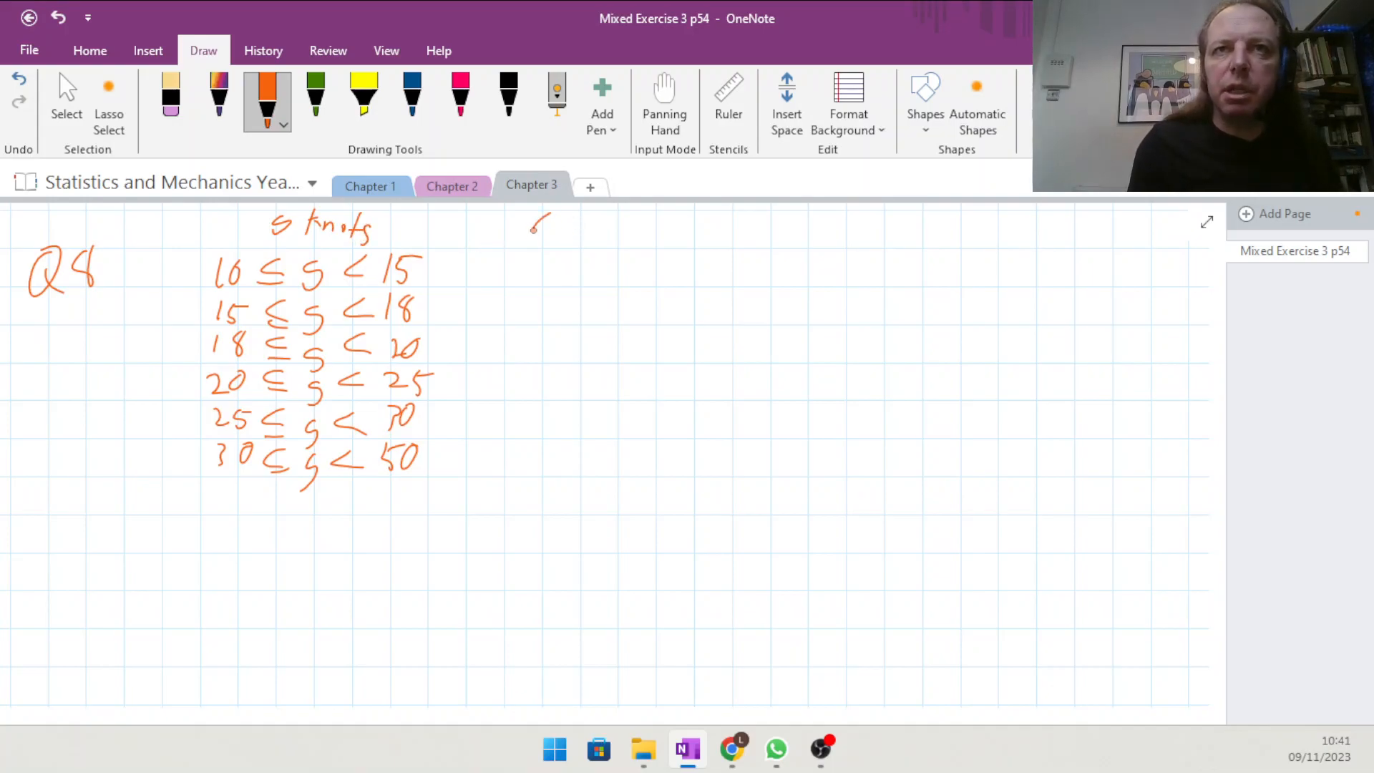
Write a frequency column of 3, 9, 9, 20, 9 and 7 beside the speed classes.
drag(533, 236, 544, 219)
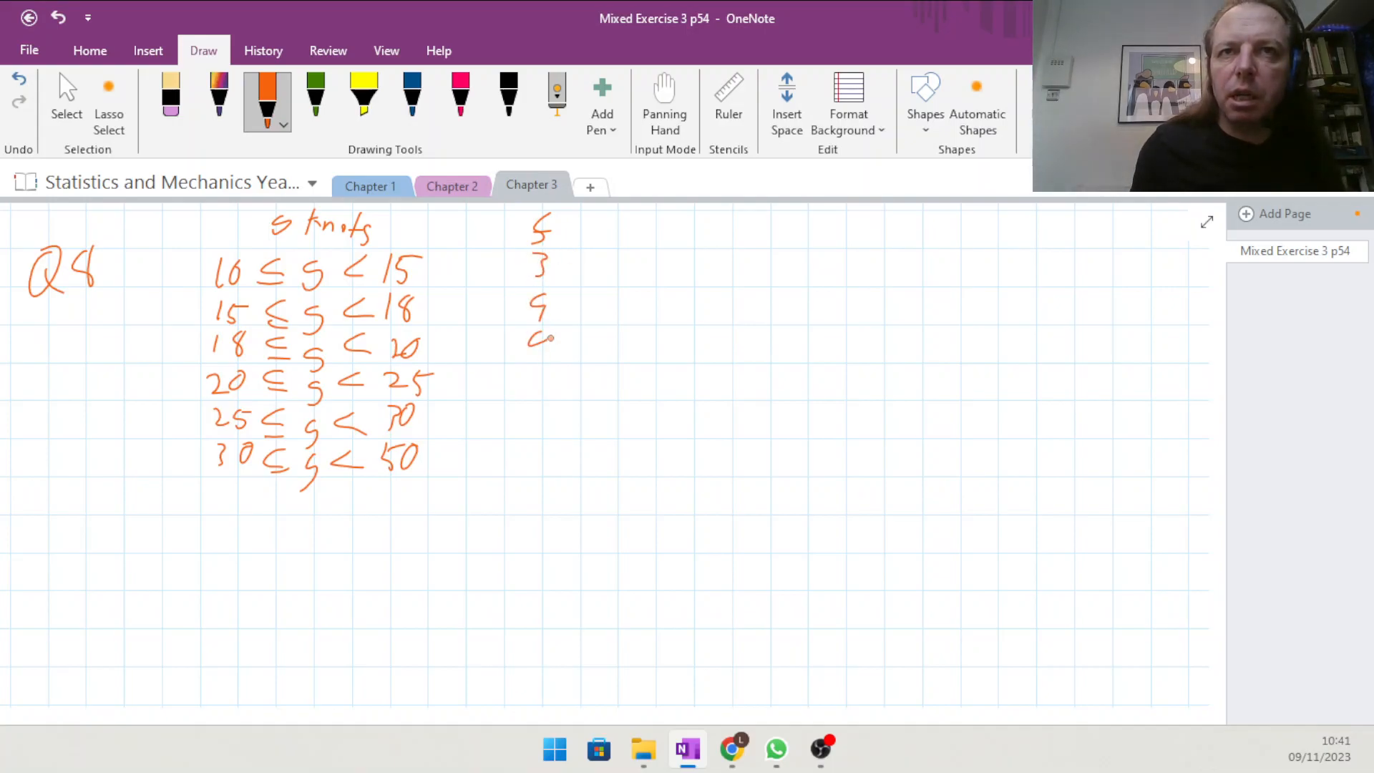
drag(525, 359, 548, 395)
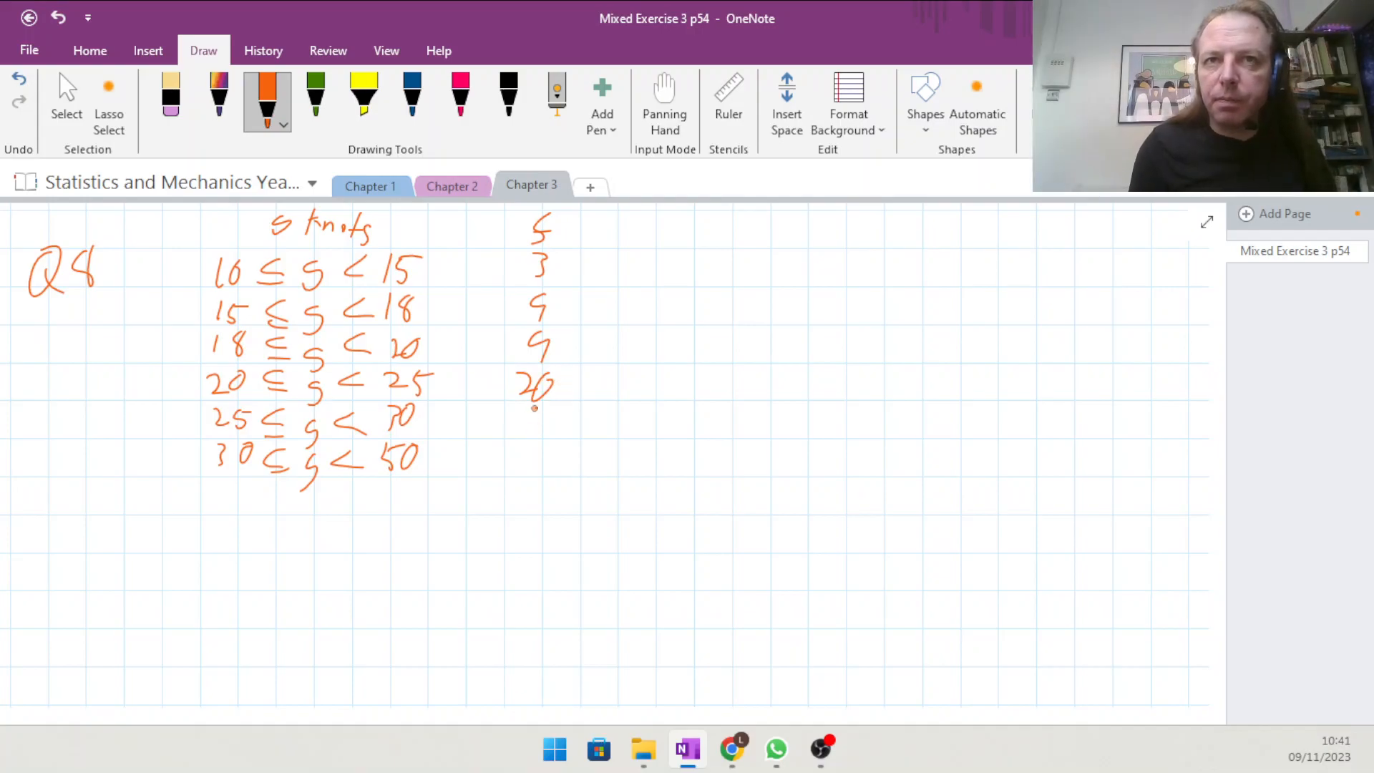
drag(529, 412, 525, 455)
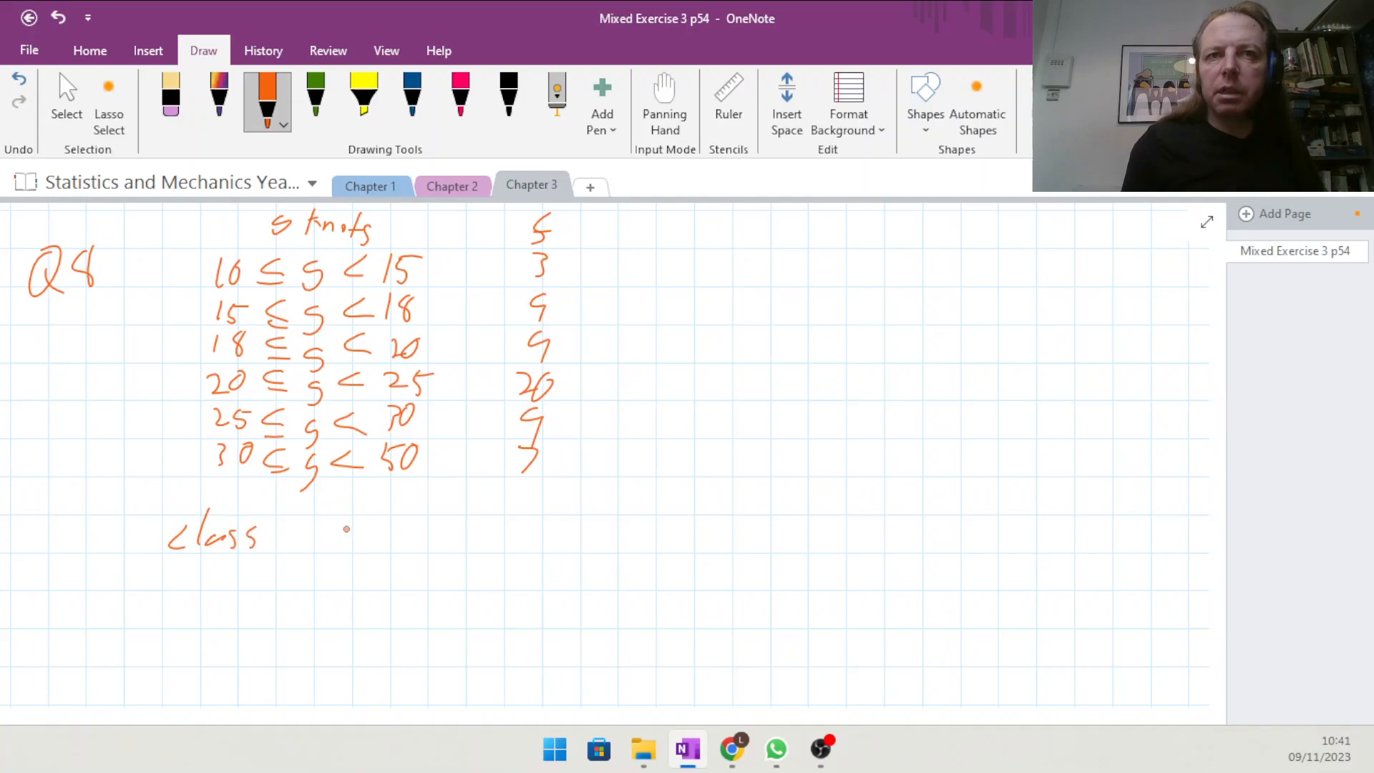
Handwrite 'class widths are all different' below the table.
drag(311, 540, 417, 525)
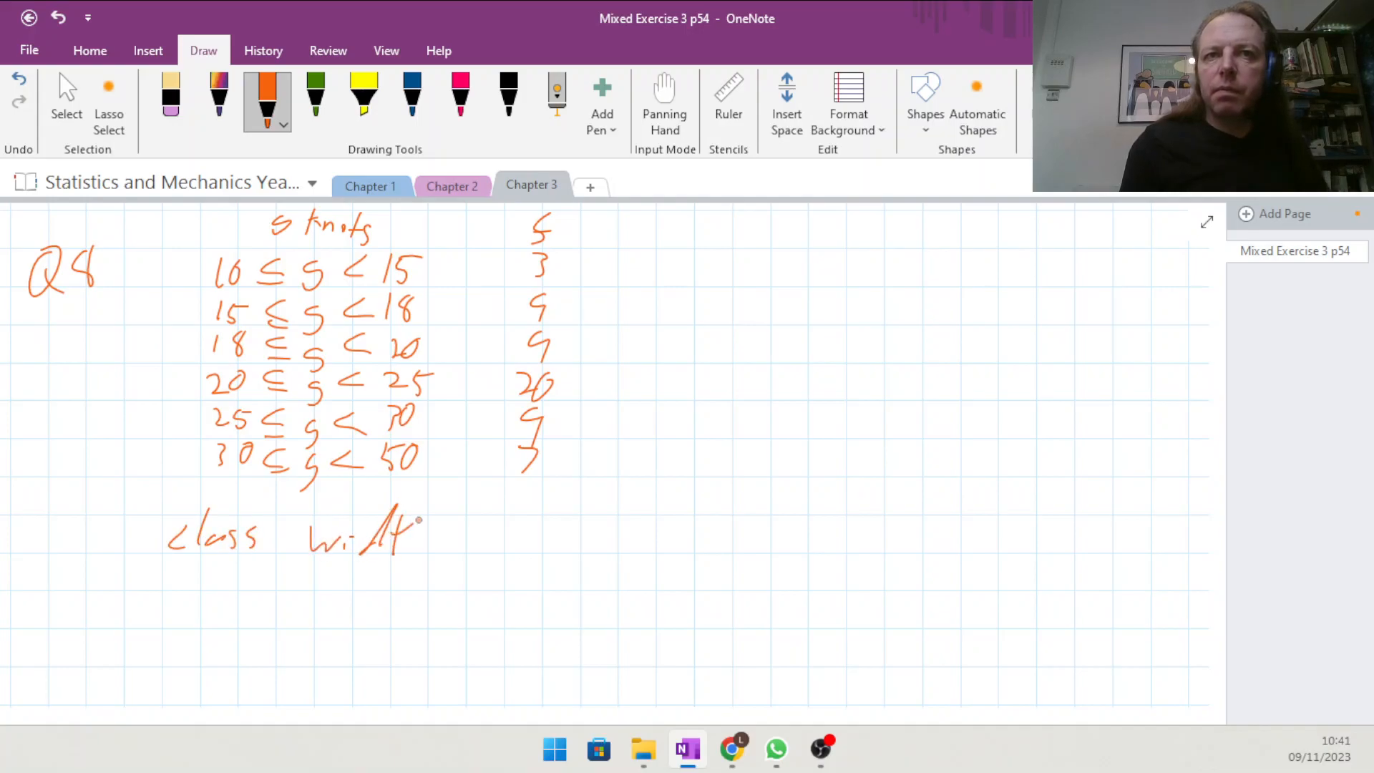
drag(412, 534, 544, 533)
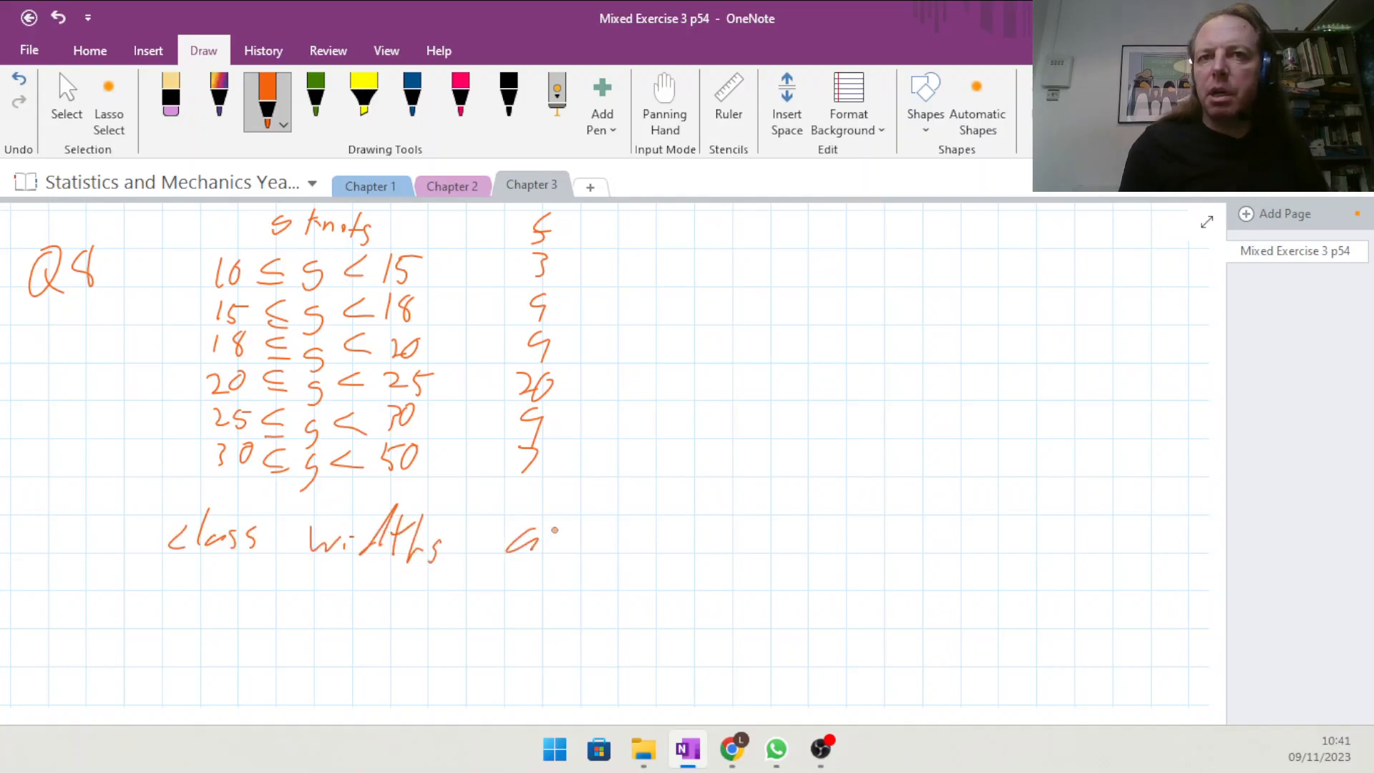
drag(525, 540, 578, 544)
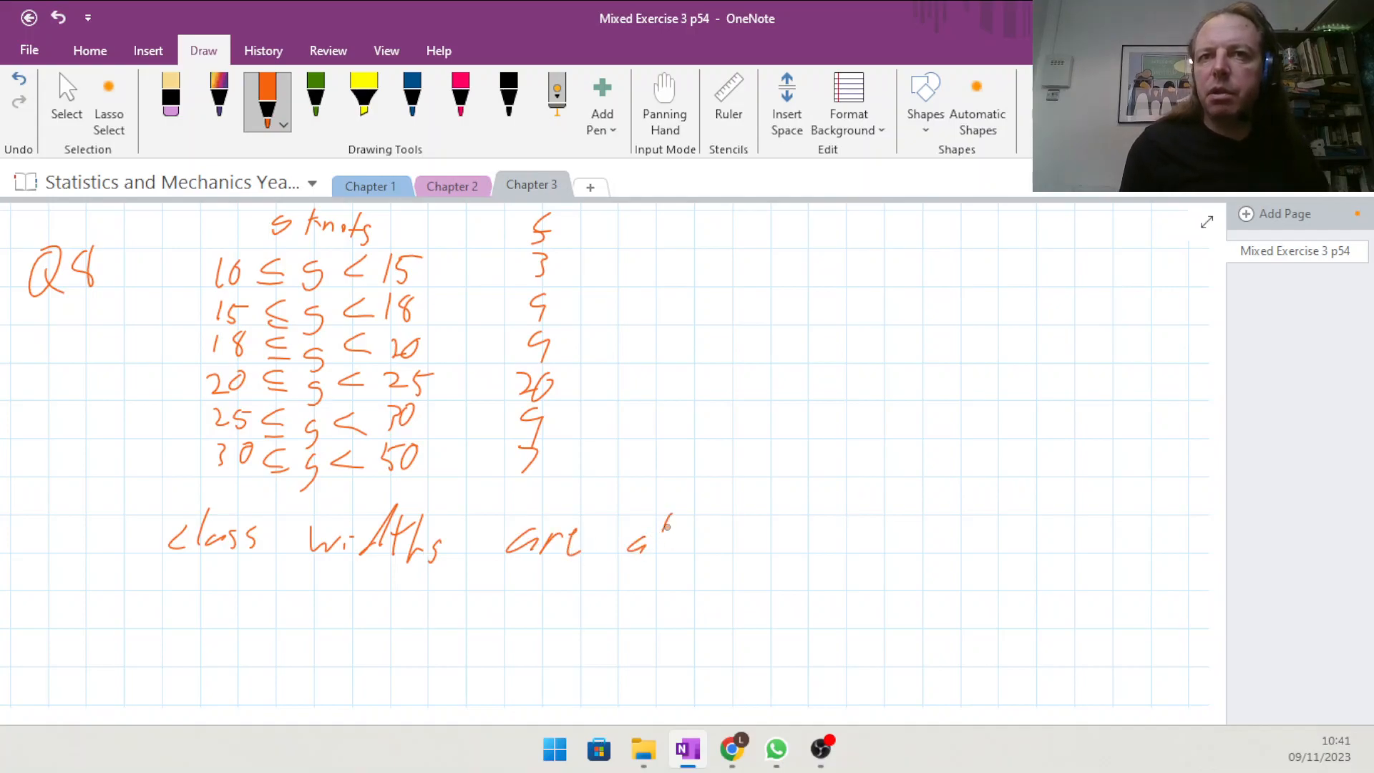
drag(648, 525, 762, 544)
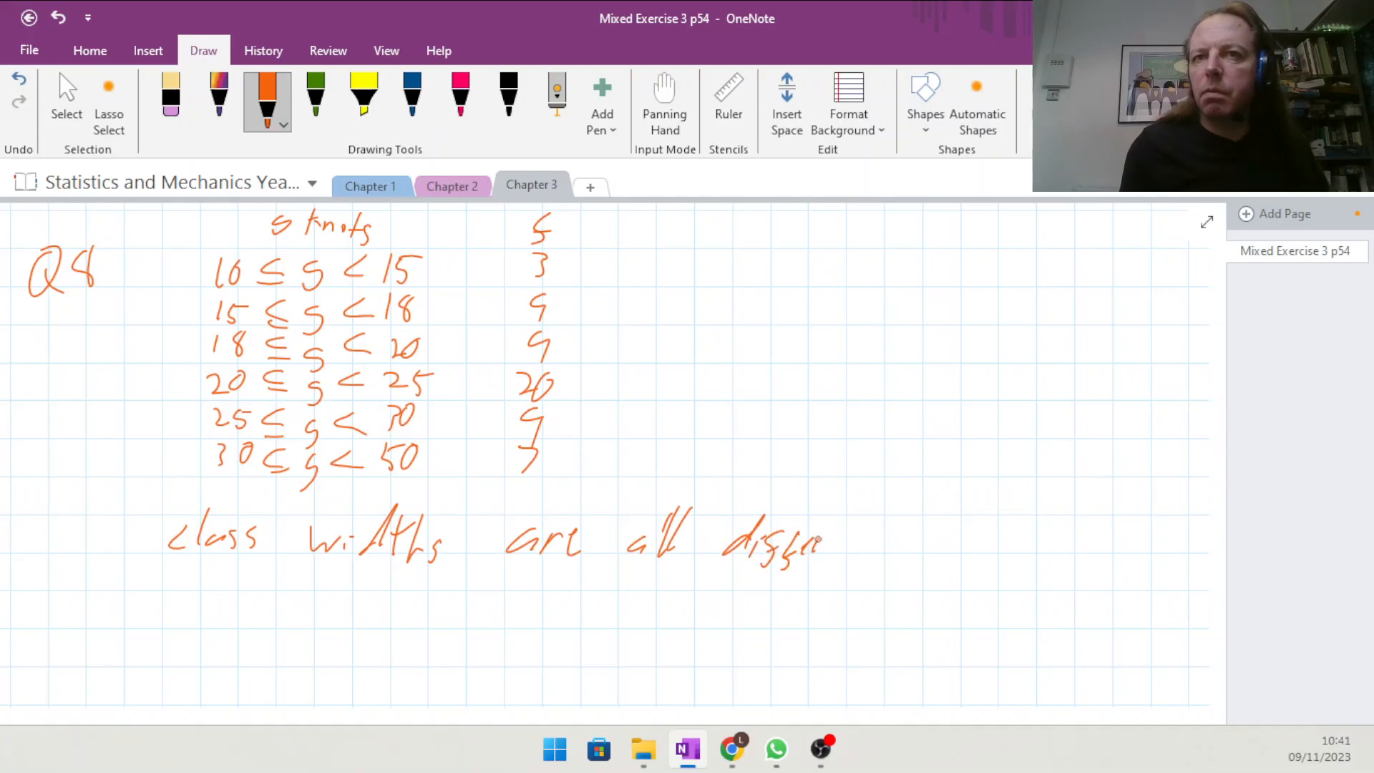
drag(824, 534, 963, 540)
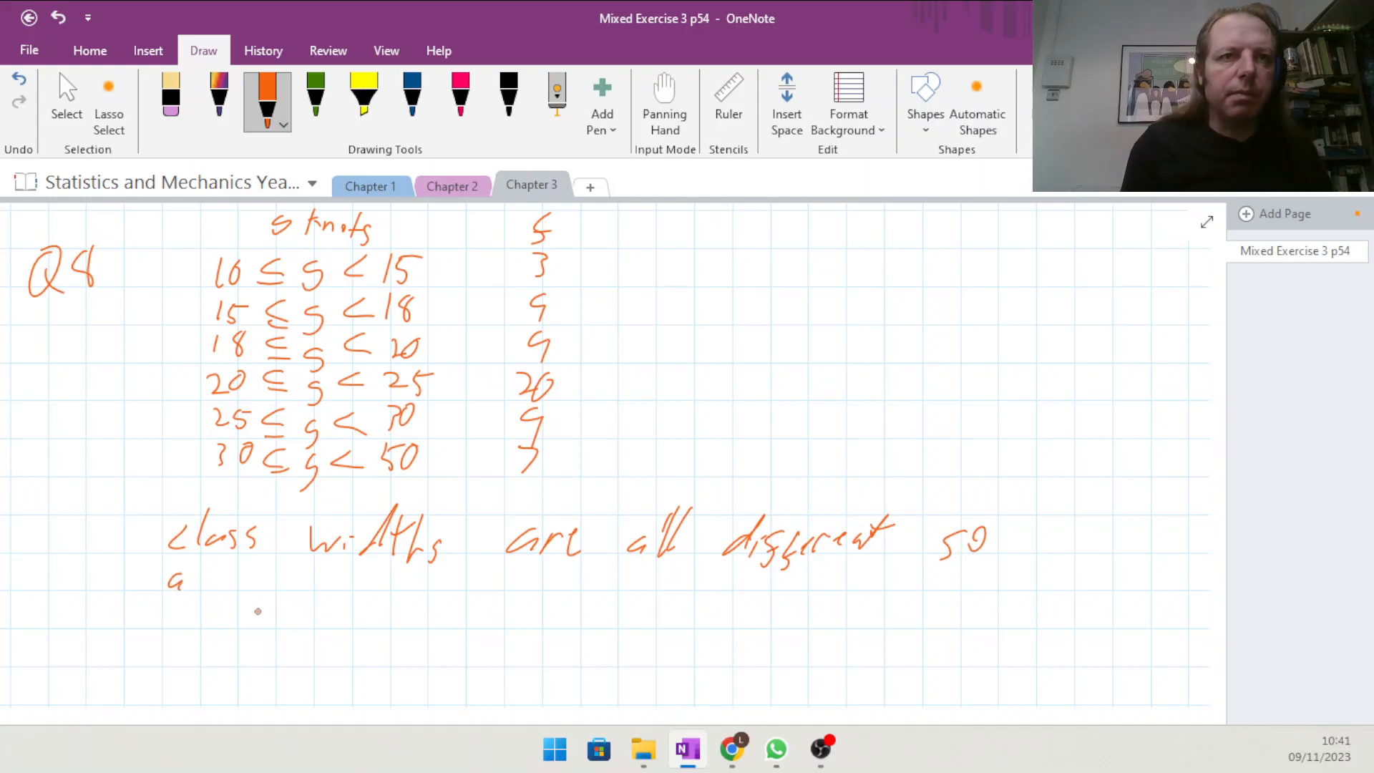
Continue the note with 'so a histogram makes sense' on the next line.
drag(210, 578, 285, 596)
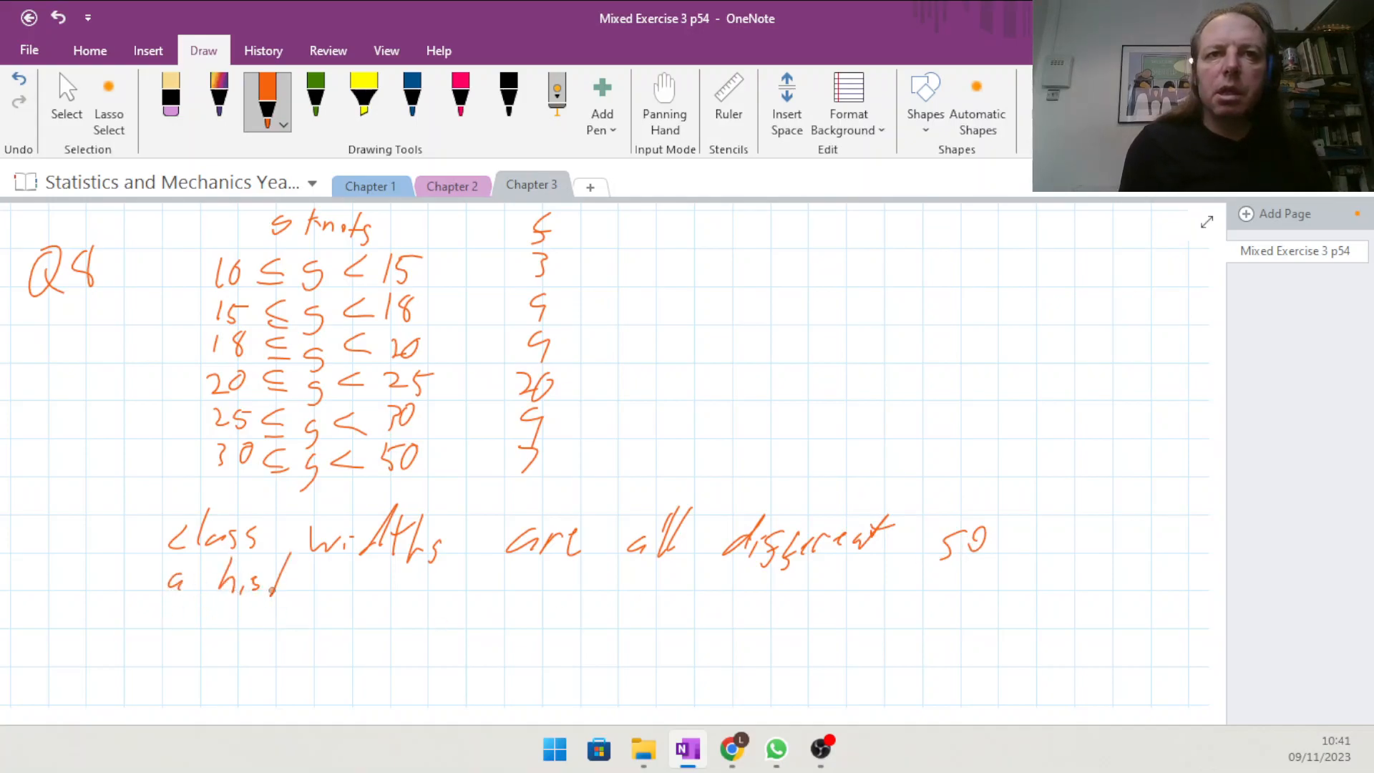
drag(263, 582, 395, 586)
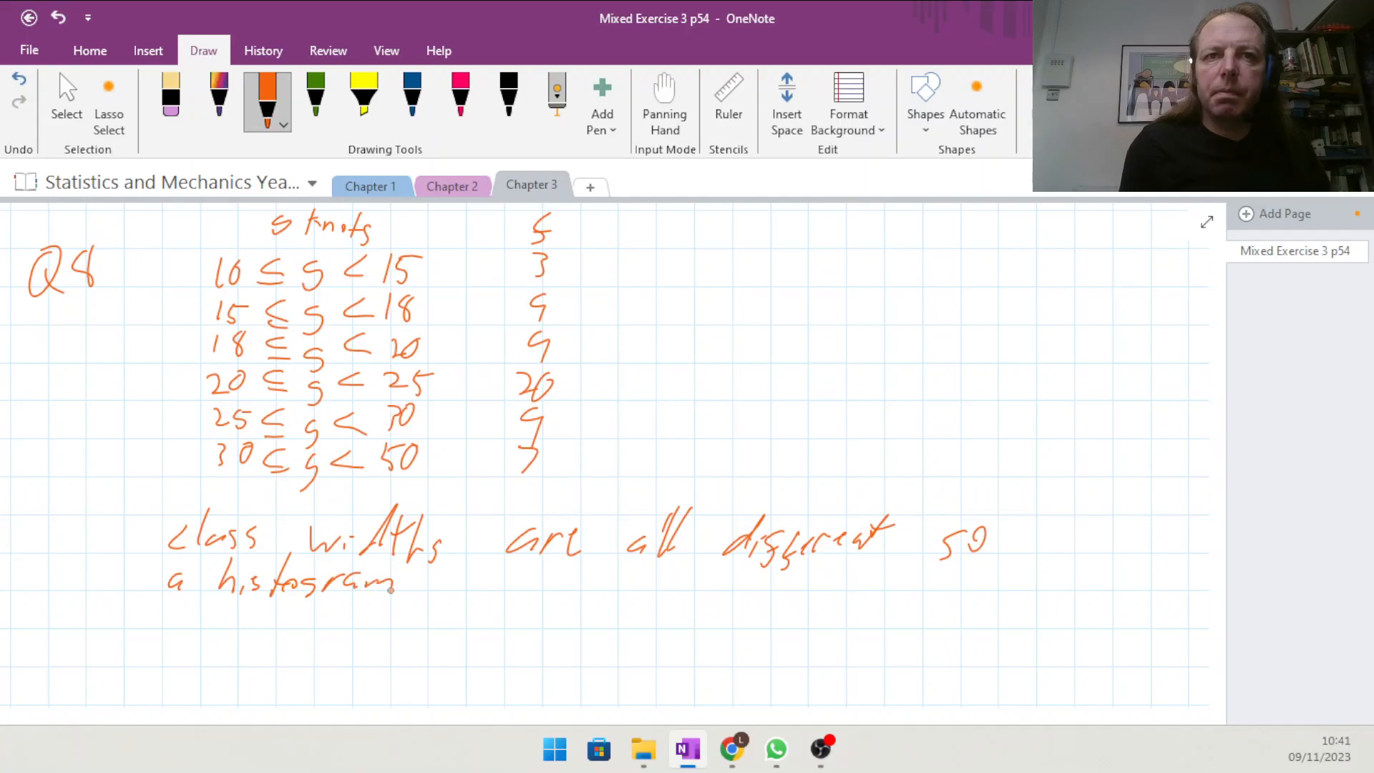
drag(429, 578, 525, 578)
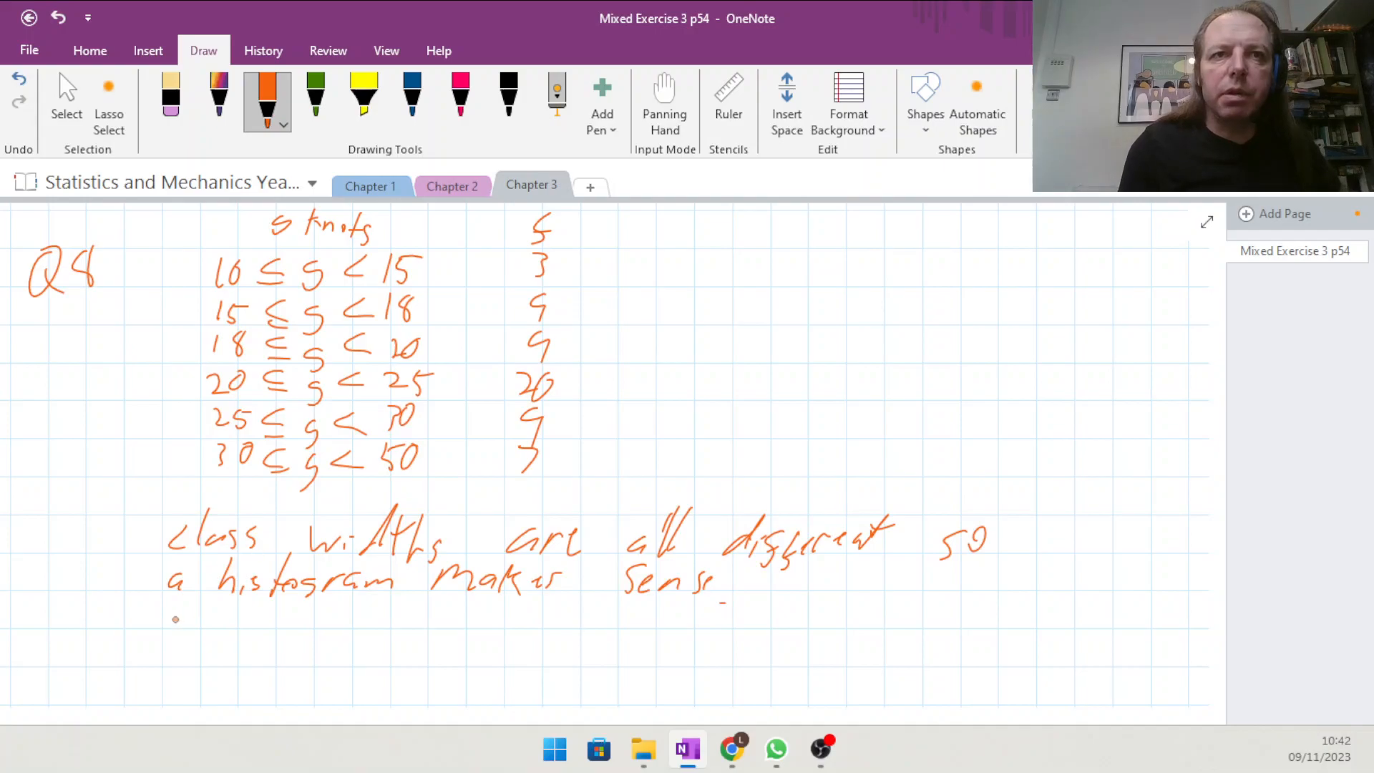
Finish the note with 'continuous data for s (knots)' on a third line.
drag(161, 614, 255, 622)
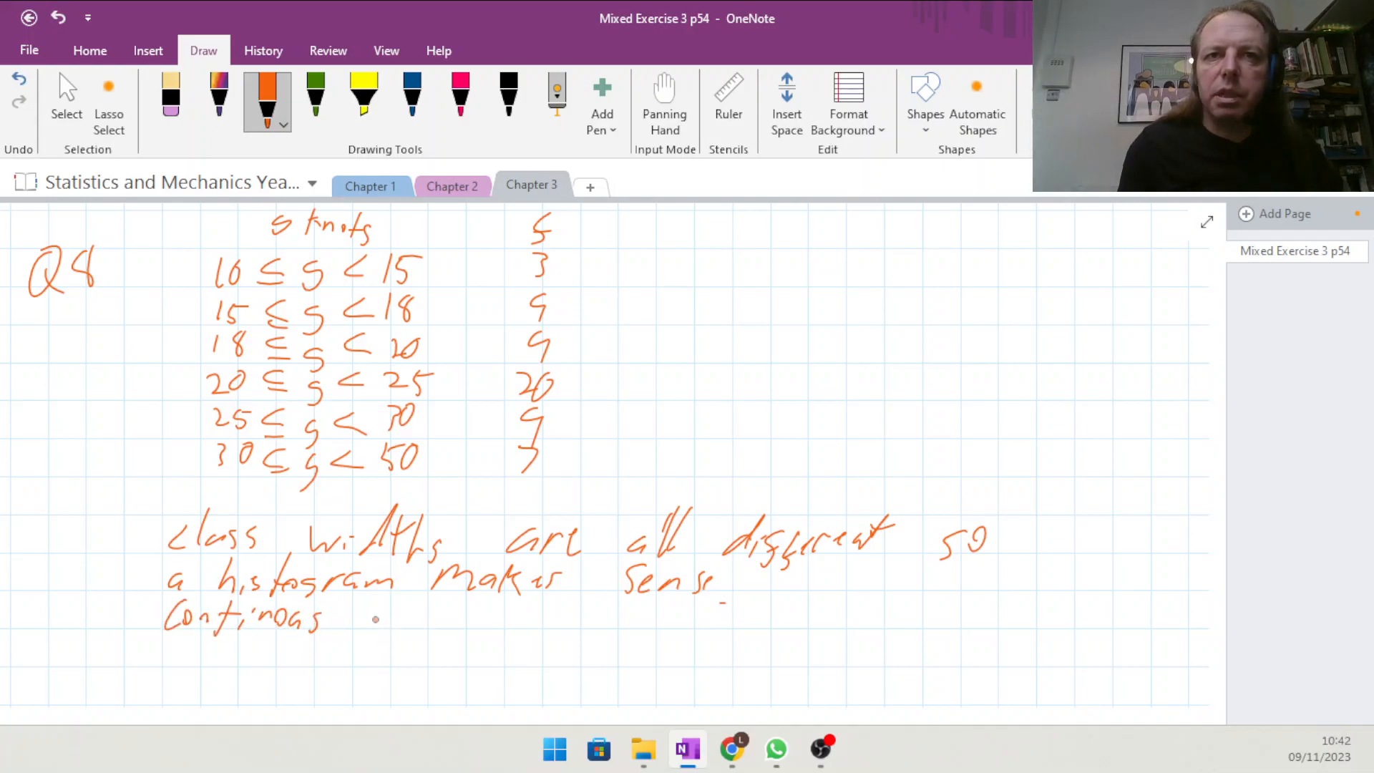
drag(351, 614, 447, 614)
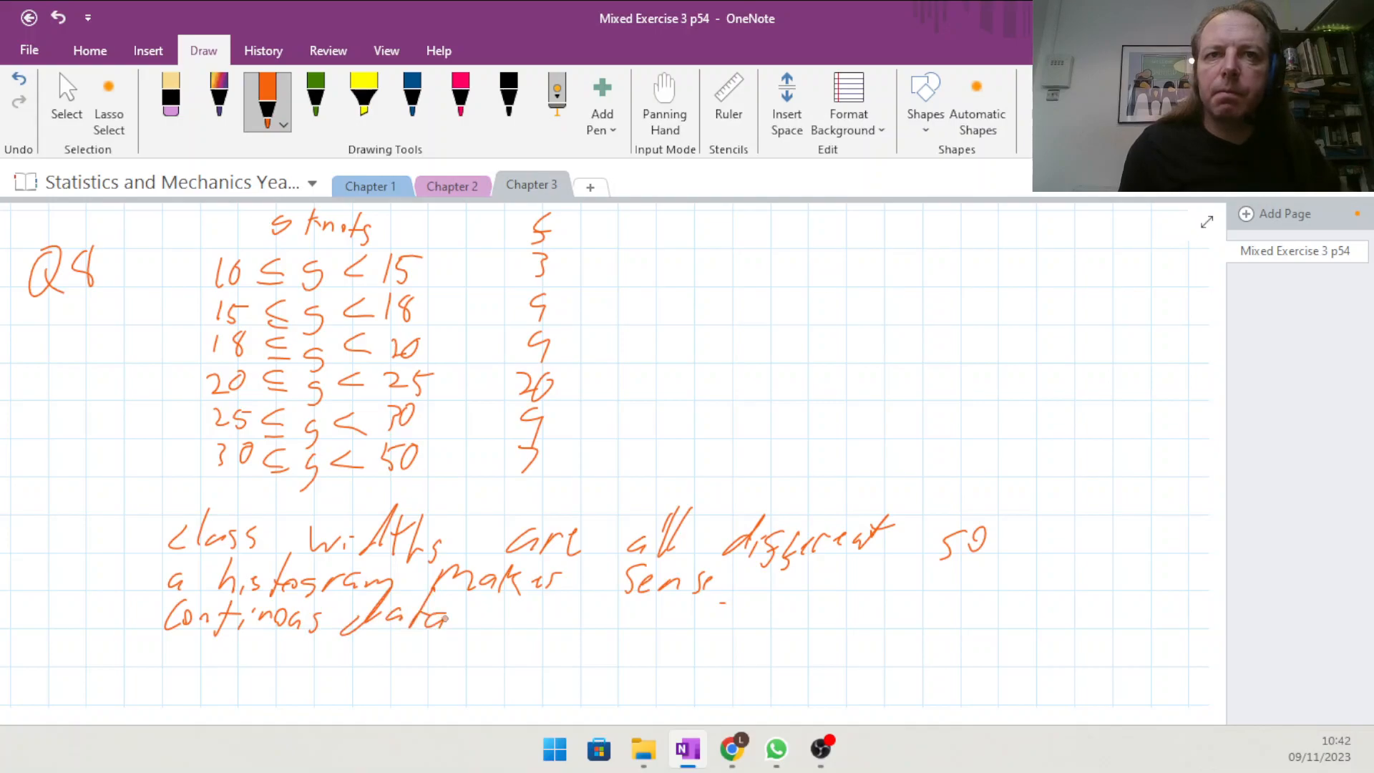
drag(503, 631, 578, 614)
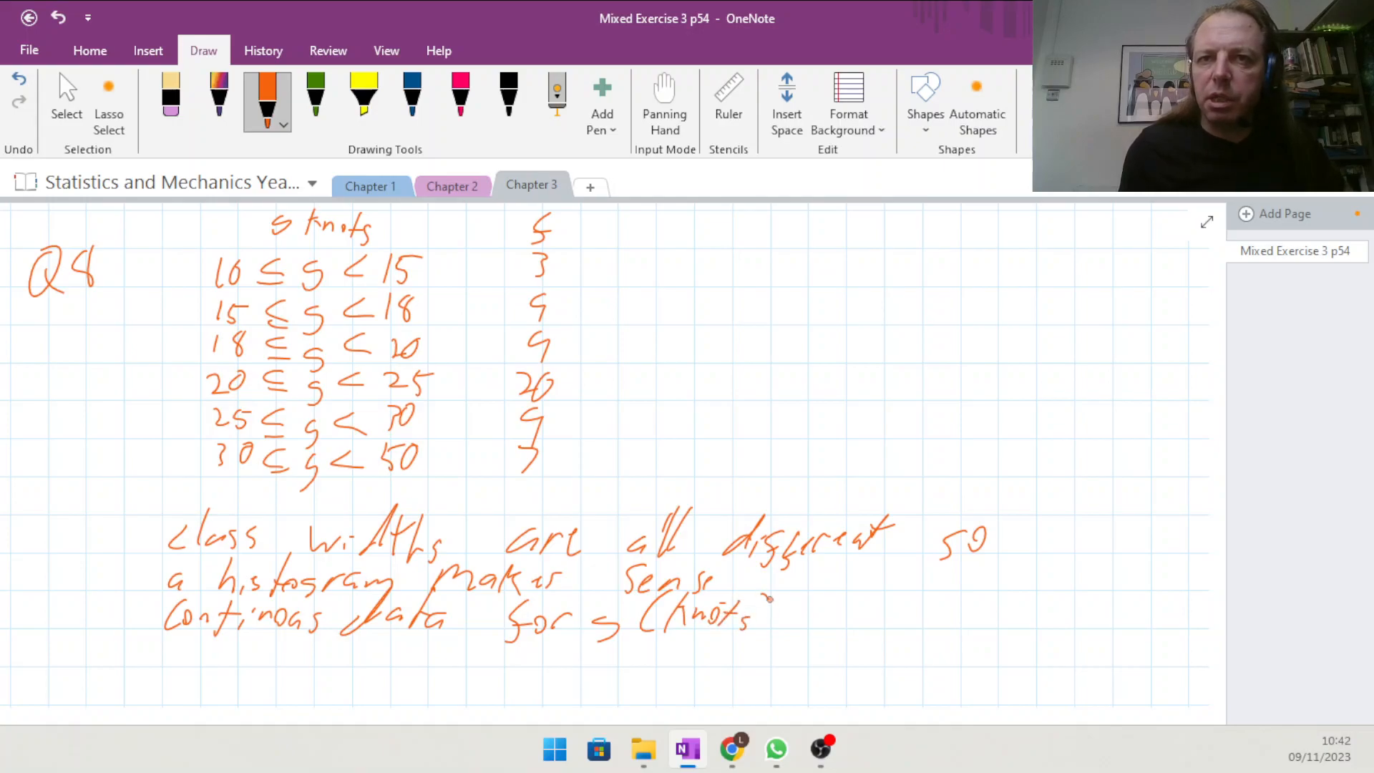
drag(748, 595, 771, 631)
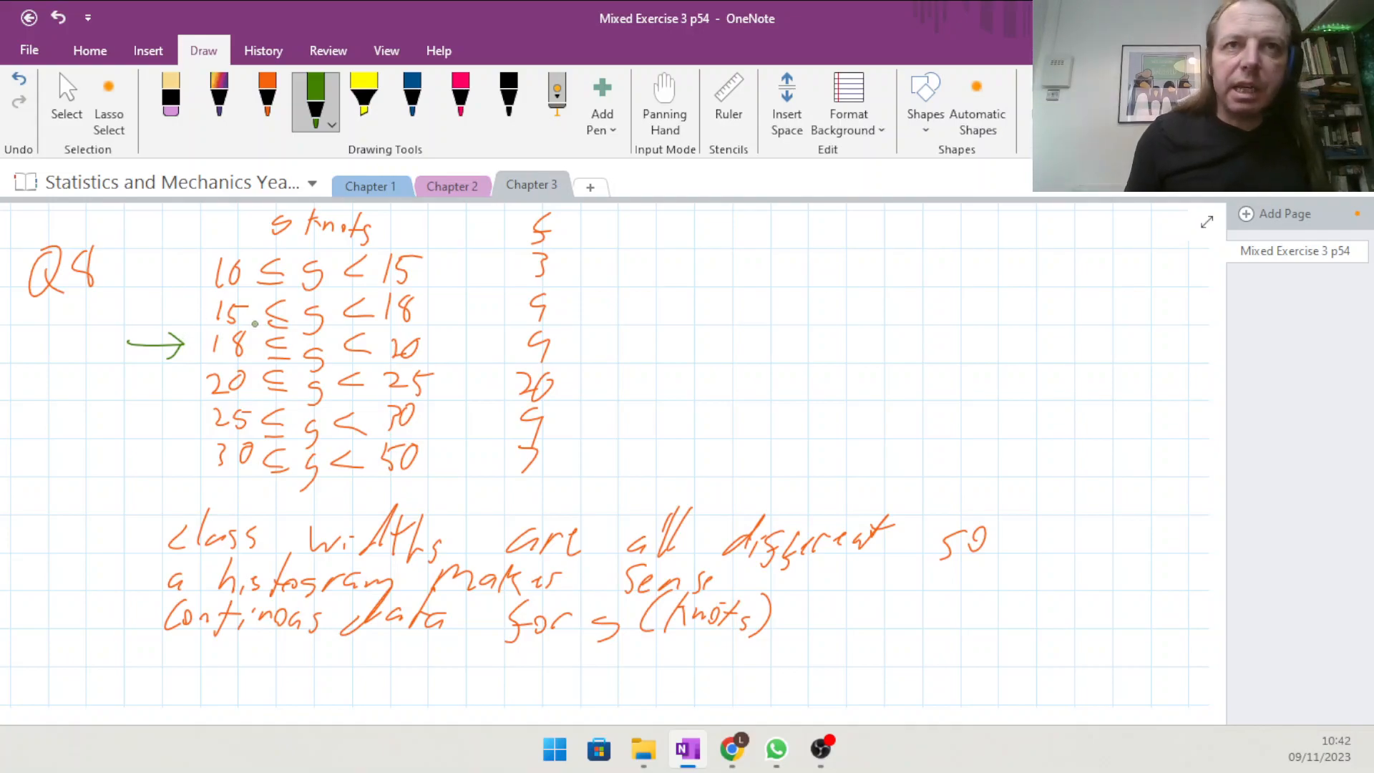
Arrow the 10≤s<15 row and label its bar width 2.5cm and height 1.8cm in green.
drag(136, 271, 189, 270)
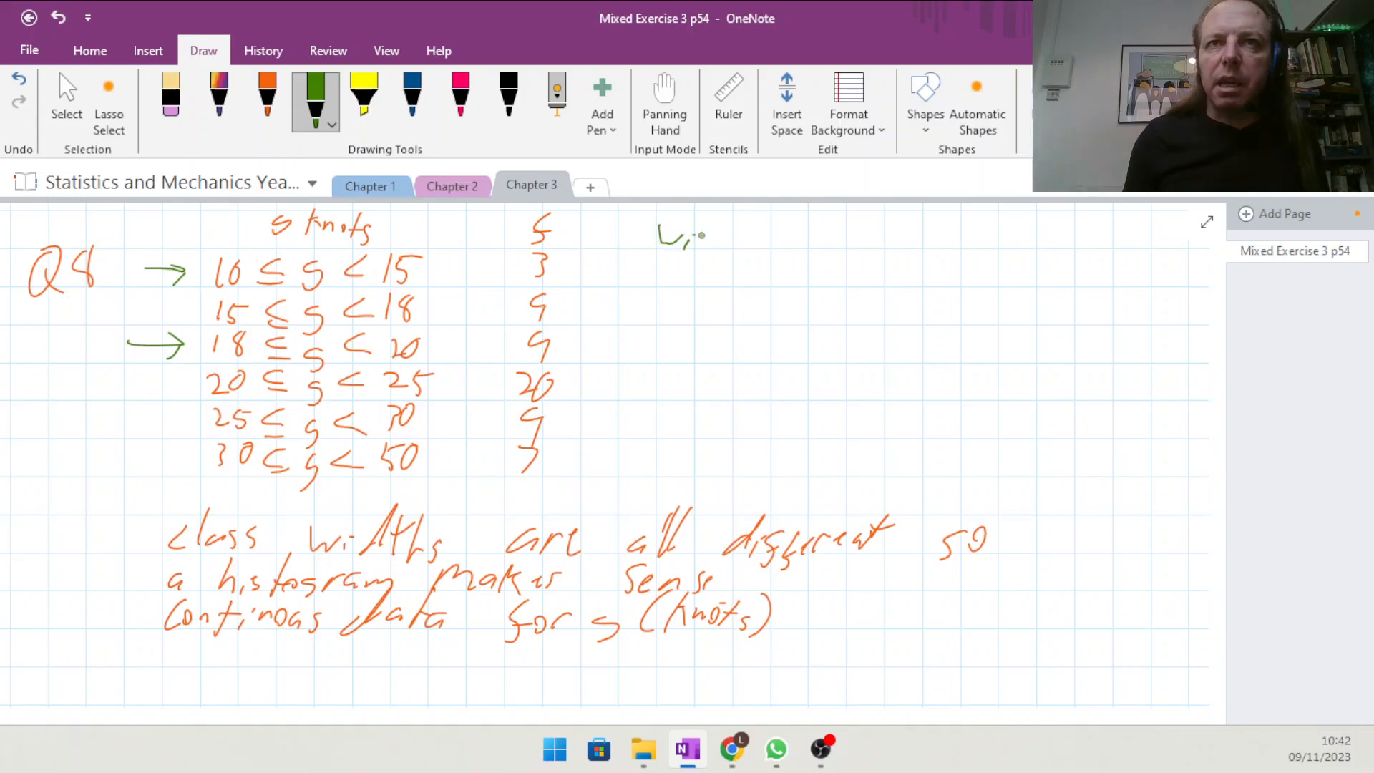
drag(692, 249, 718, 219)
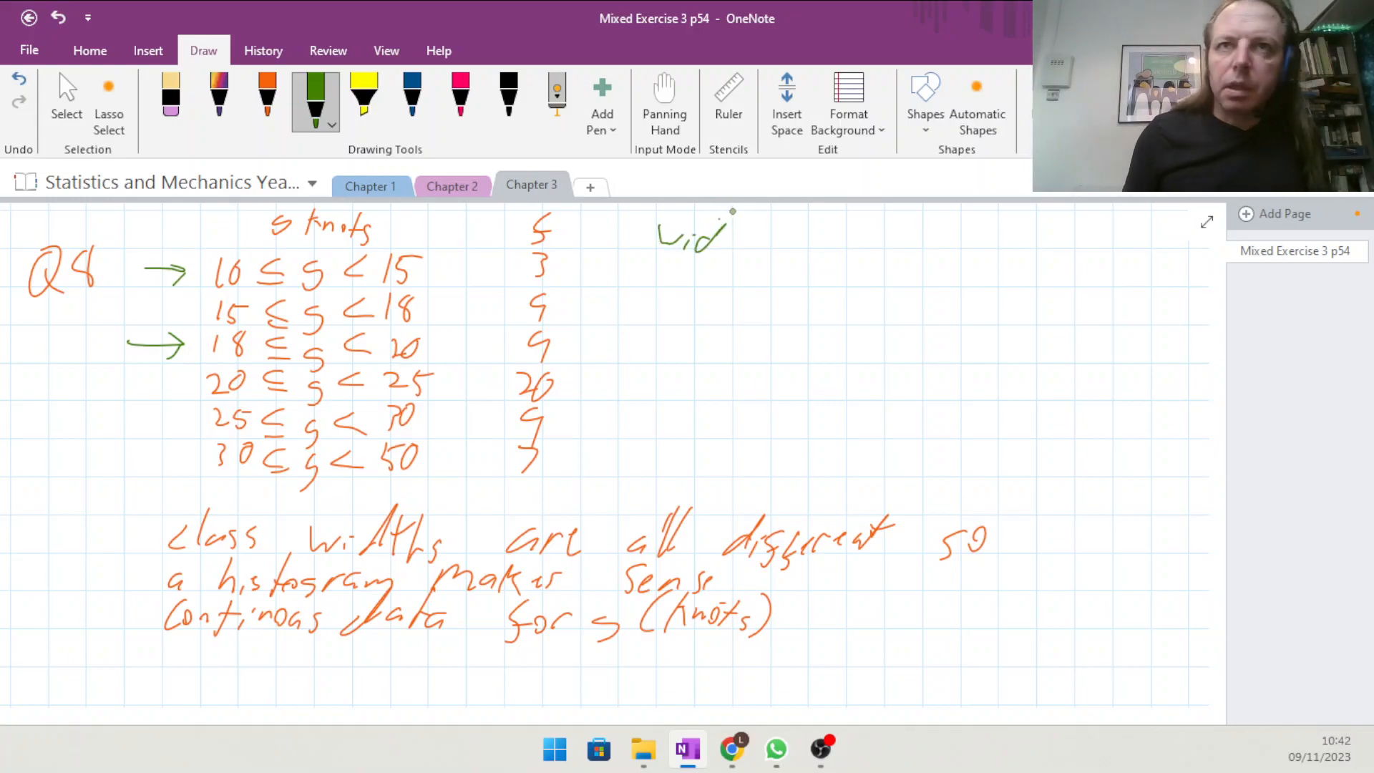
drag(710, 232, 758, 241)
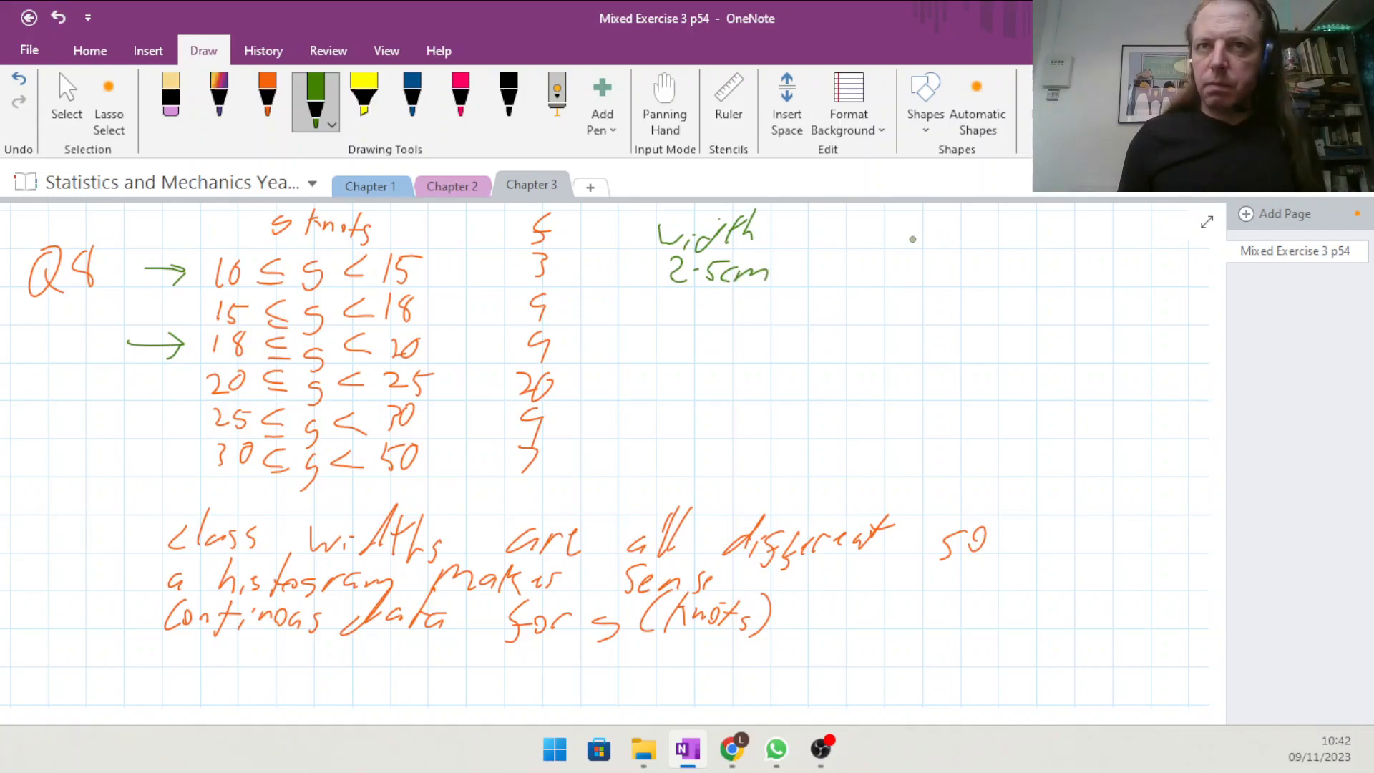
drag(867, 249, 933, 236)
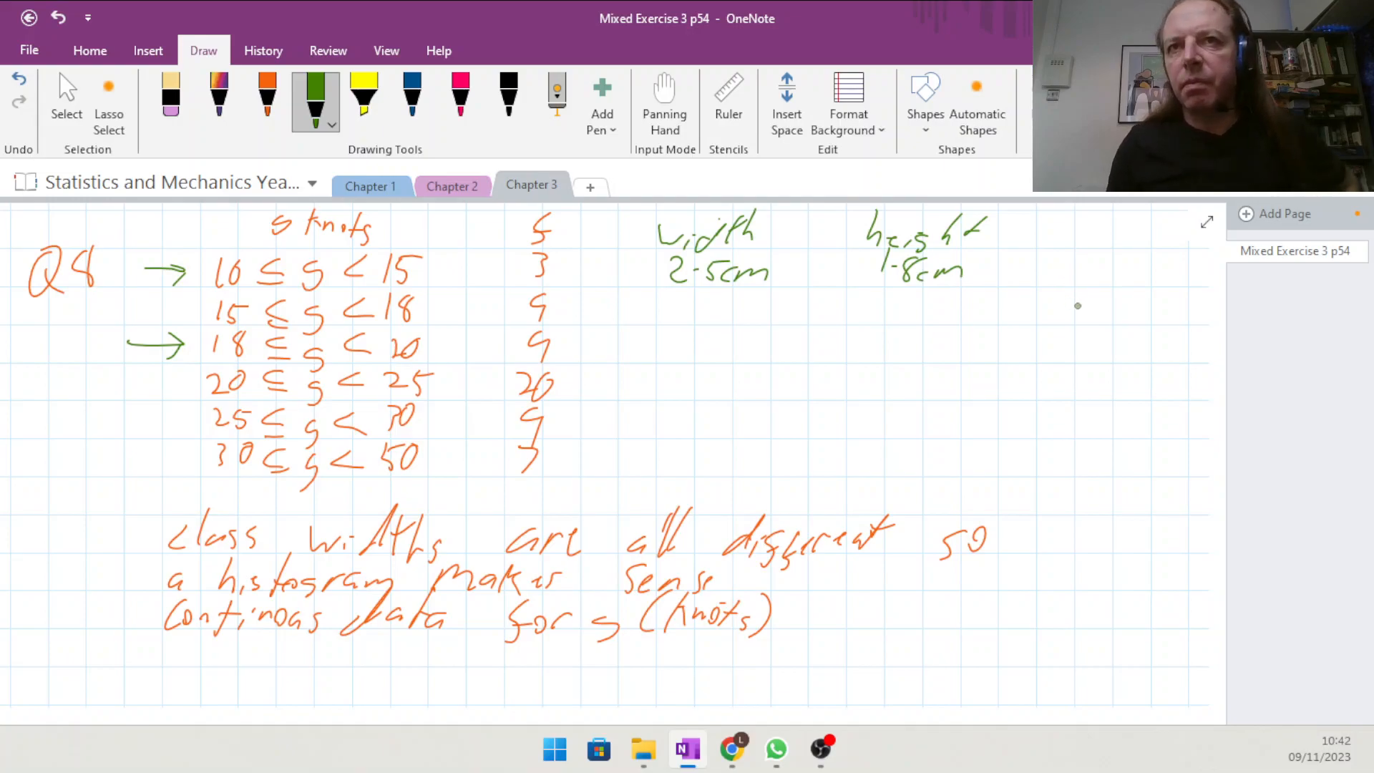
drag(1052, 263, 1064, 281)
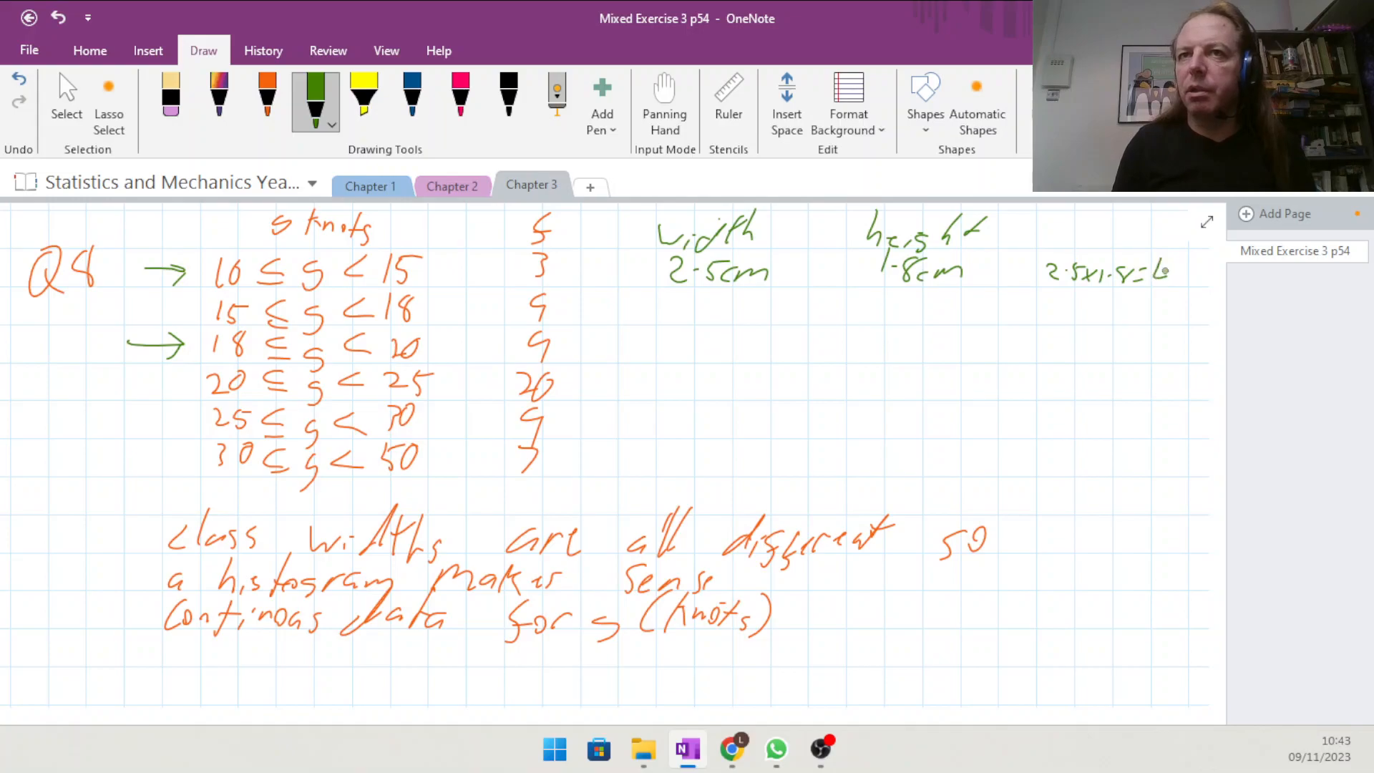
Work out 2.5×1.8=4.5÷1.5=3 and begin a class width heading in the table.
text(4.5÷1.5)
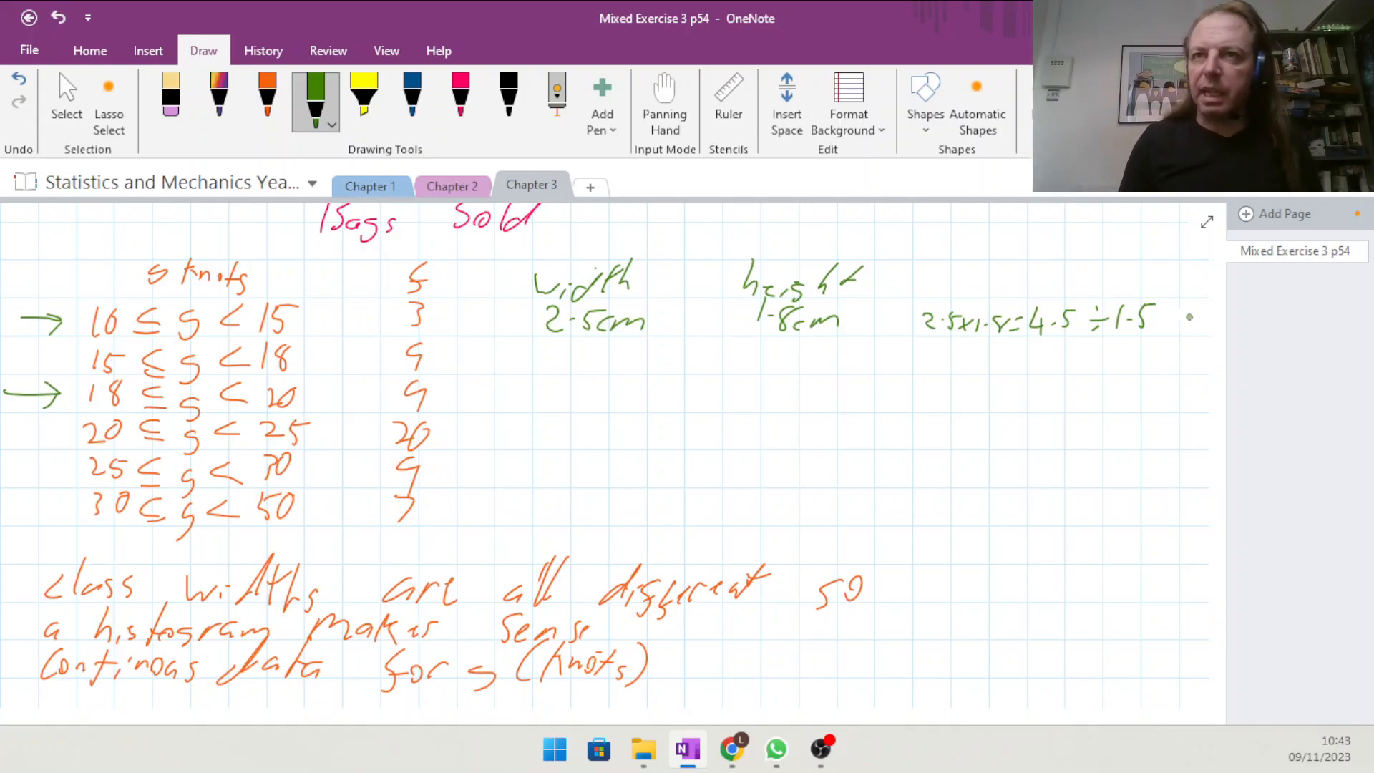
drag(1173, 319, 1200, 325)
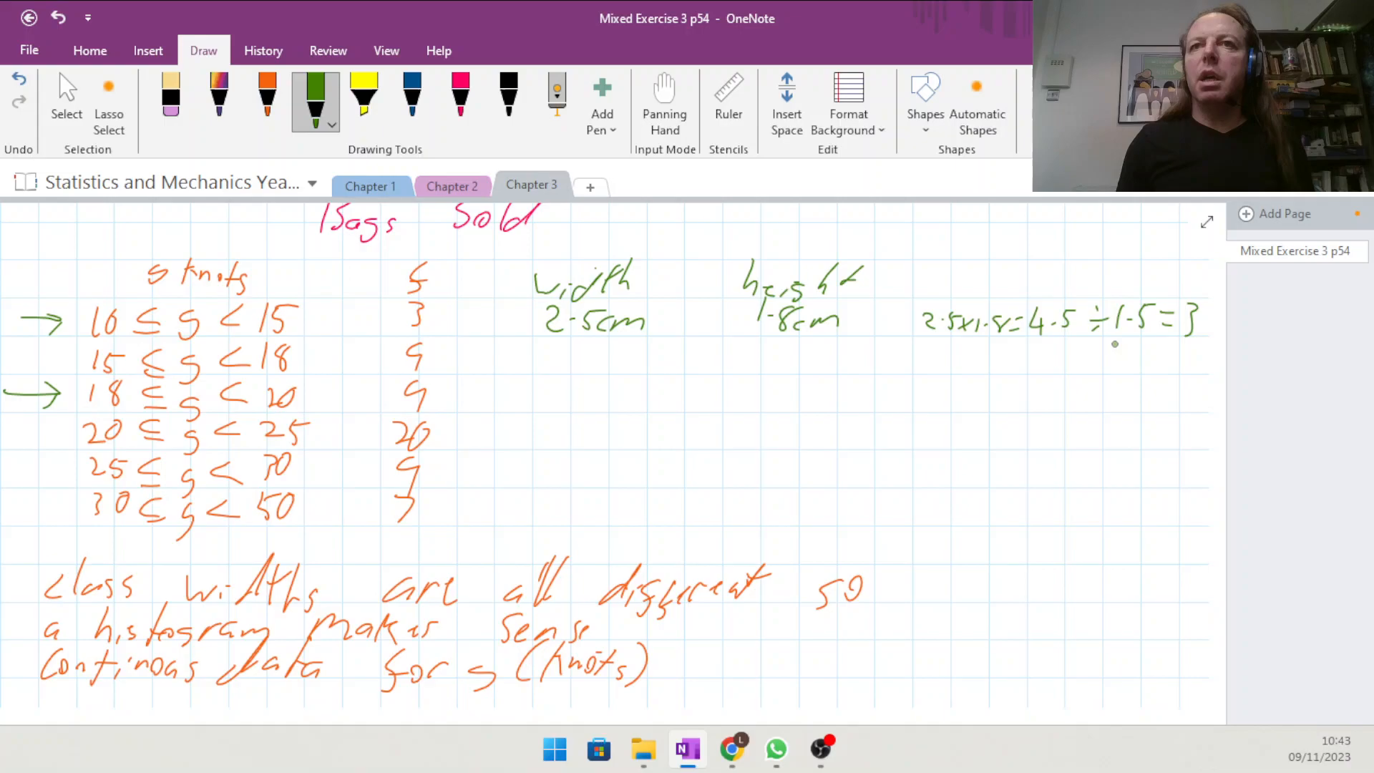
mouse_move(289, 432)
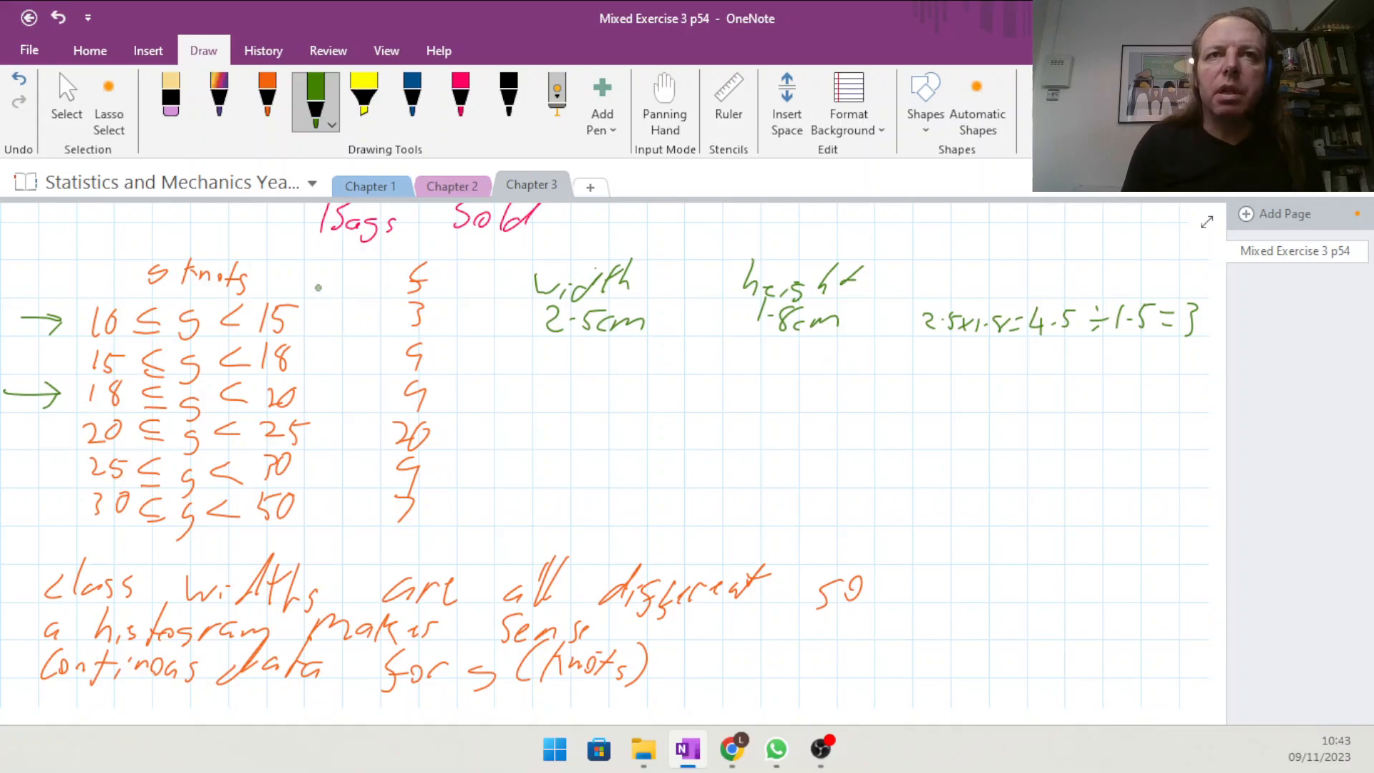
drag(315, 289, 351, 281)
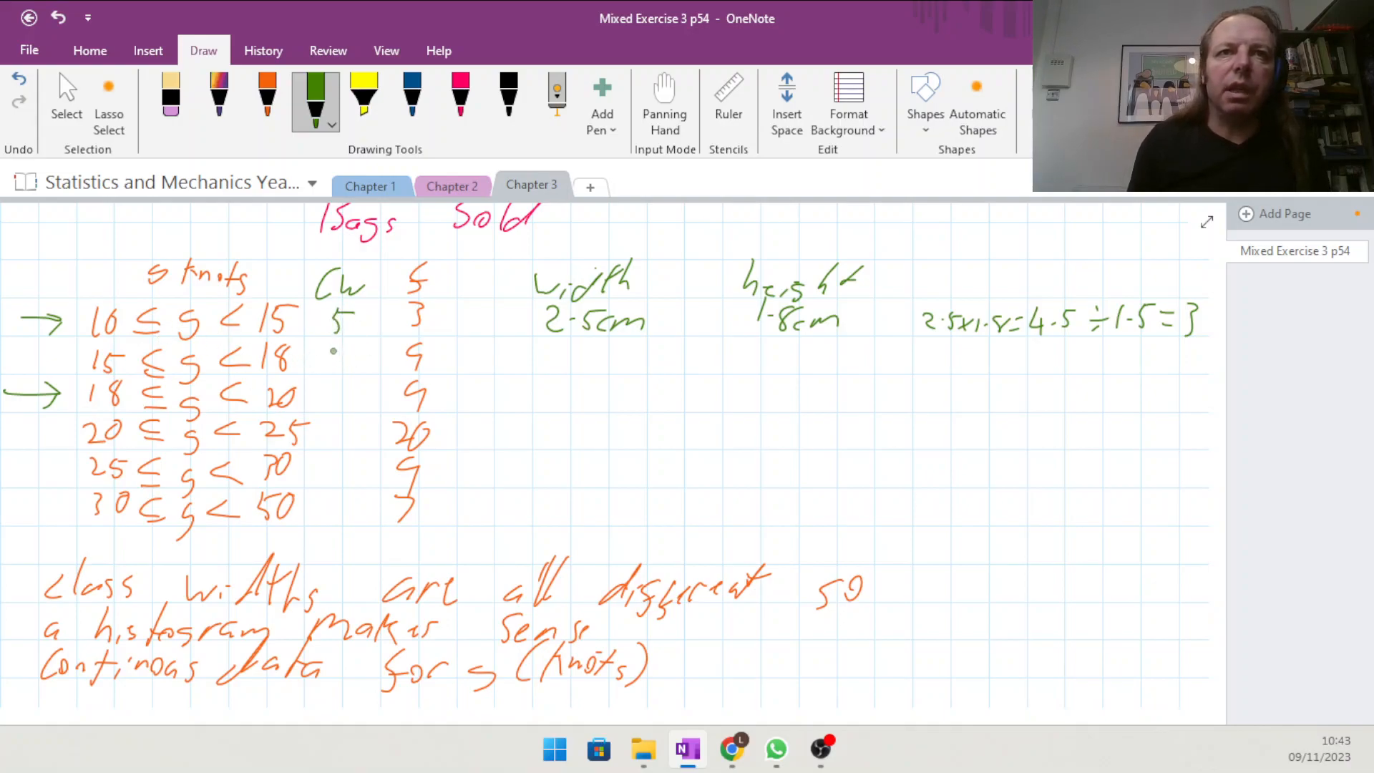
Fill in class widths 5, 3, 2, 5, 5, 20 and work out 1cm by 13.5cm via 1×13.5÷1.5=9.
drag(338, 351, 347, 404)
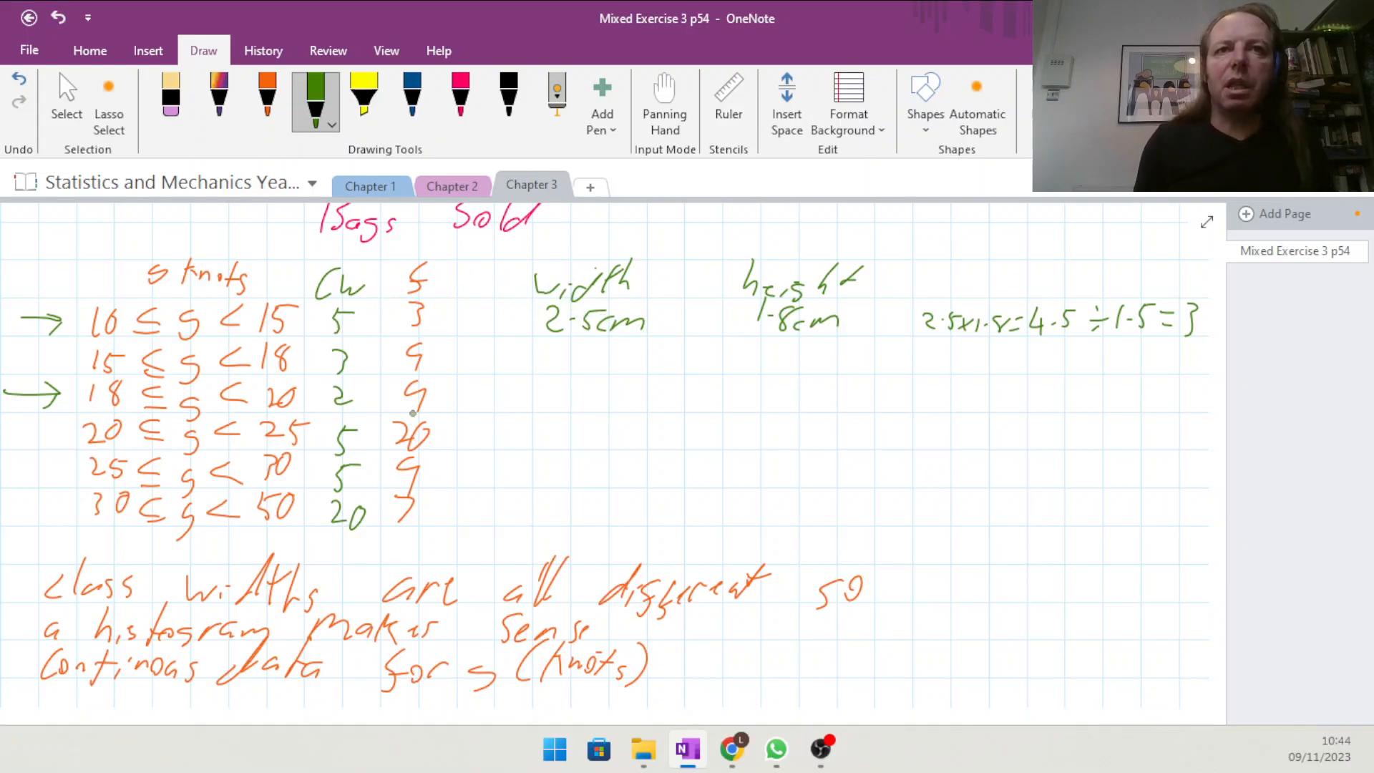
drag(552, 381, 578, 408)
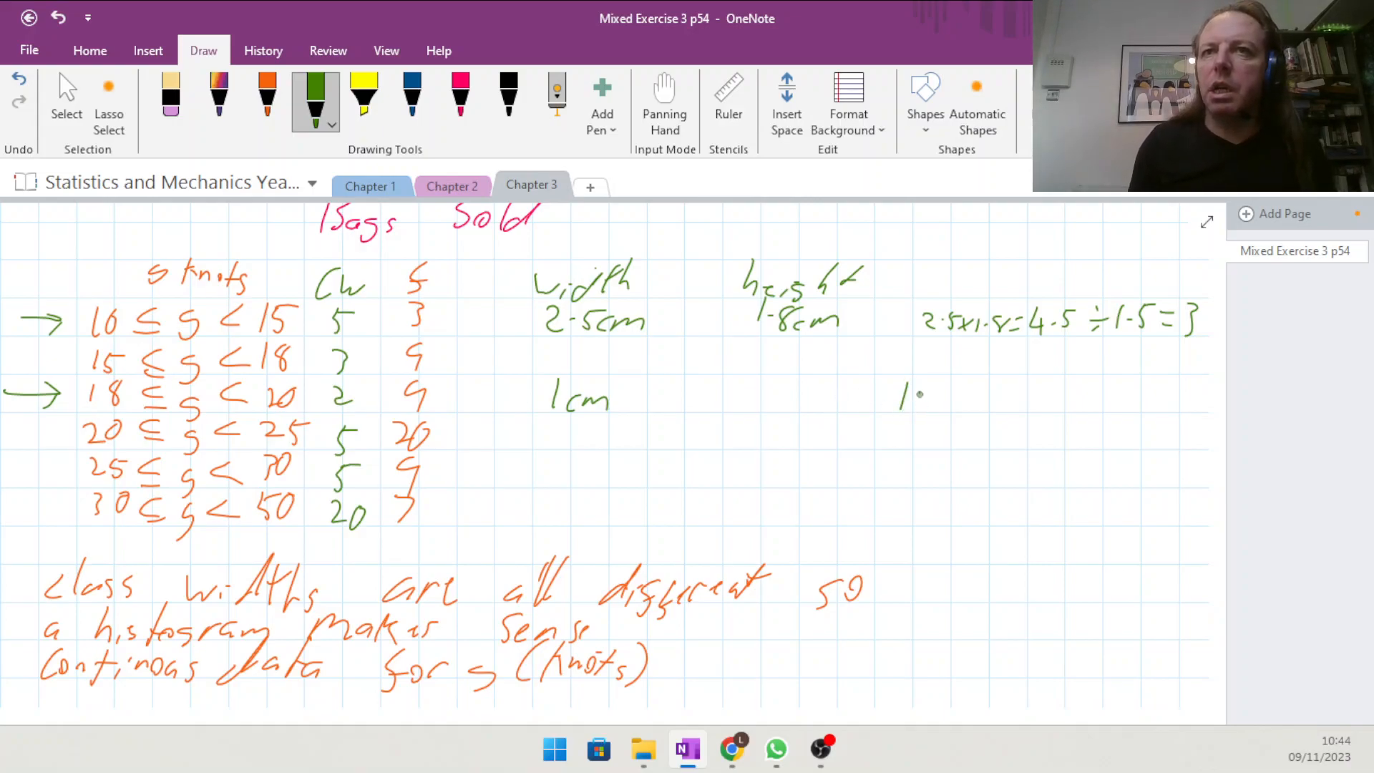
drag(912, 399, 928, 389)
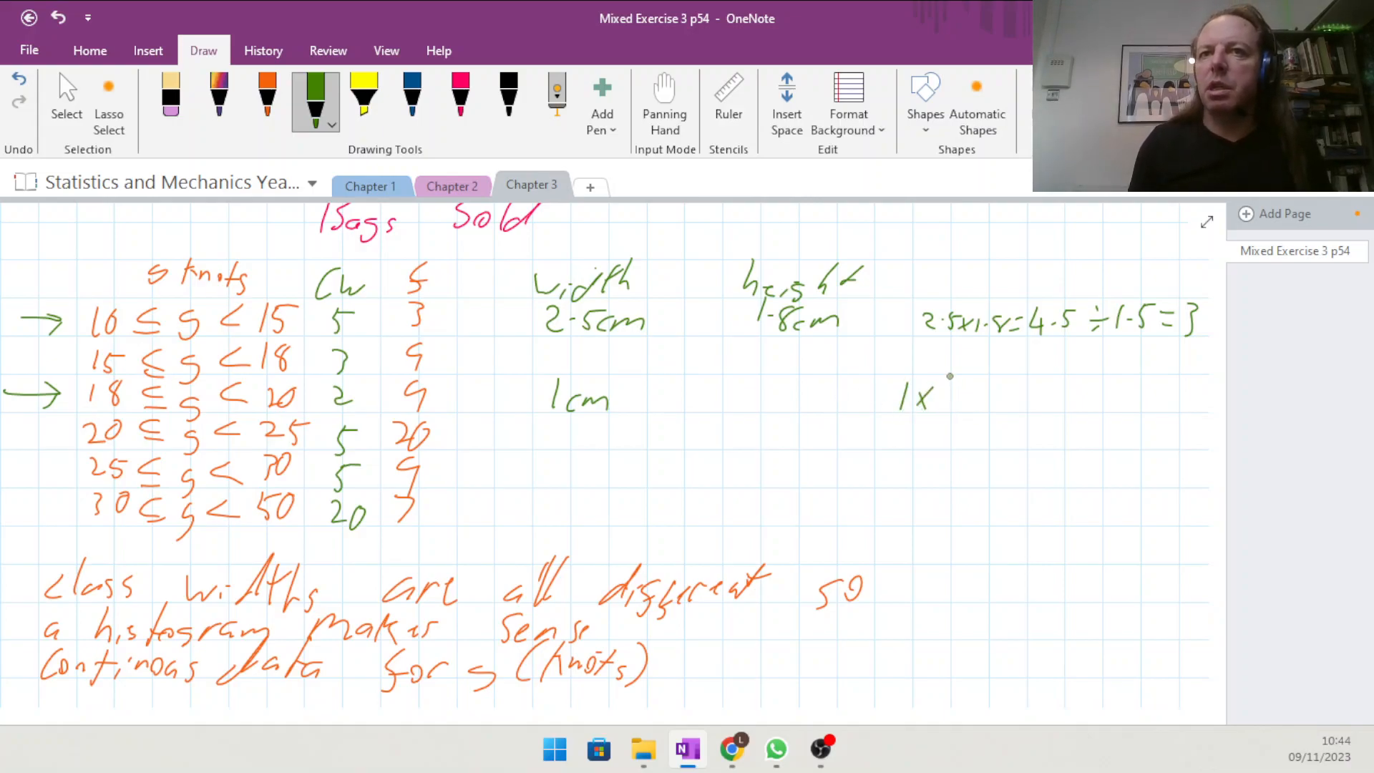
drag(941, 376, 981, 412)
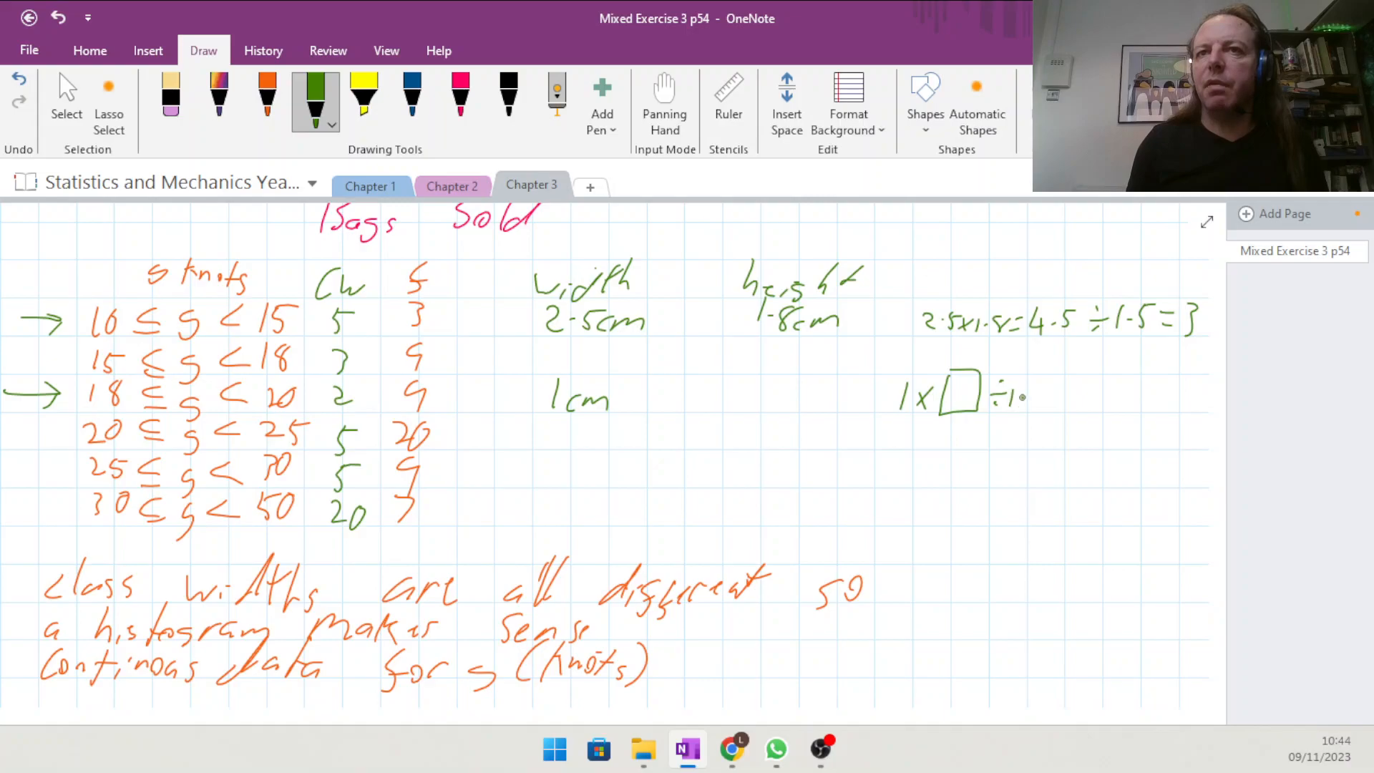
drag(1033, 395, 1069, 395)
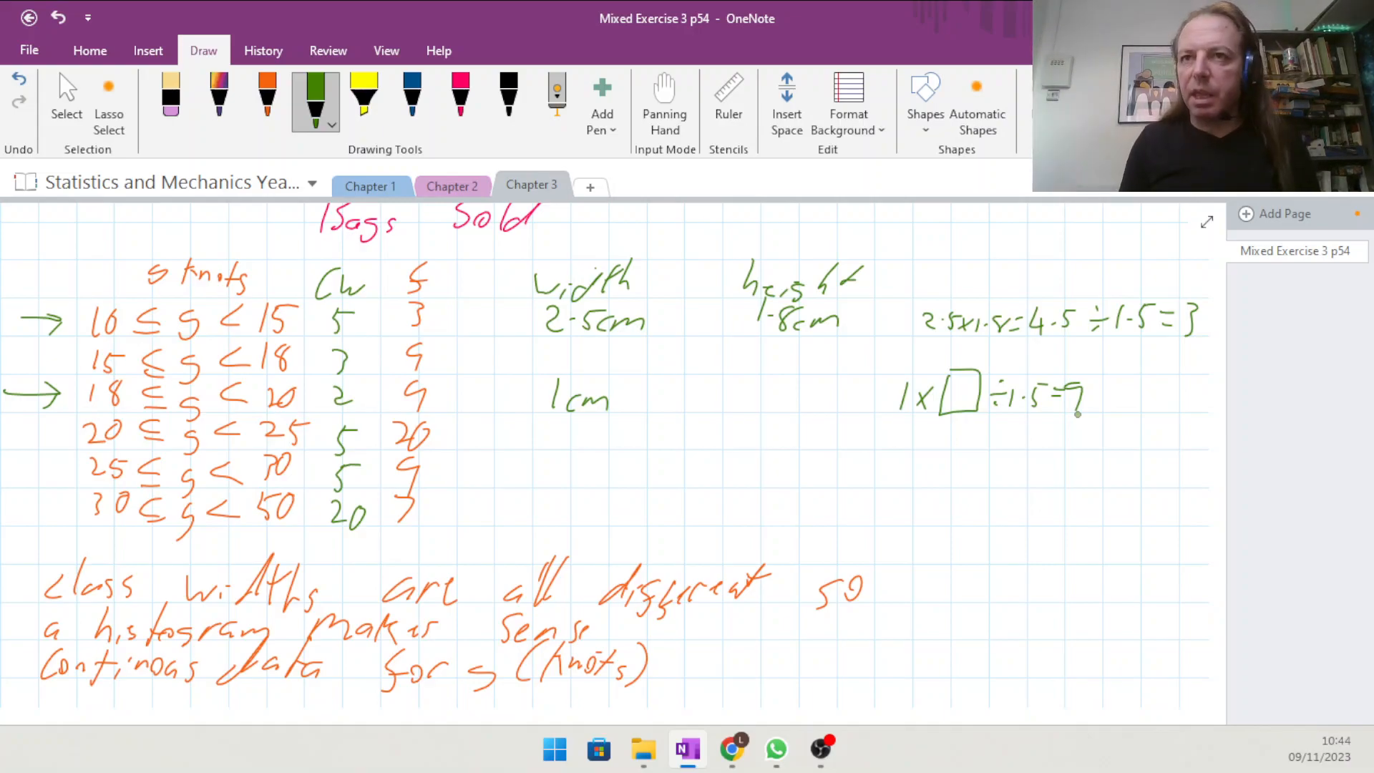
click(266, 91)
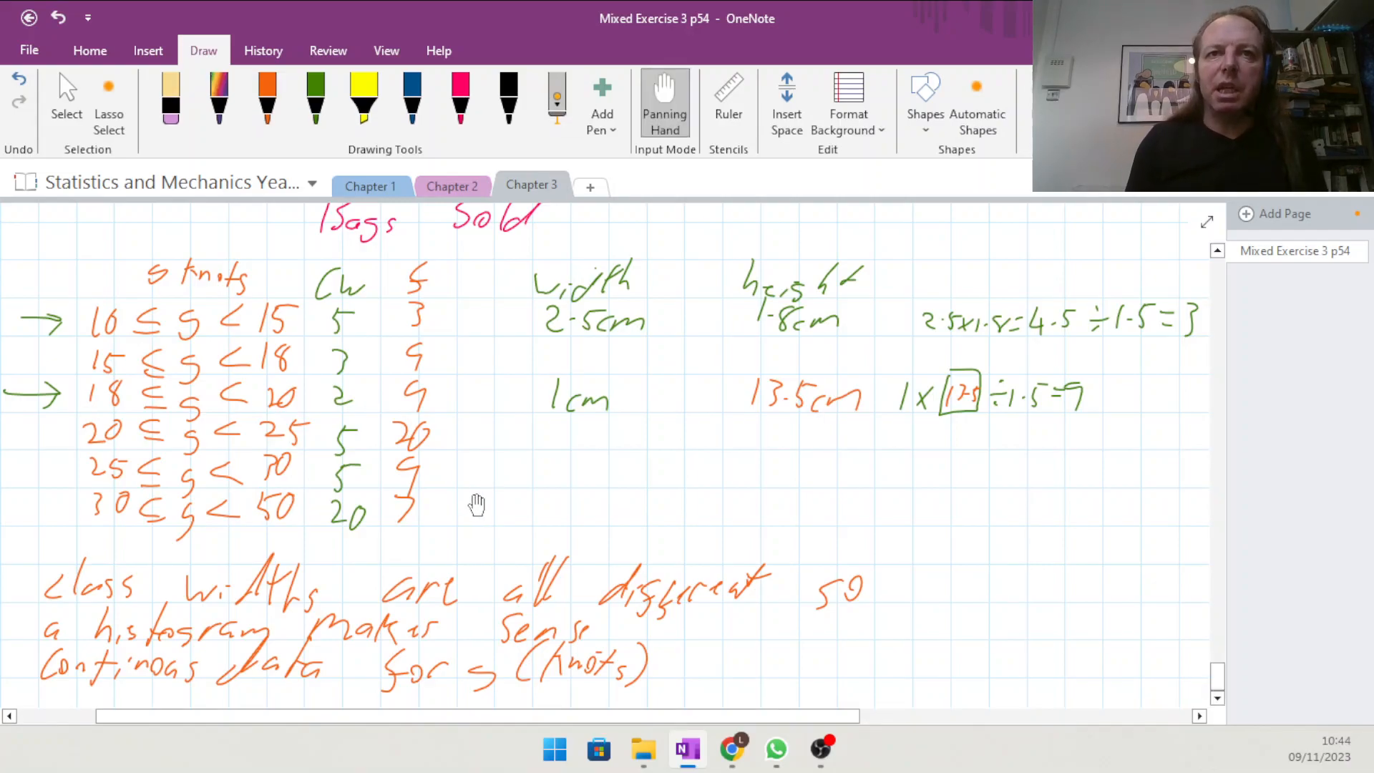
Handwrite 'b) wide 1cm height' in green below part a.
scroll(down, 3)
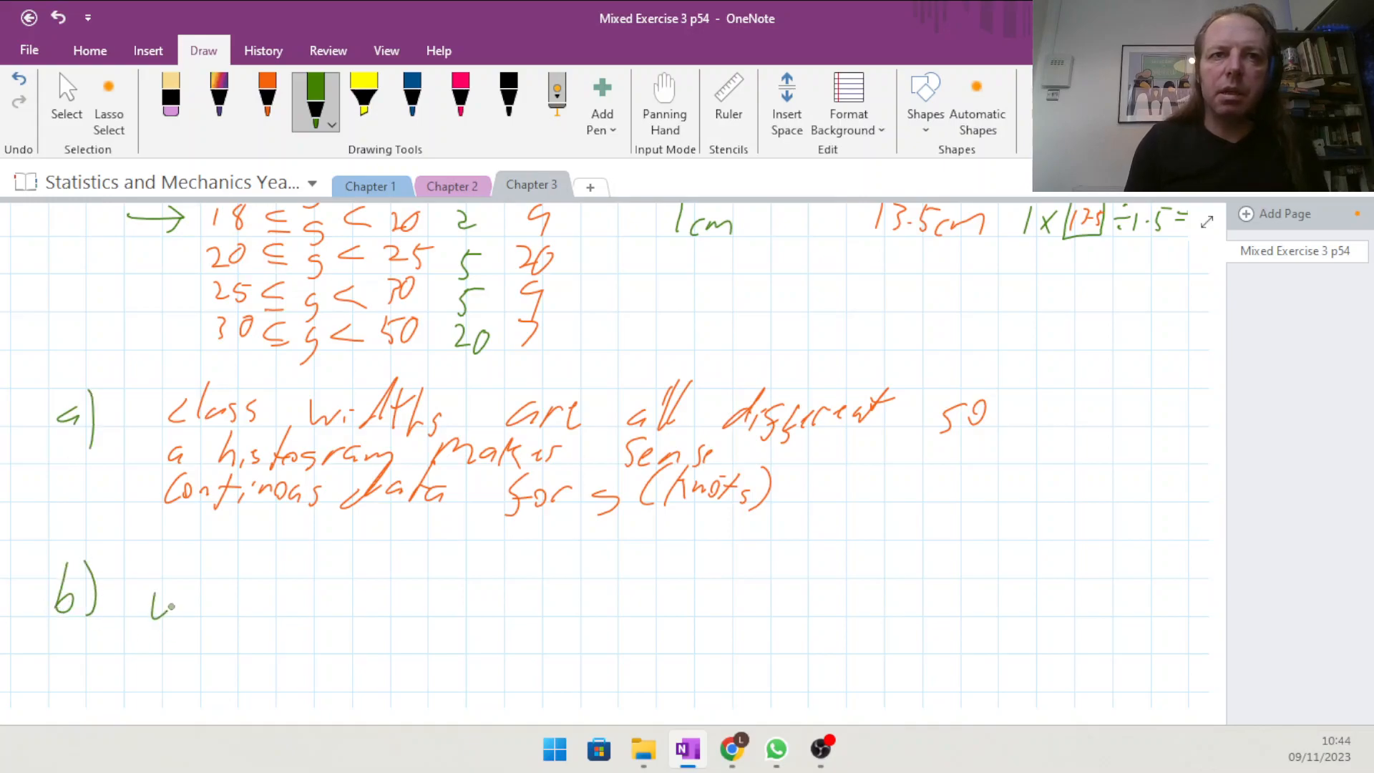
drag(149, 595, 324, 595)
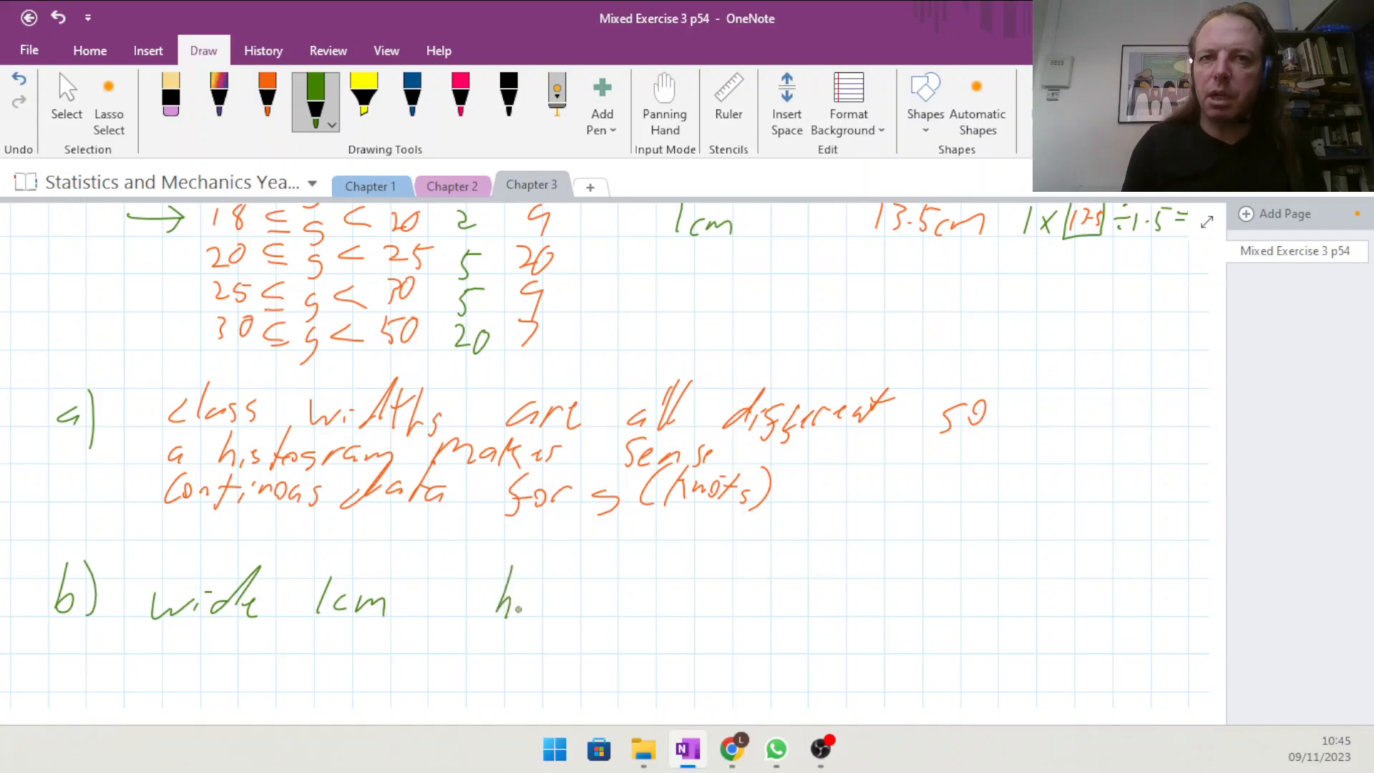
drag(525, 603, 648, 599)
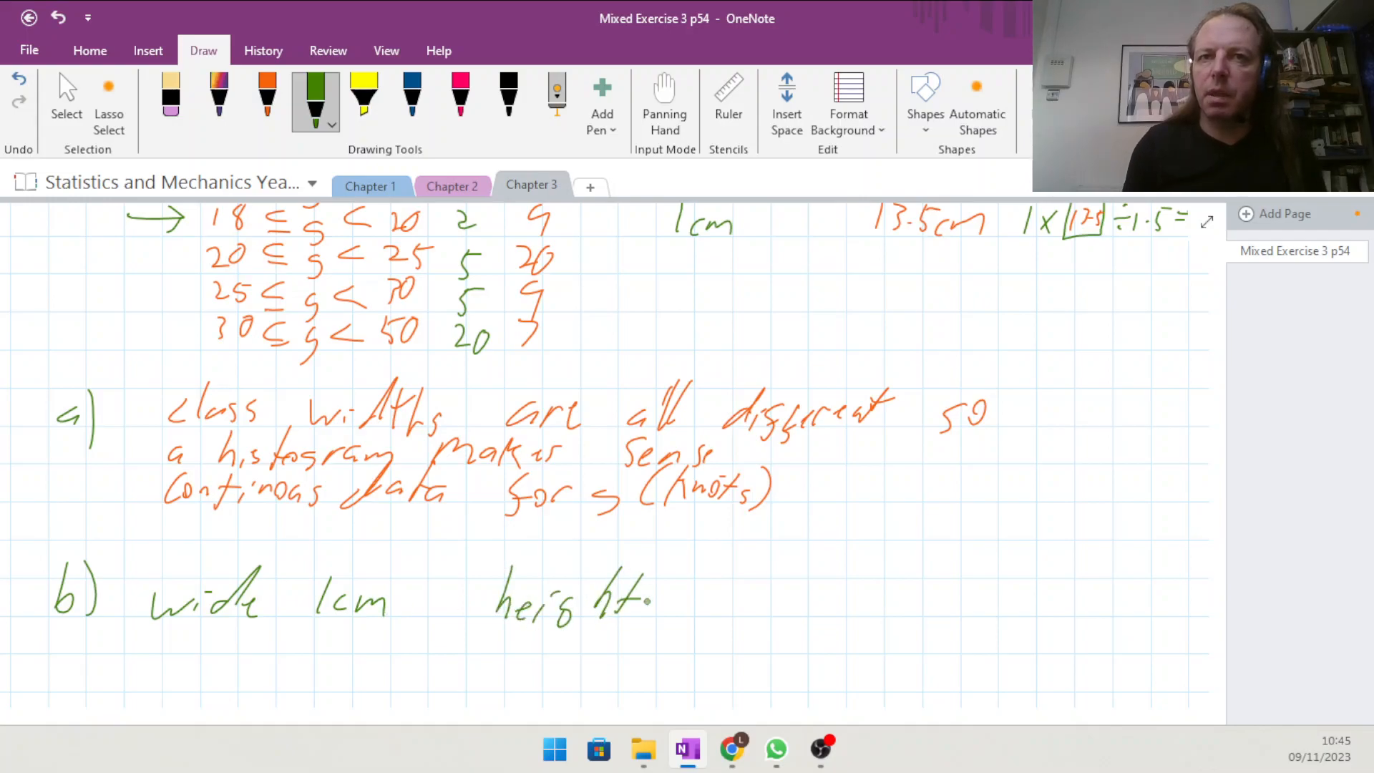
drag(684, 595, 718, 622)
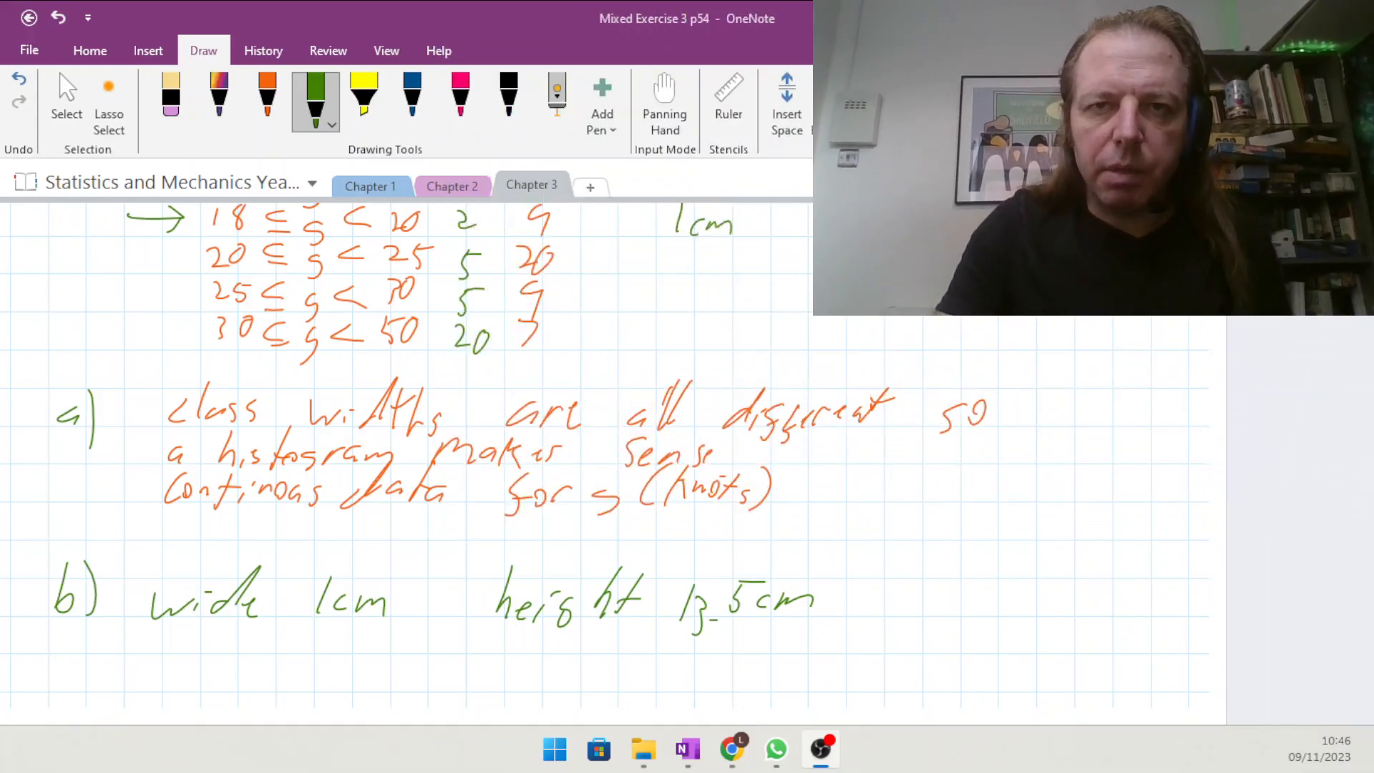
Scroll back to bring the Q8 table into view.
scroll(down, 3)
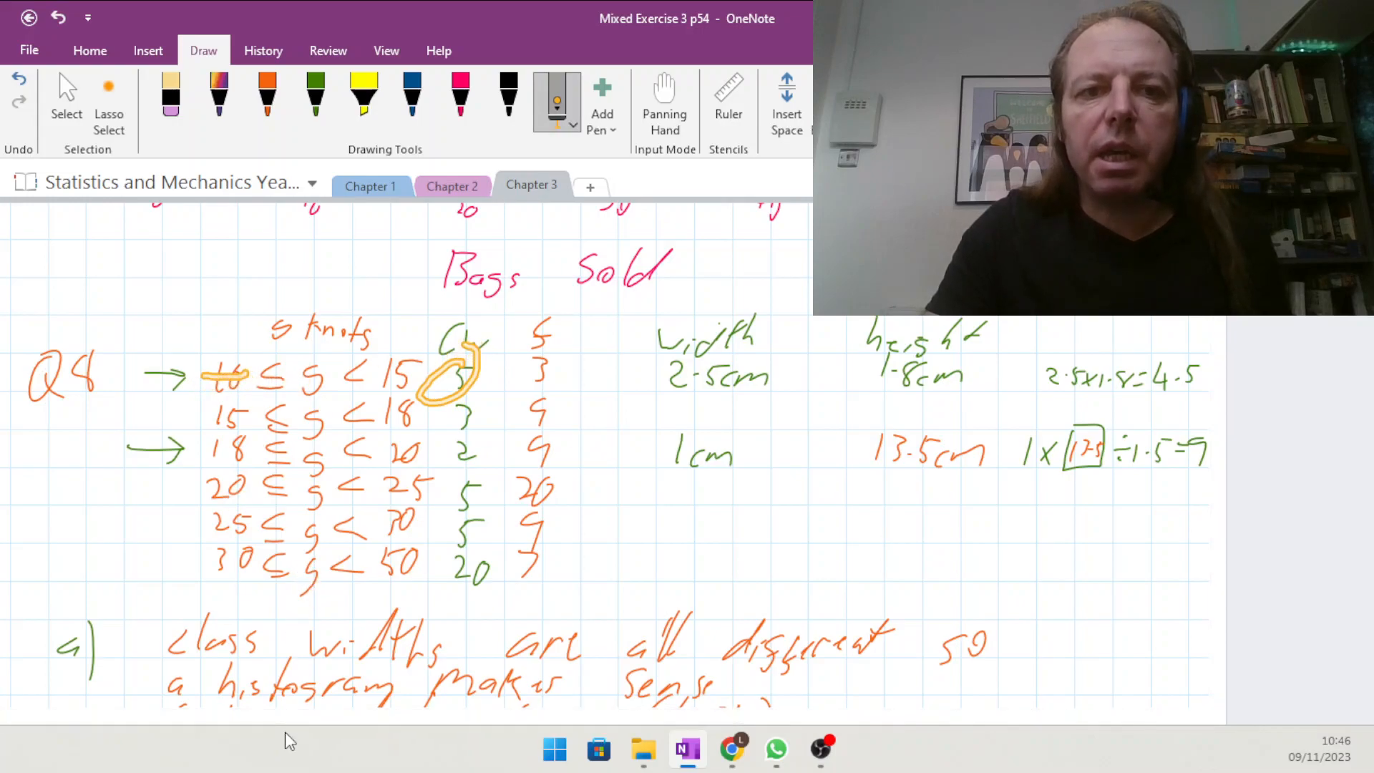
Highlight the first class's lower bound 10 and class width 5 in yellow.
drag(525, 329, 508, 539)
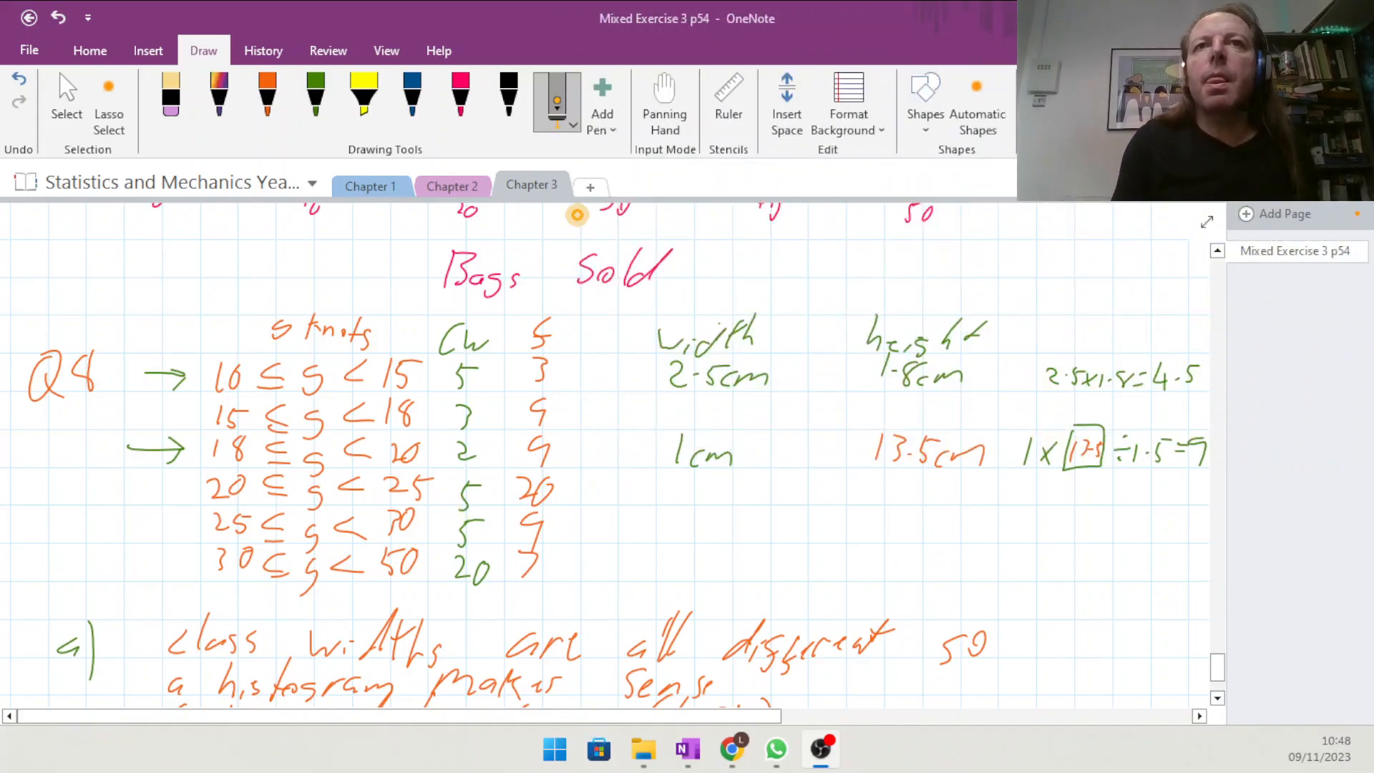
Switch to red ink ready to begin part c below part b's answer.
click(663, 100)
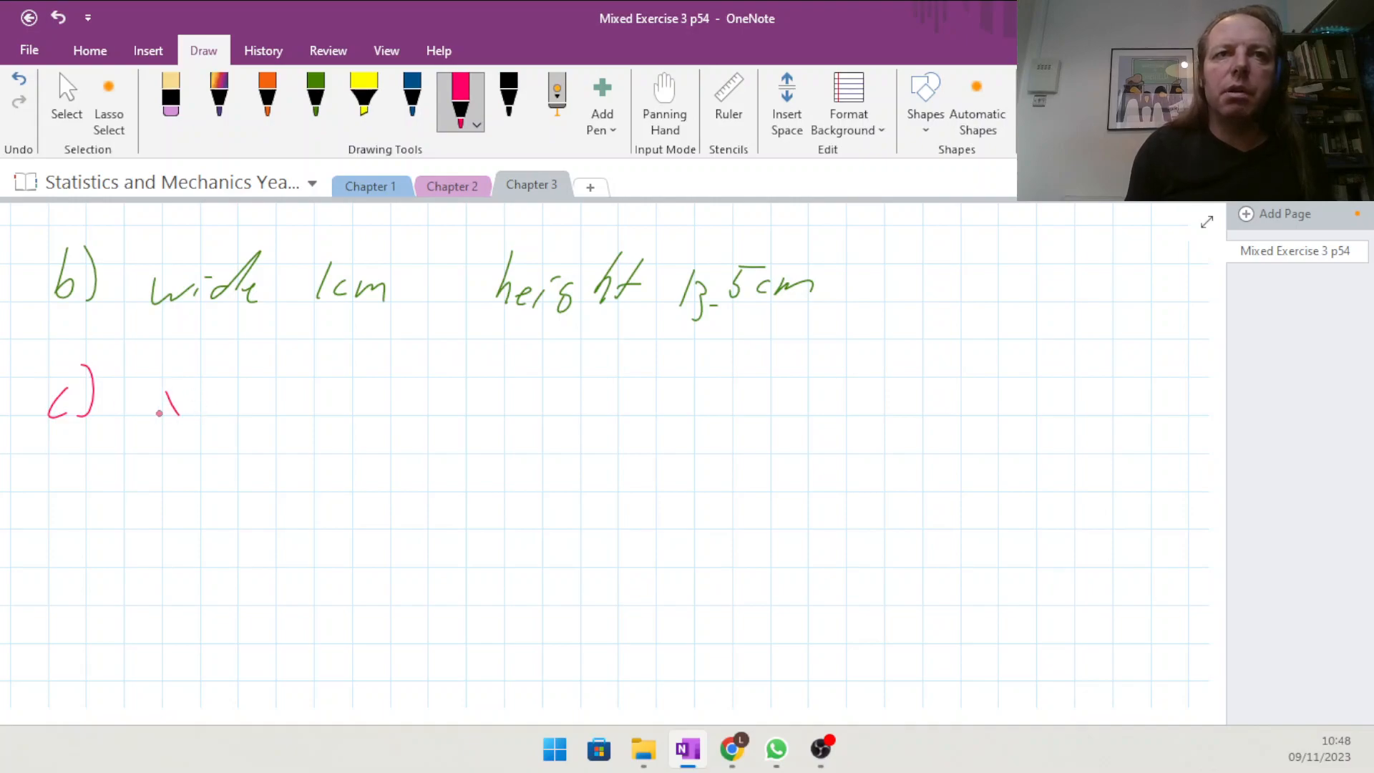
Write the mean x̄ = 23.41 knots under part c in red.
drag(158, 408, 219, 395)
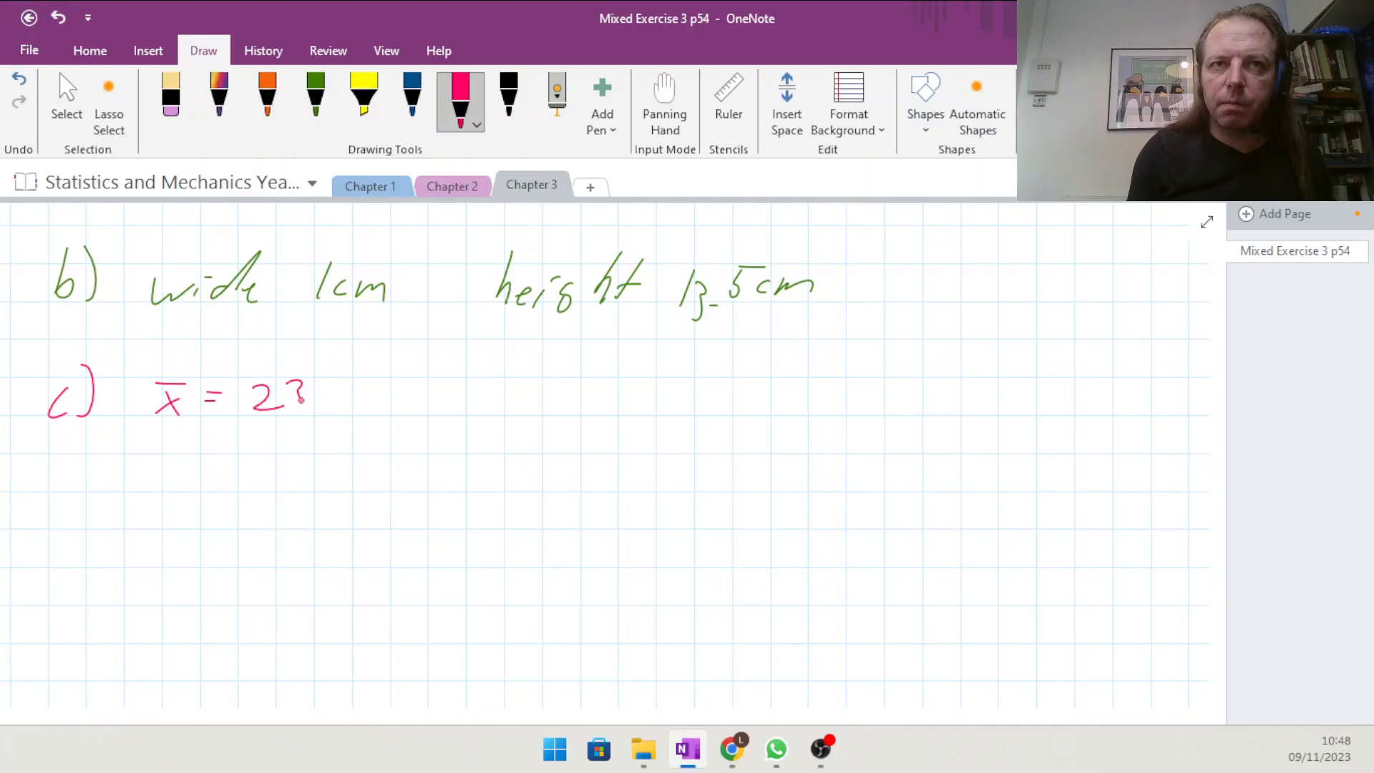
drag(298, 395, 350, 404)
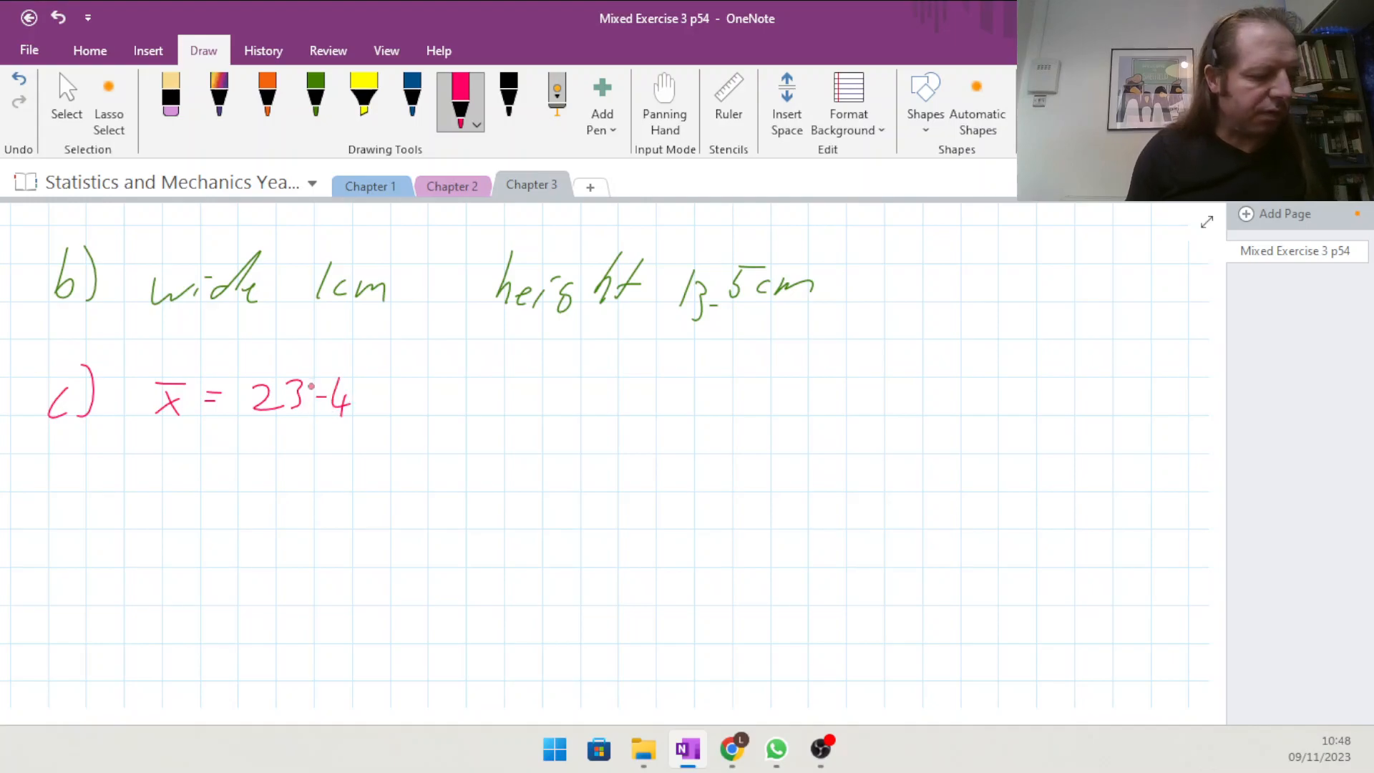
drag(368, 376, 372, 417)
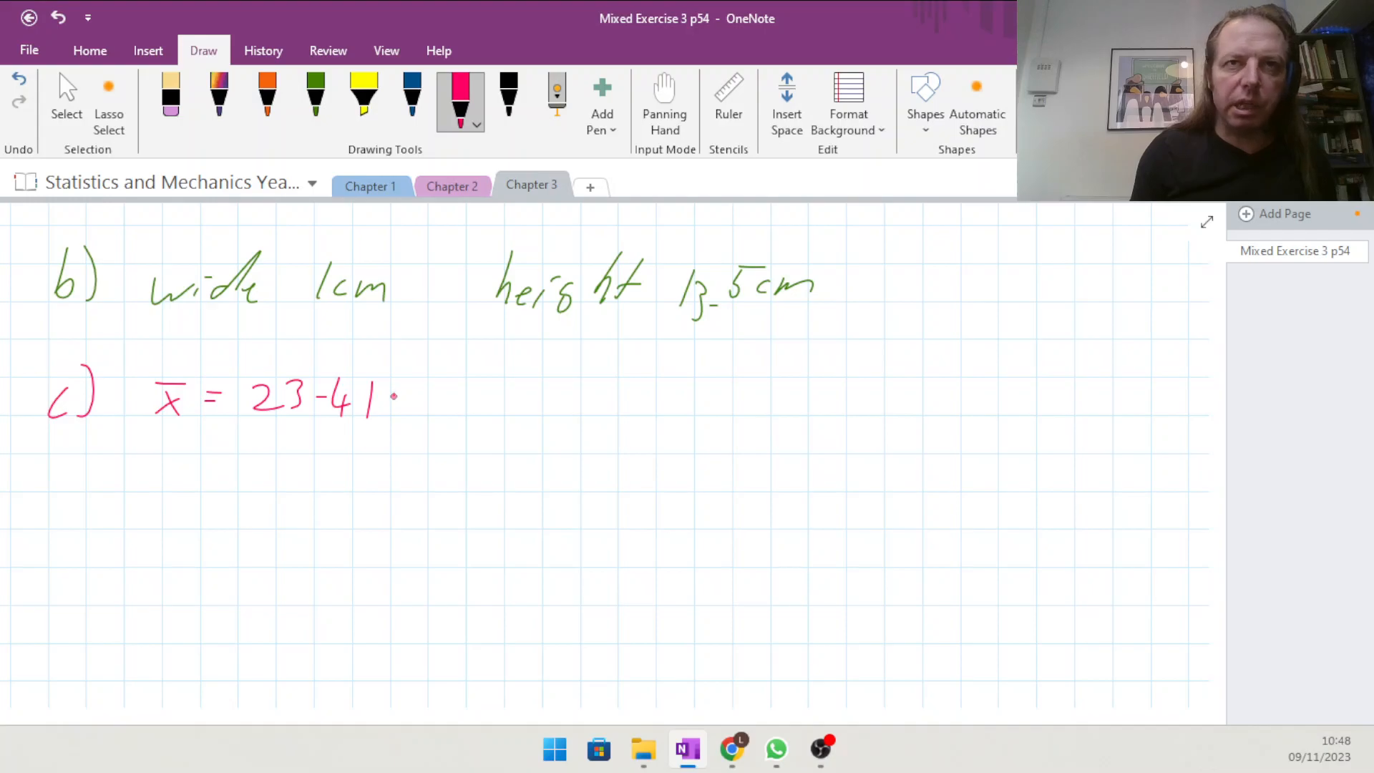
drag(403, 400, 473, 404)
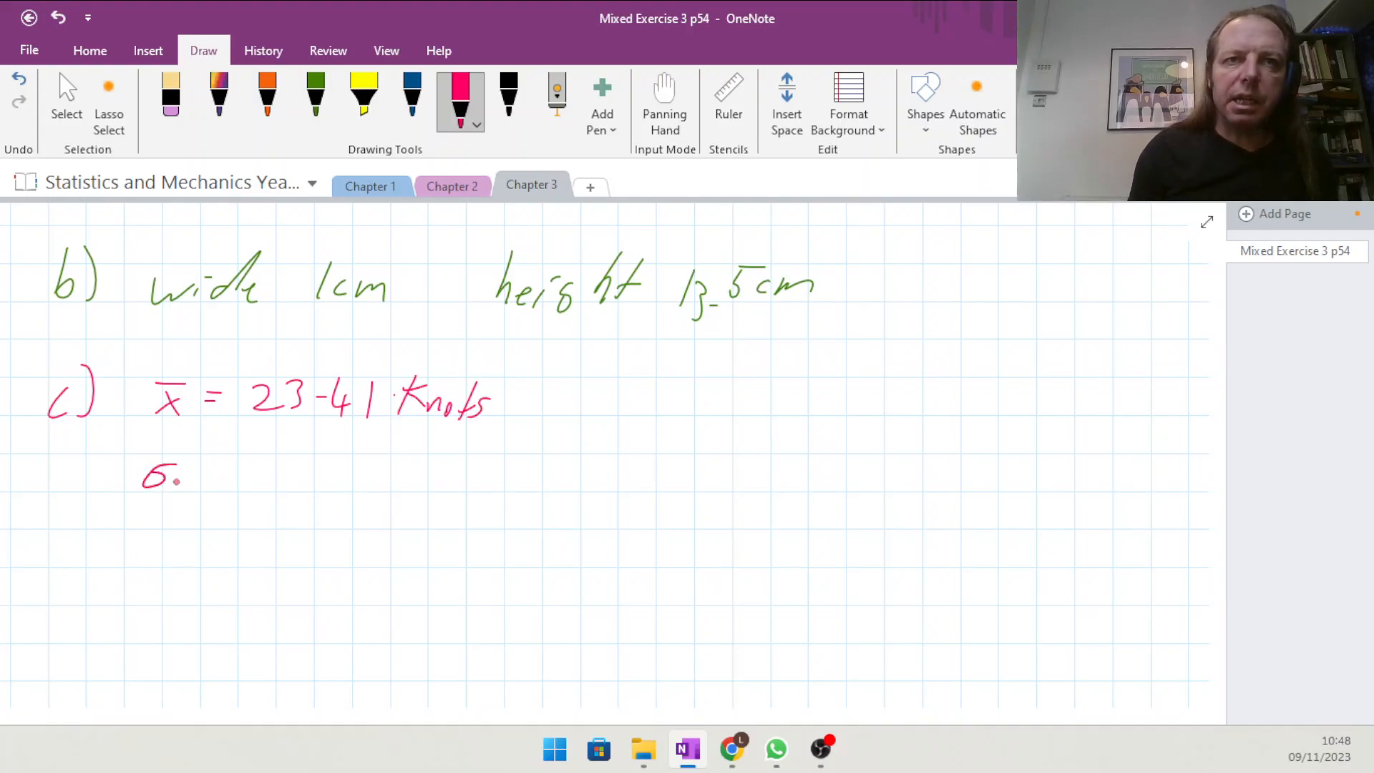
Write the standard deviation σ = 7.321 knots below the mean.
drag(198, 469, 223, 470)
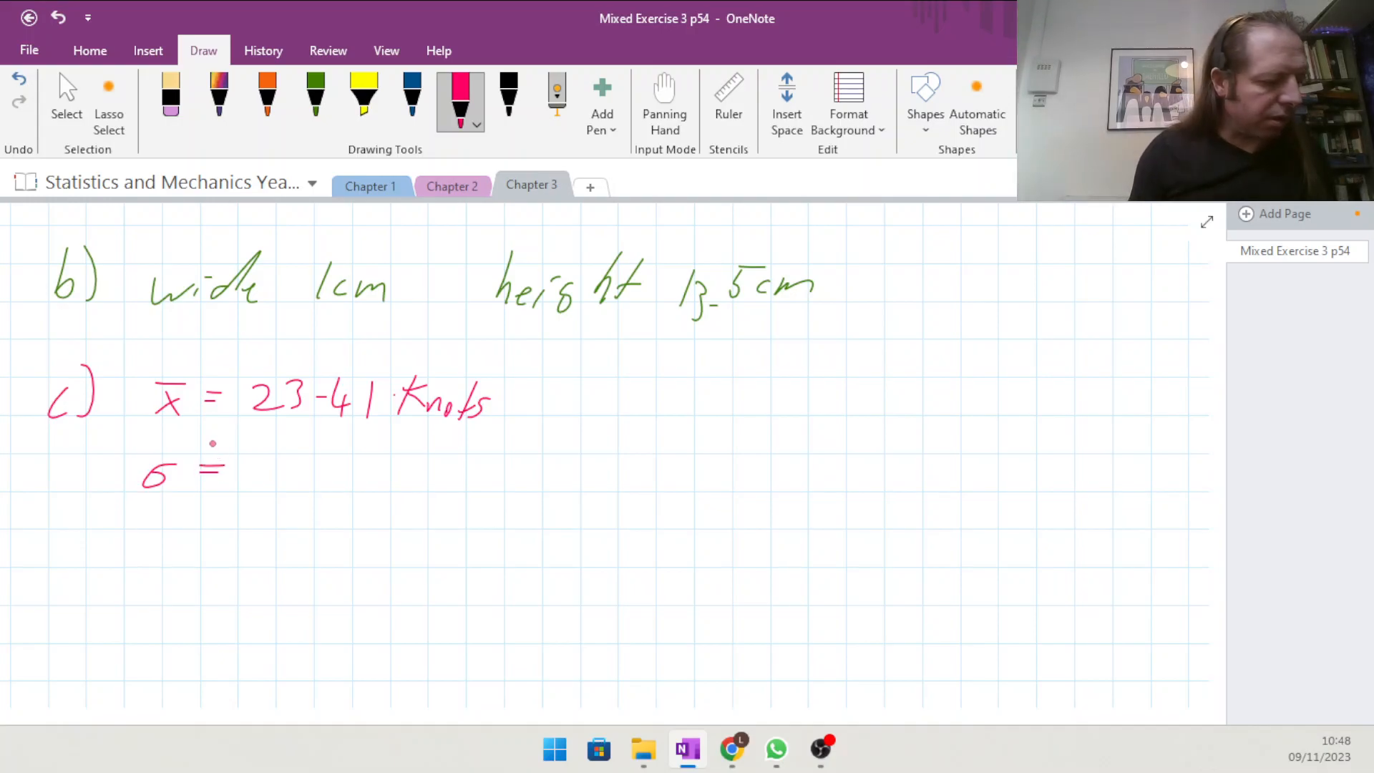
drag(259, 462, 296, 470)
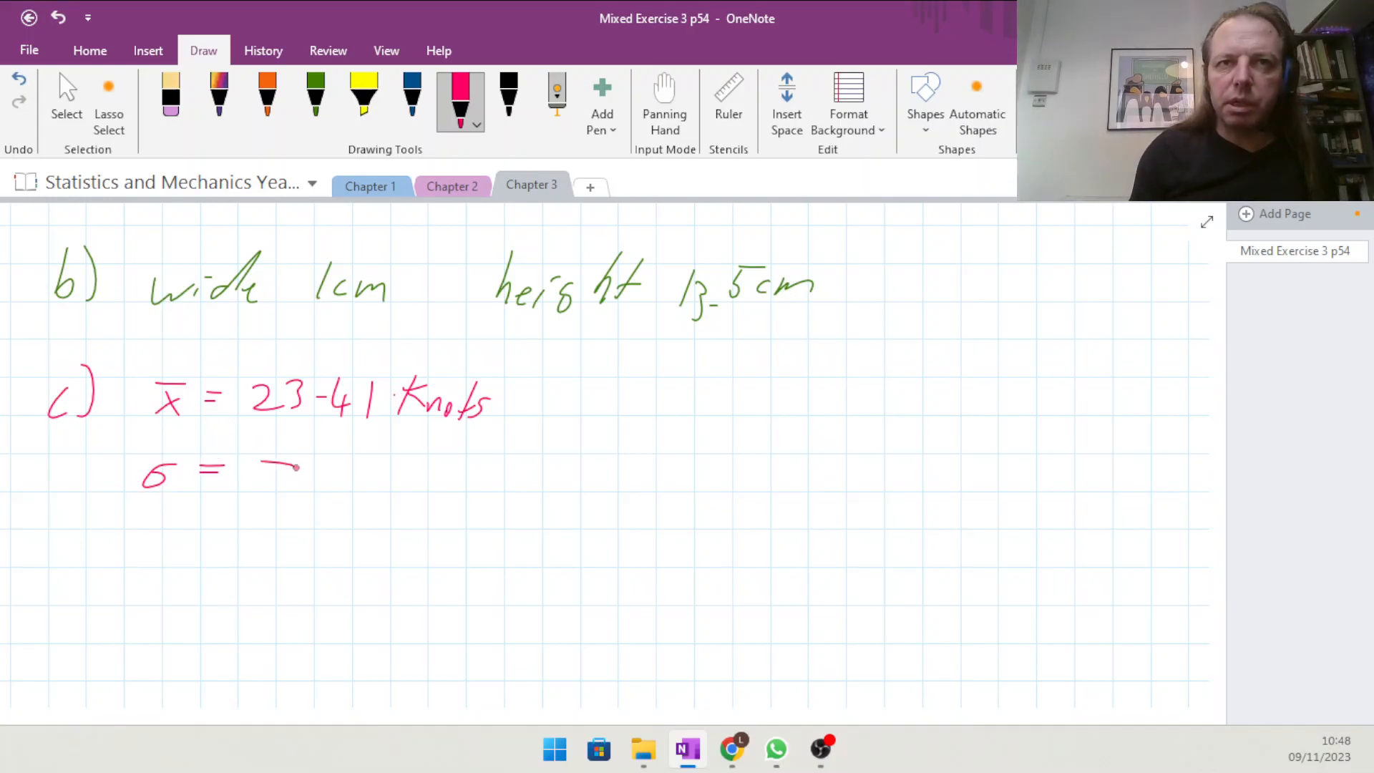
drag(281, 474, 381, 478)
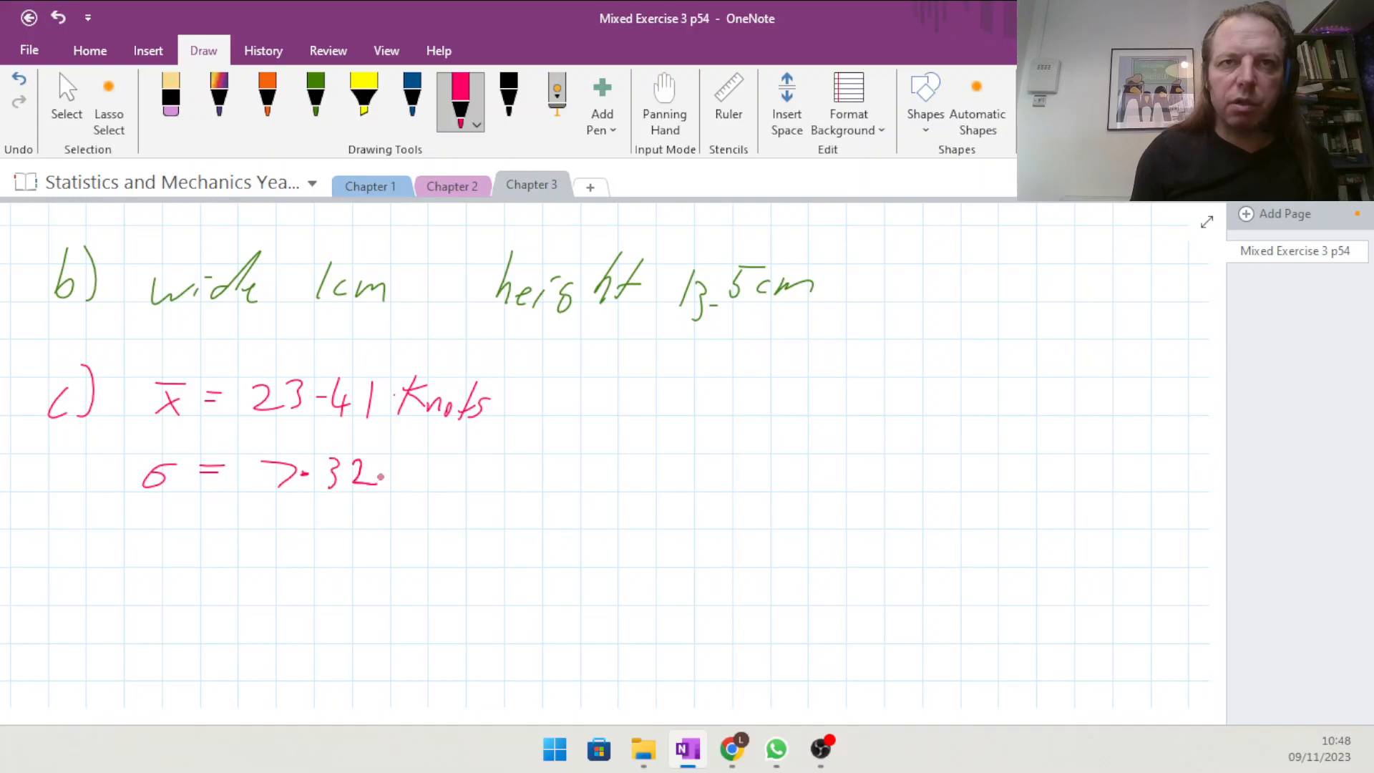
drag(381, 478, 447, 455)
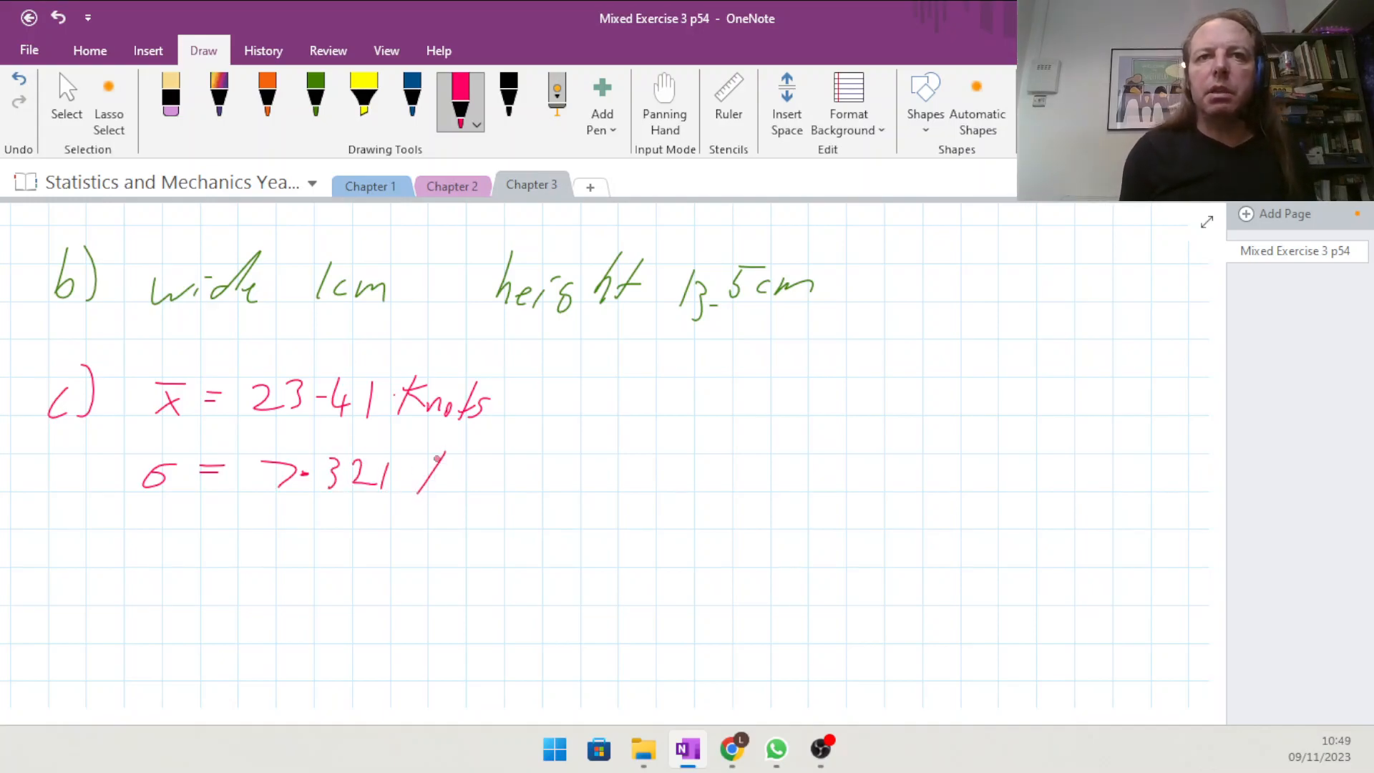
drag(421, 473, 525, 478)
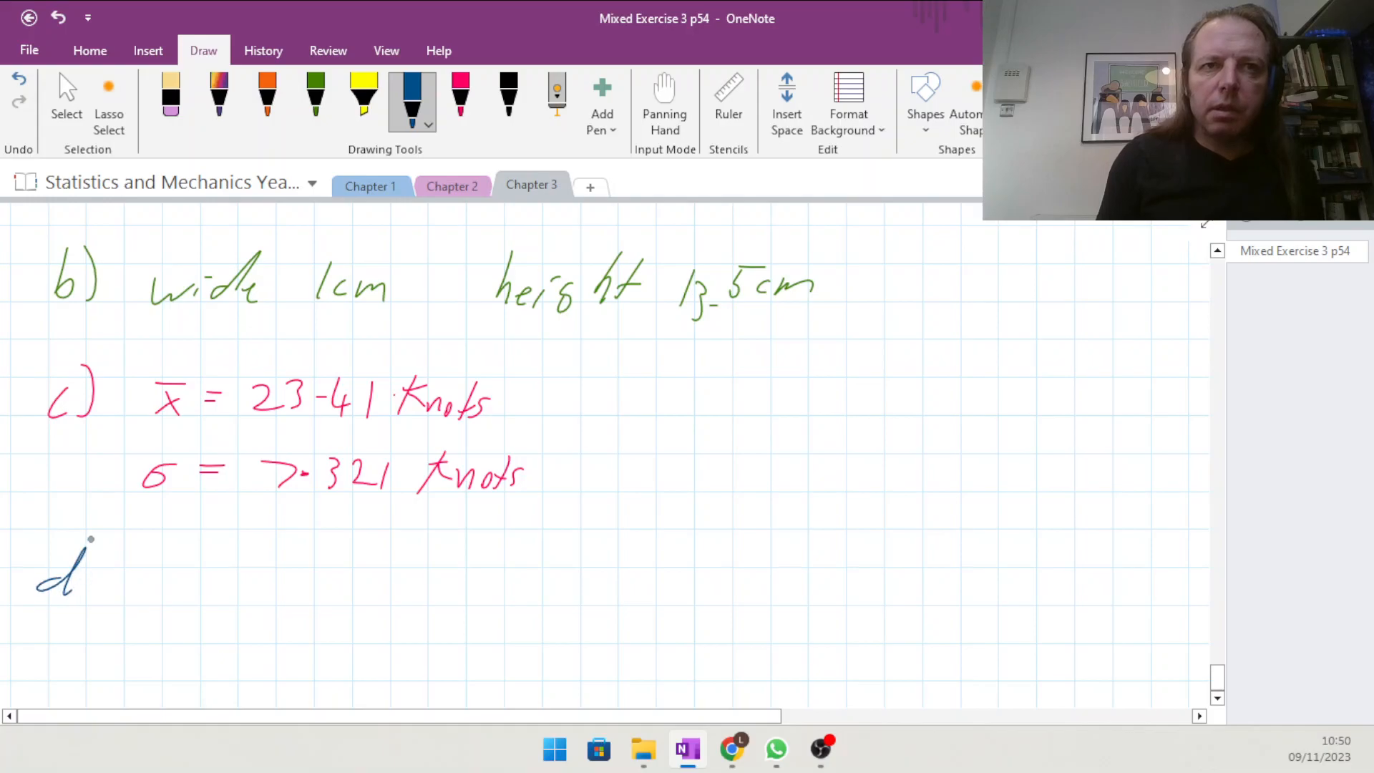
Label part d and write 23.41 + 7.321 in blue.
drag(91, 539, 79, 610)
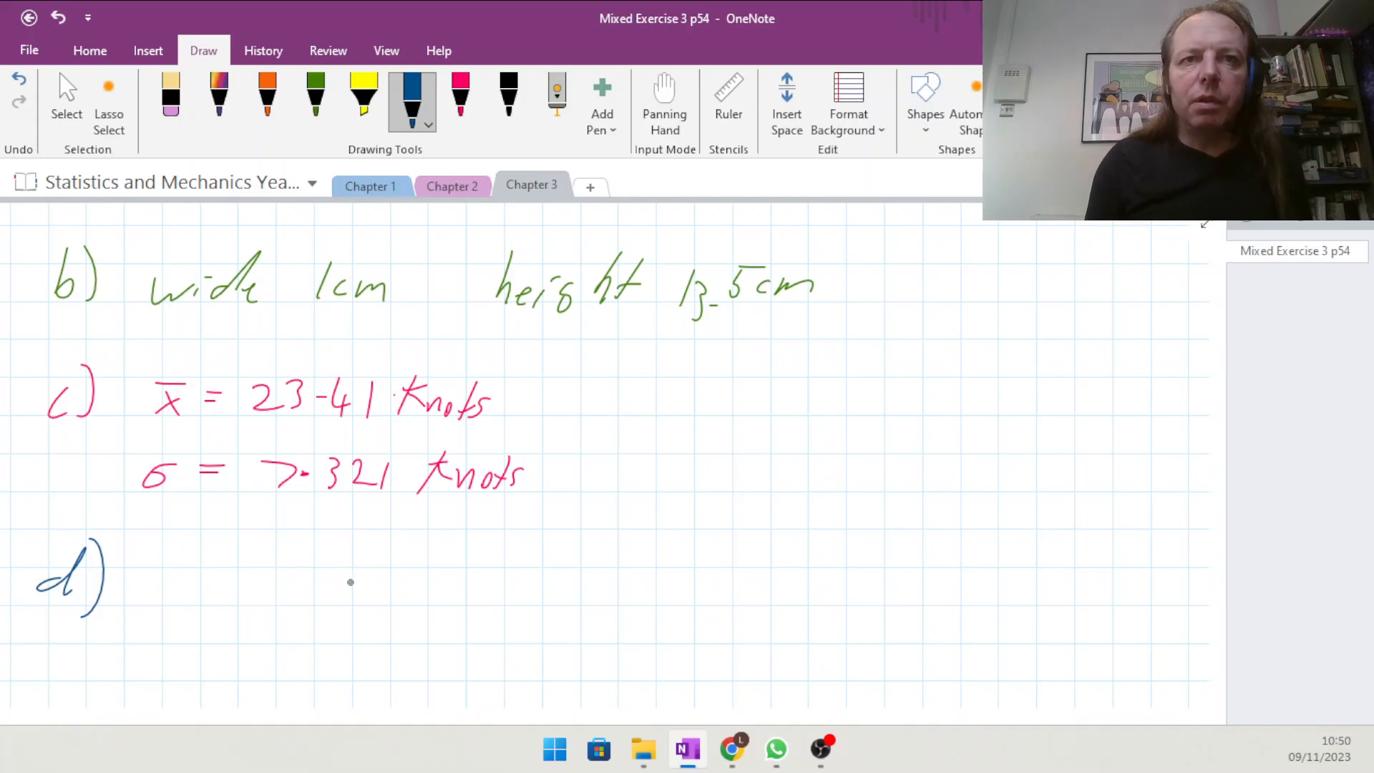
drag(325, 582, 412, 582)
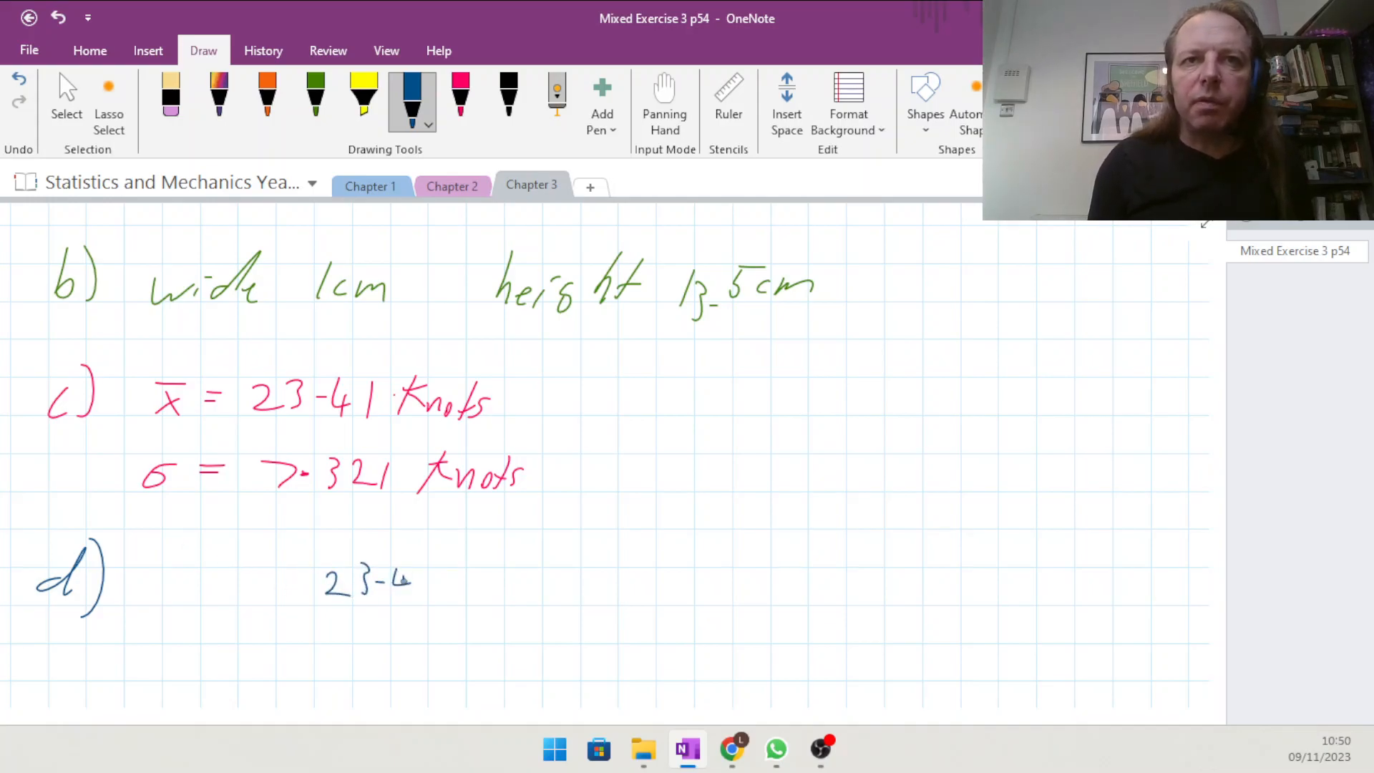
drag(412, 583, 525, 582)
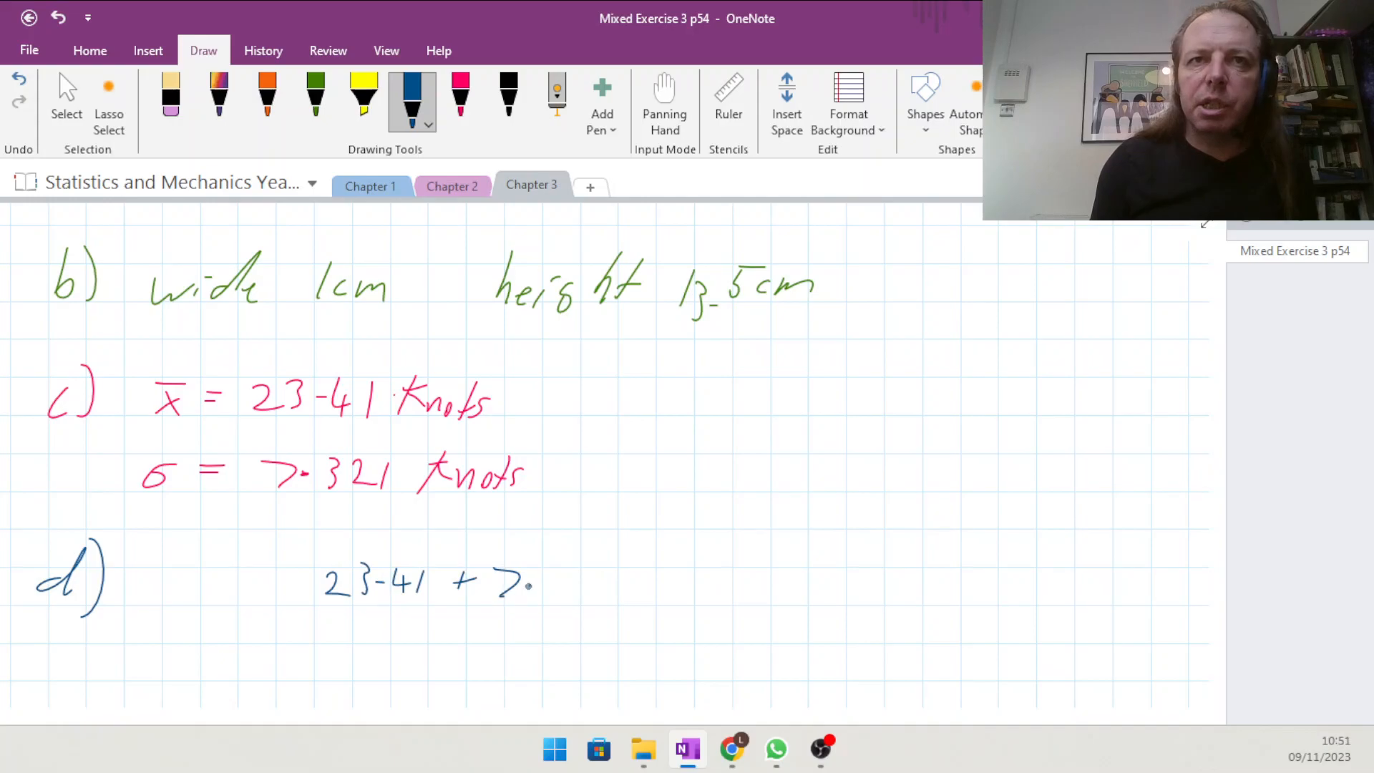
drag(525, 582, 591, 582)
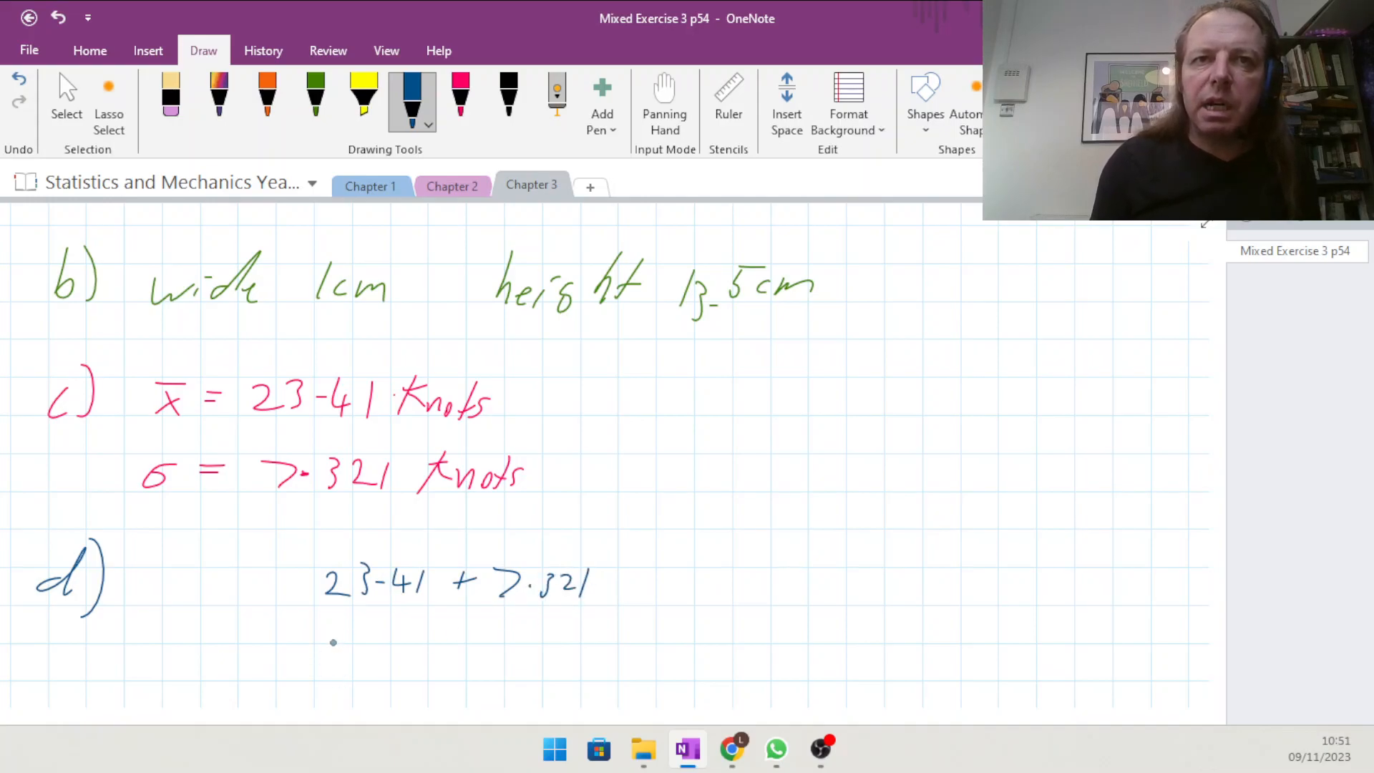
Write 23.41 − 7.321 on a second line and the results 30.731 and 16….
drag(331, 656, 429, 655)
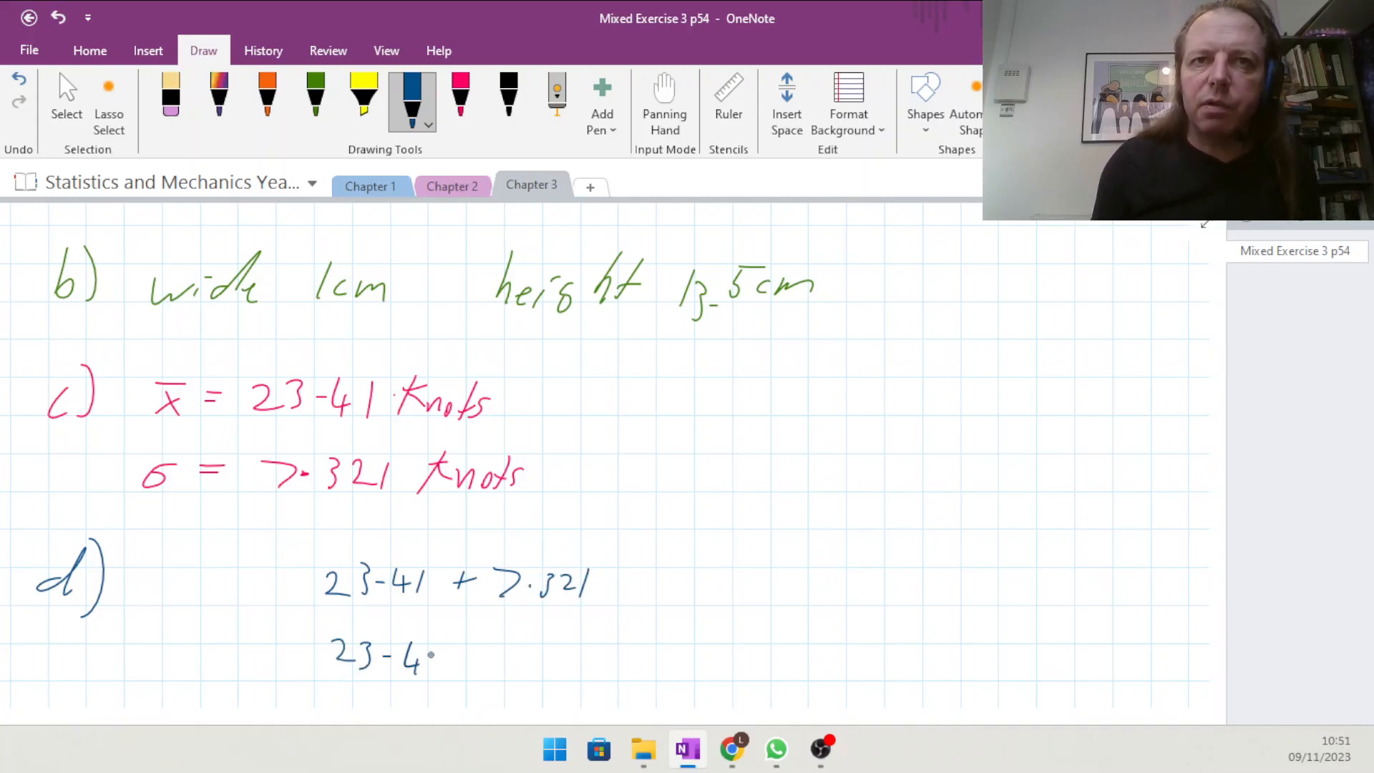
drag(429, 655, 570, 661)
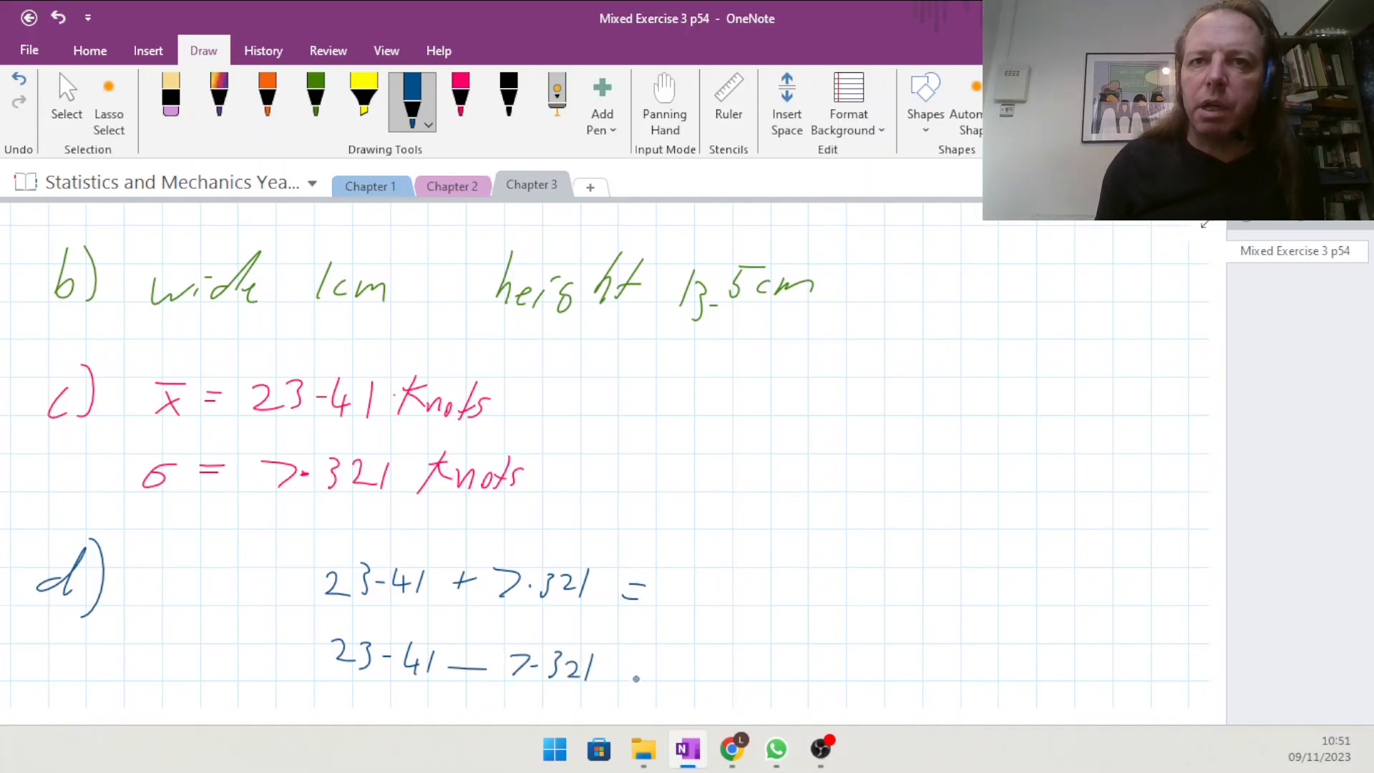
drag(631, 661, 661, 665)
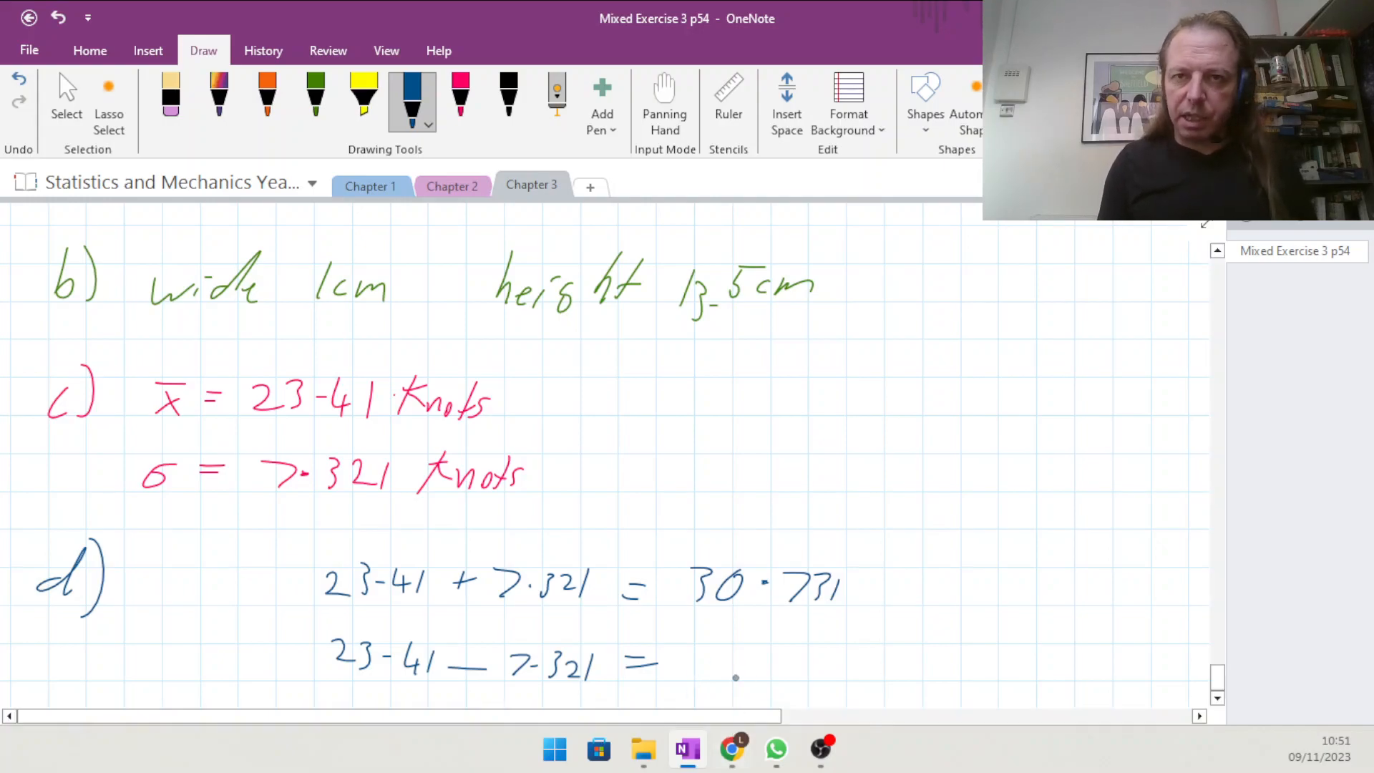
drag(684, 661, 754, 661)
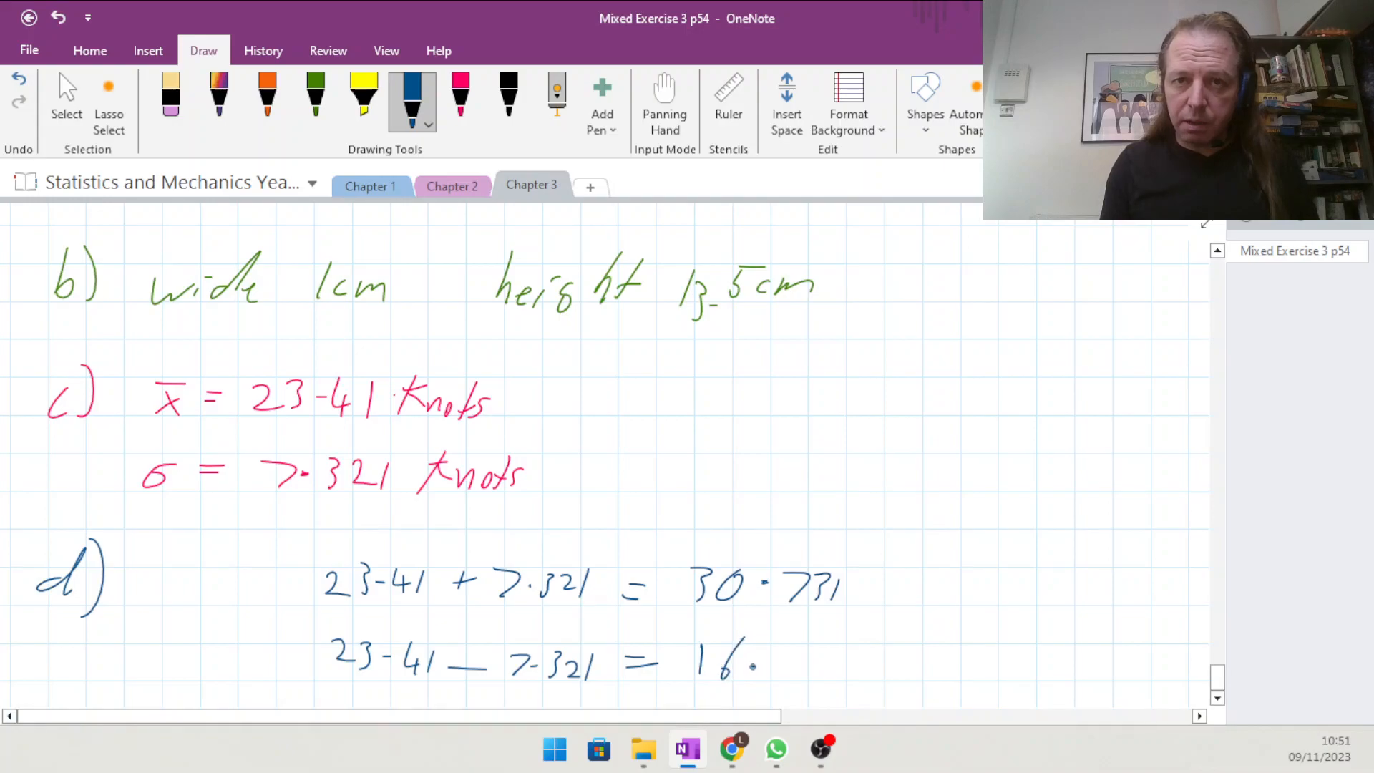
drag(744, 661, 819, 661)
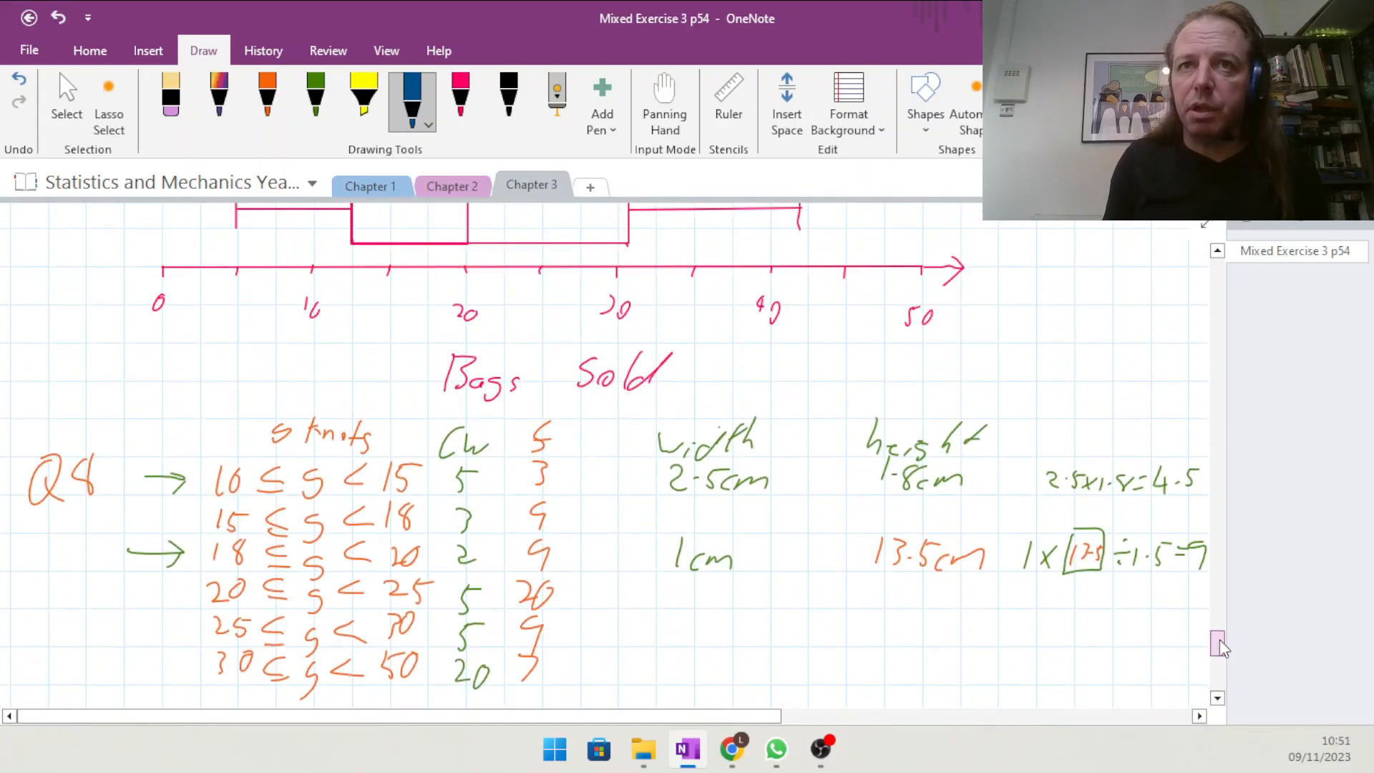
Mark 30.73 beside the 30 ≤ s < 50 row and 16.089 beside the 15 ≤ s < 18 row.
scroll(down, 3)
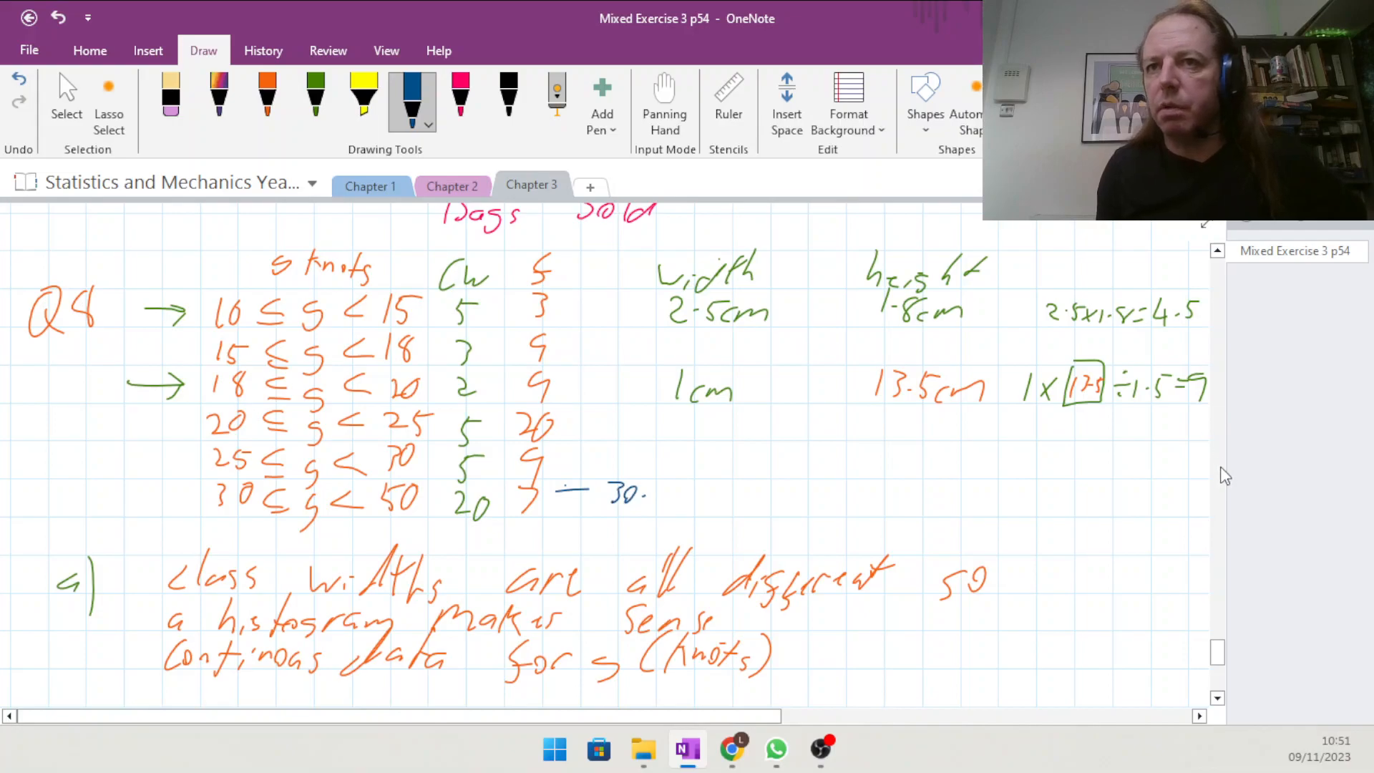
scroll(down, 3)
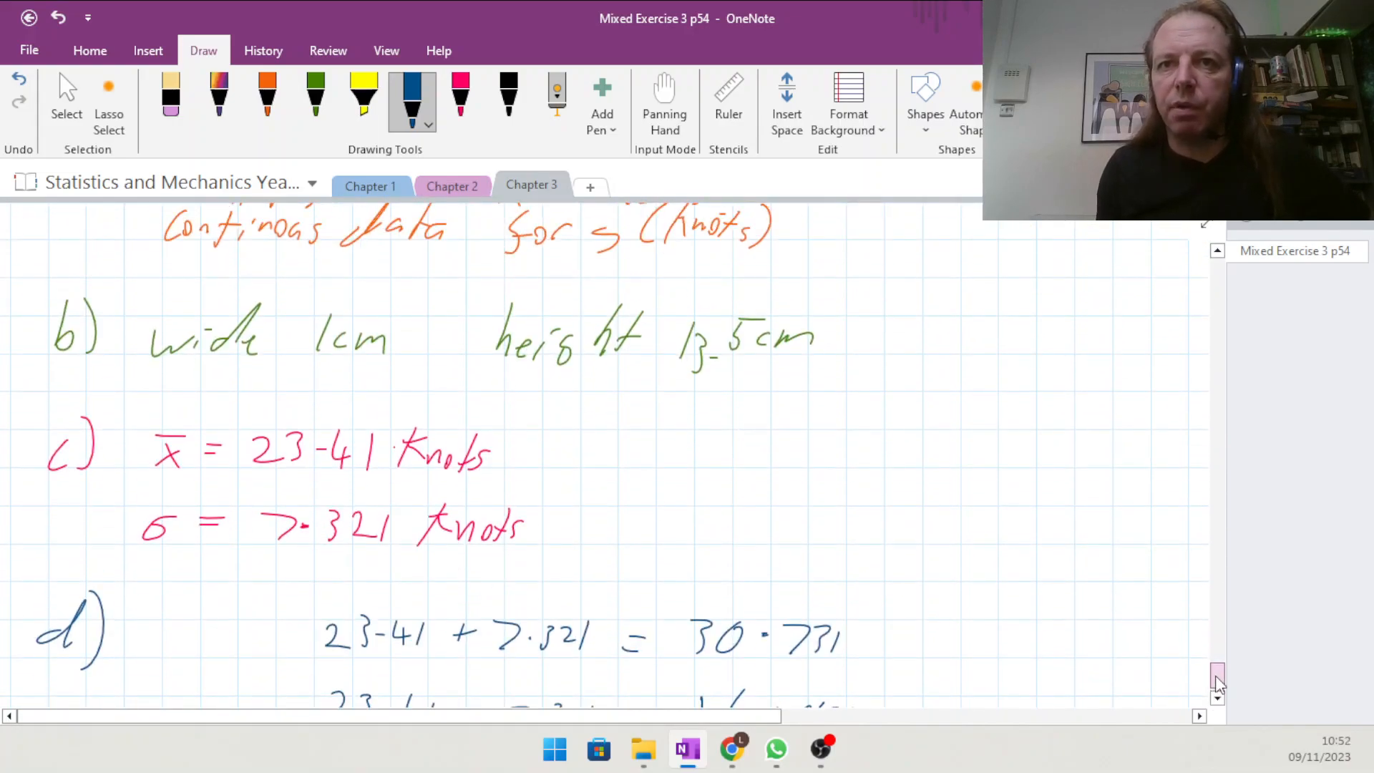
scroll(down, 3)
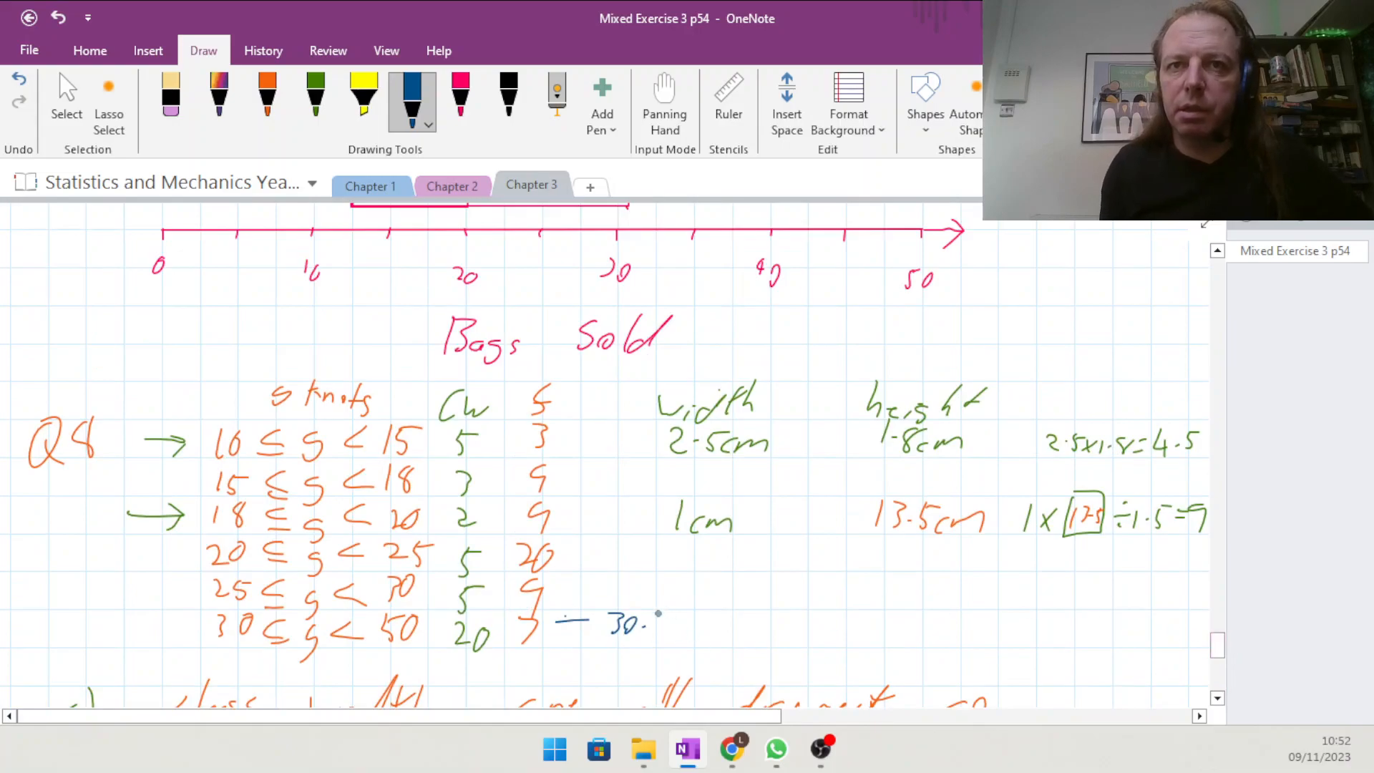
drag(665, 627, 692, 613)
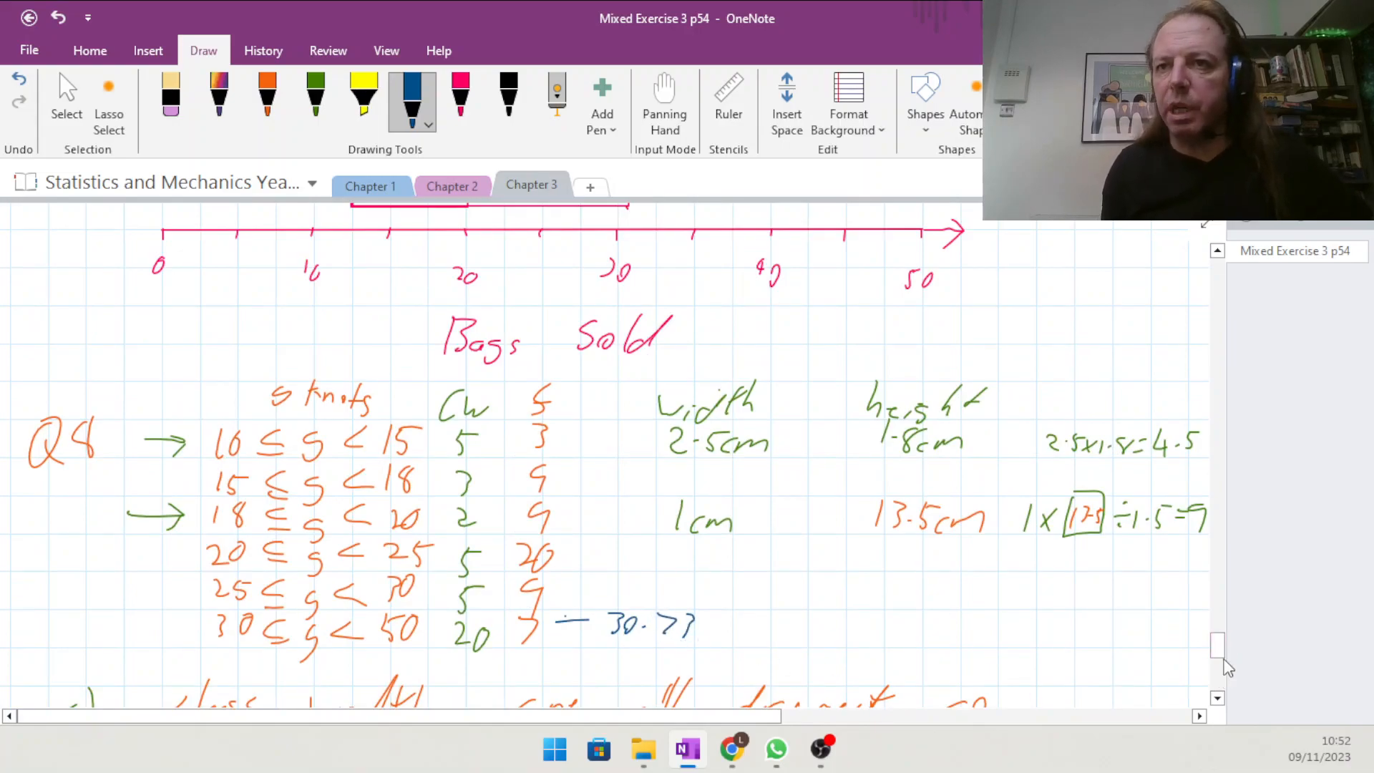
scroll(down, 3)
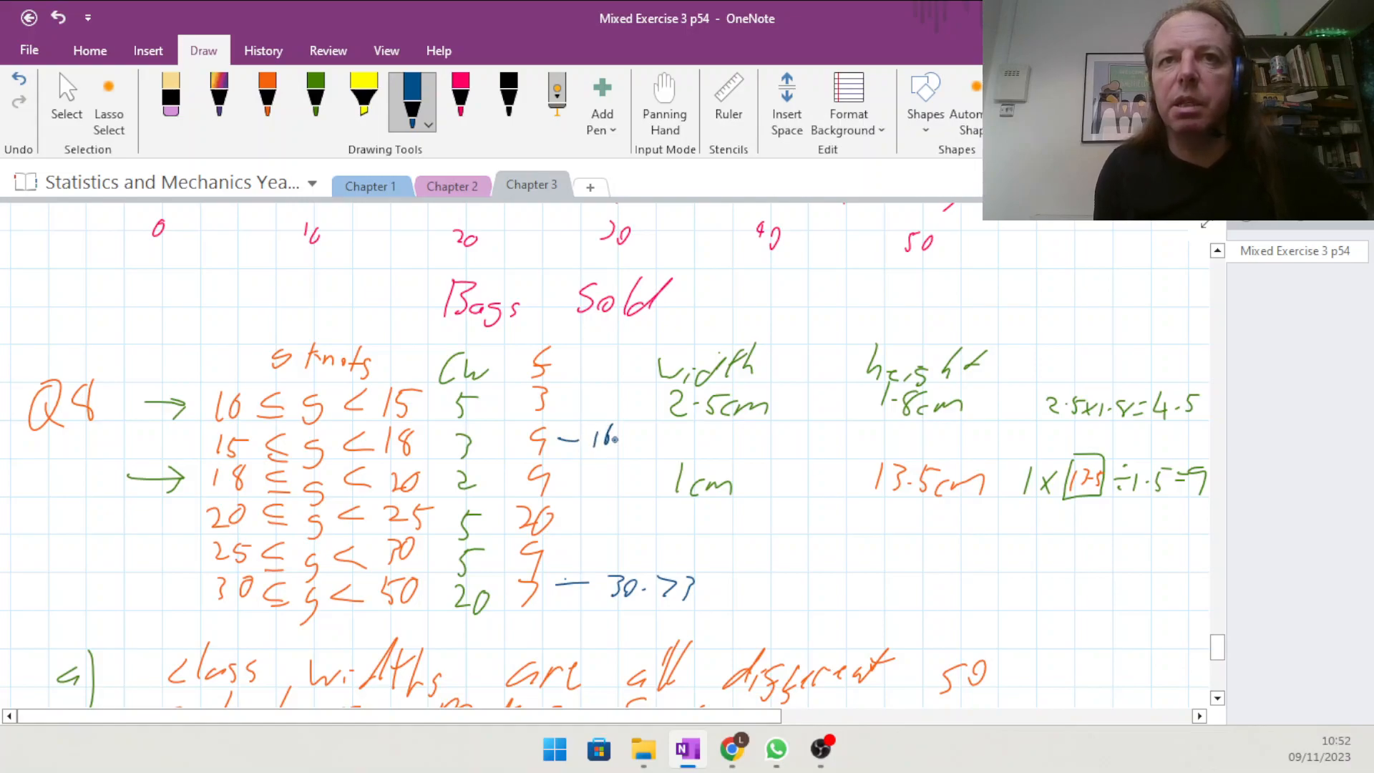
drag(604, 438, 661, 440)
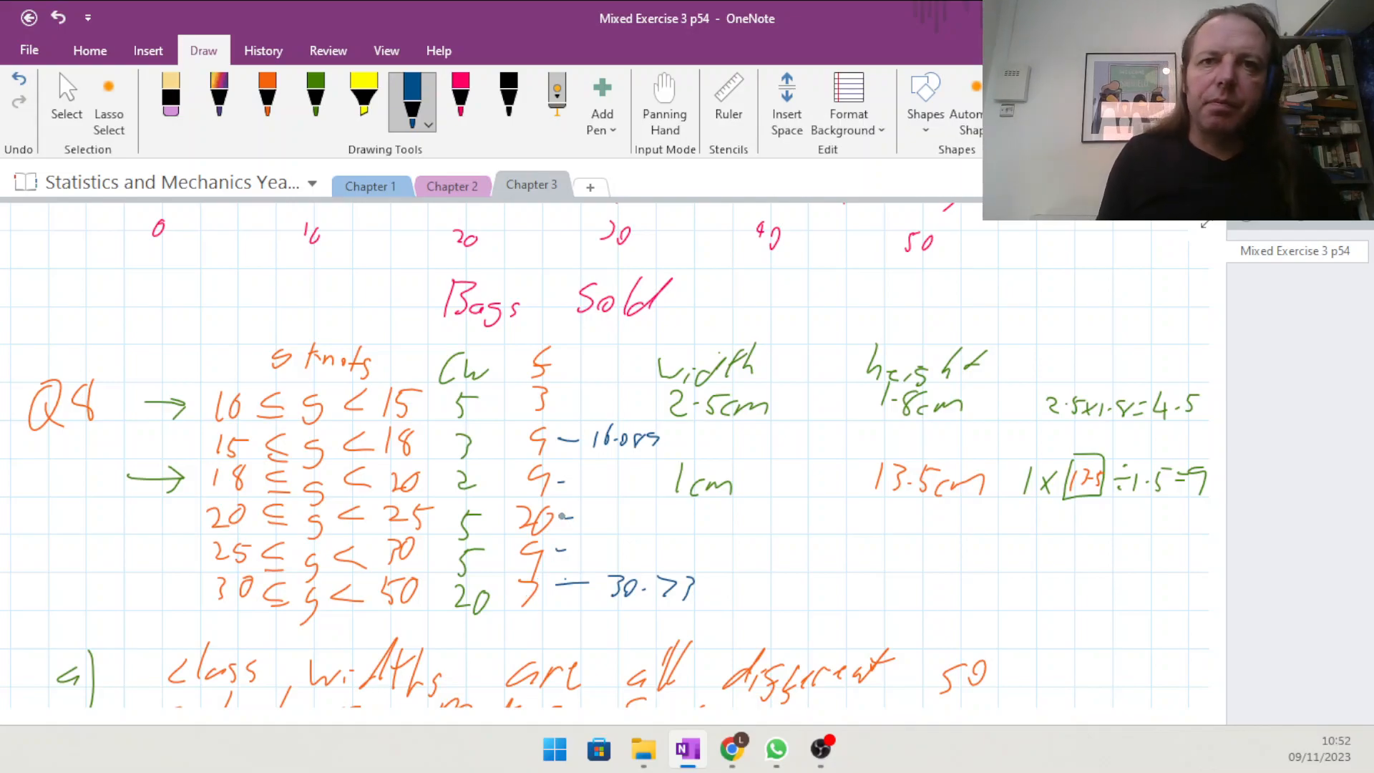
click(663, 100)
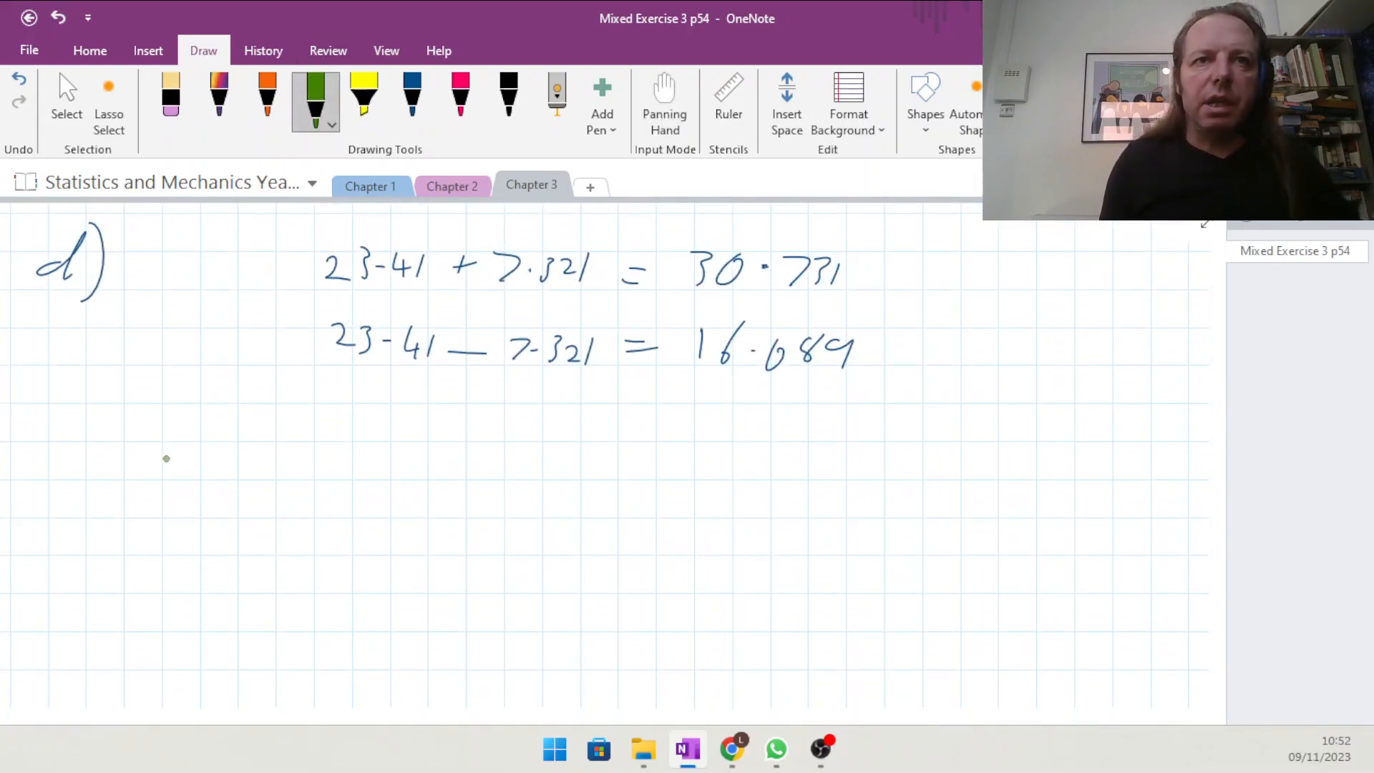
Write the class 30 ≤ s < 50 with frequency 7 and 50 − 30 = 20 in green.
drag(166, 457, 185, 478)
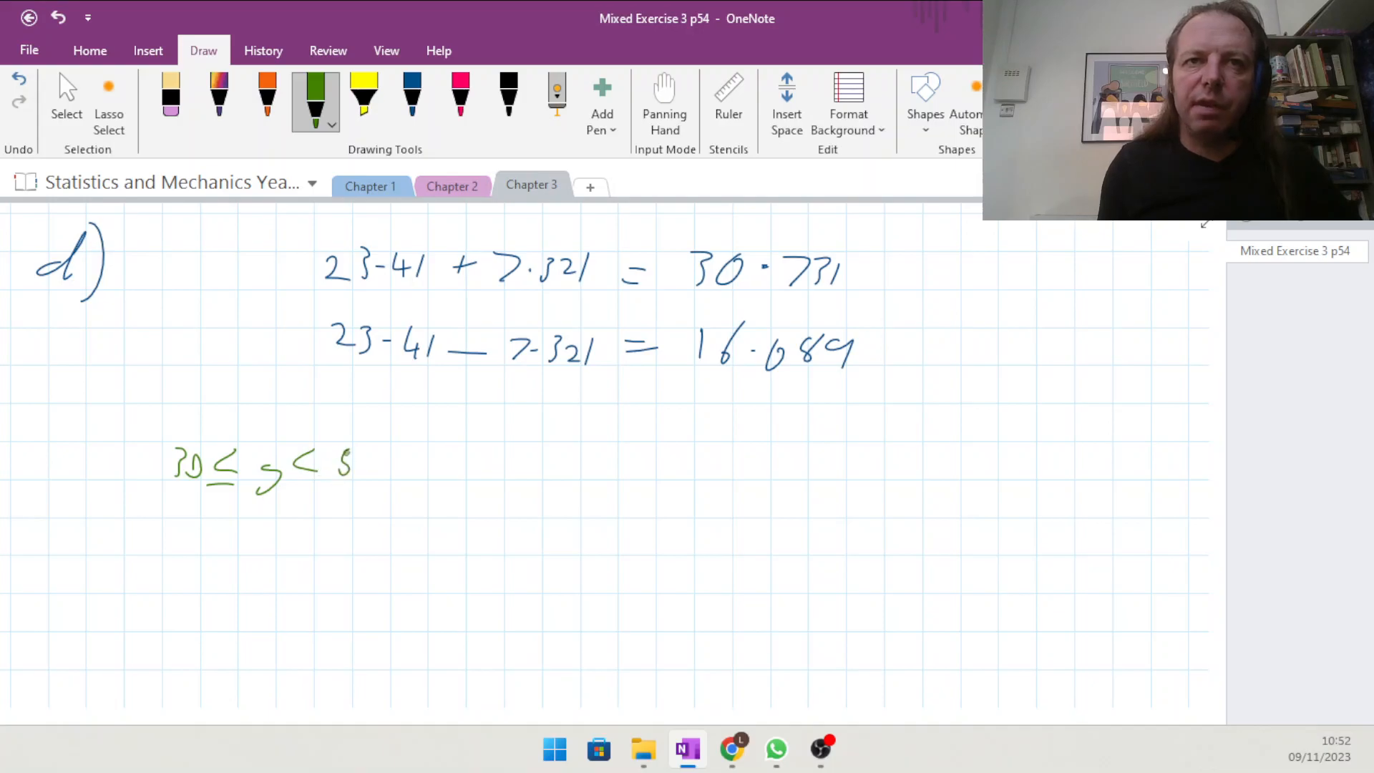
drag(342, 464, 376, 473)
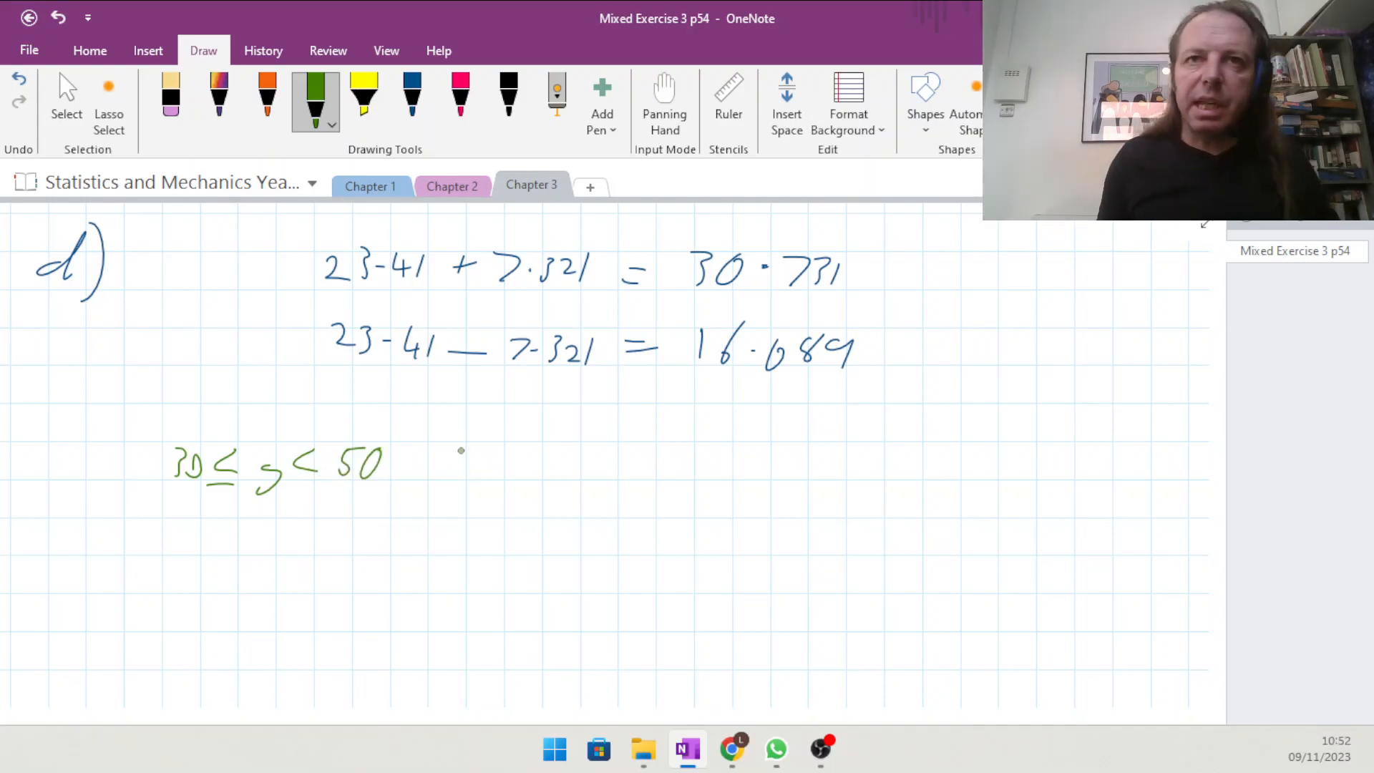
drag(478, 404, 455, 486)
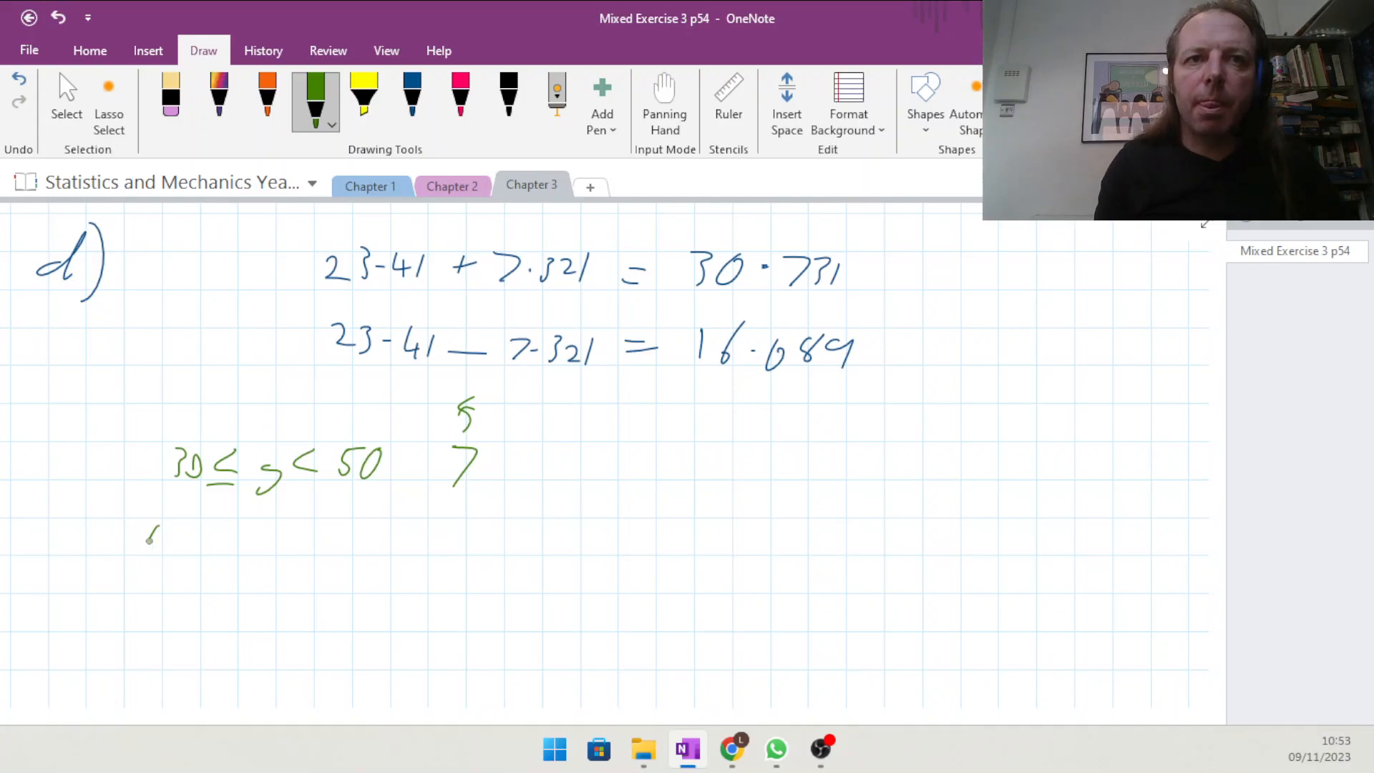
drag(144, 539, 249, 539)
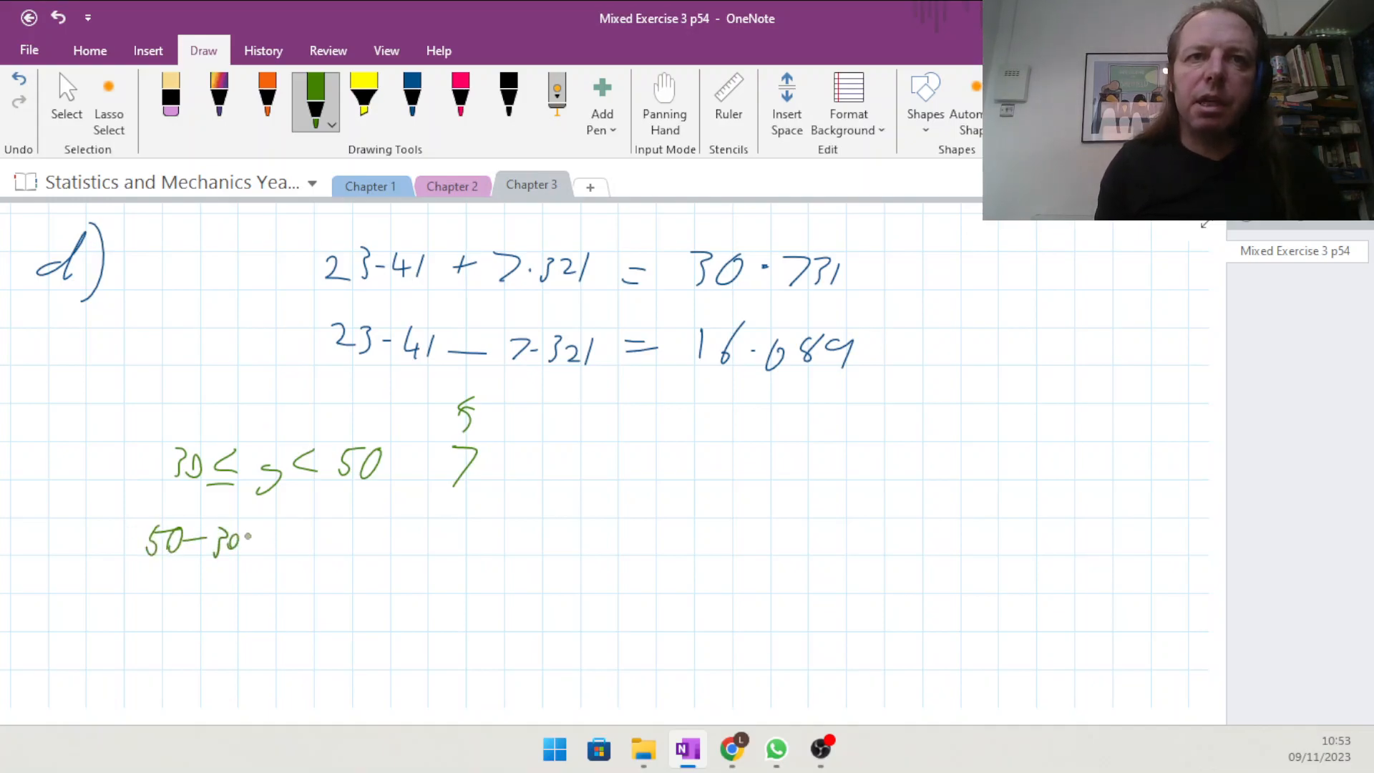
drag(255, 539, 325, 543)
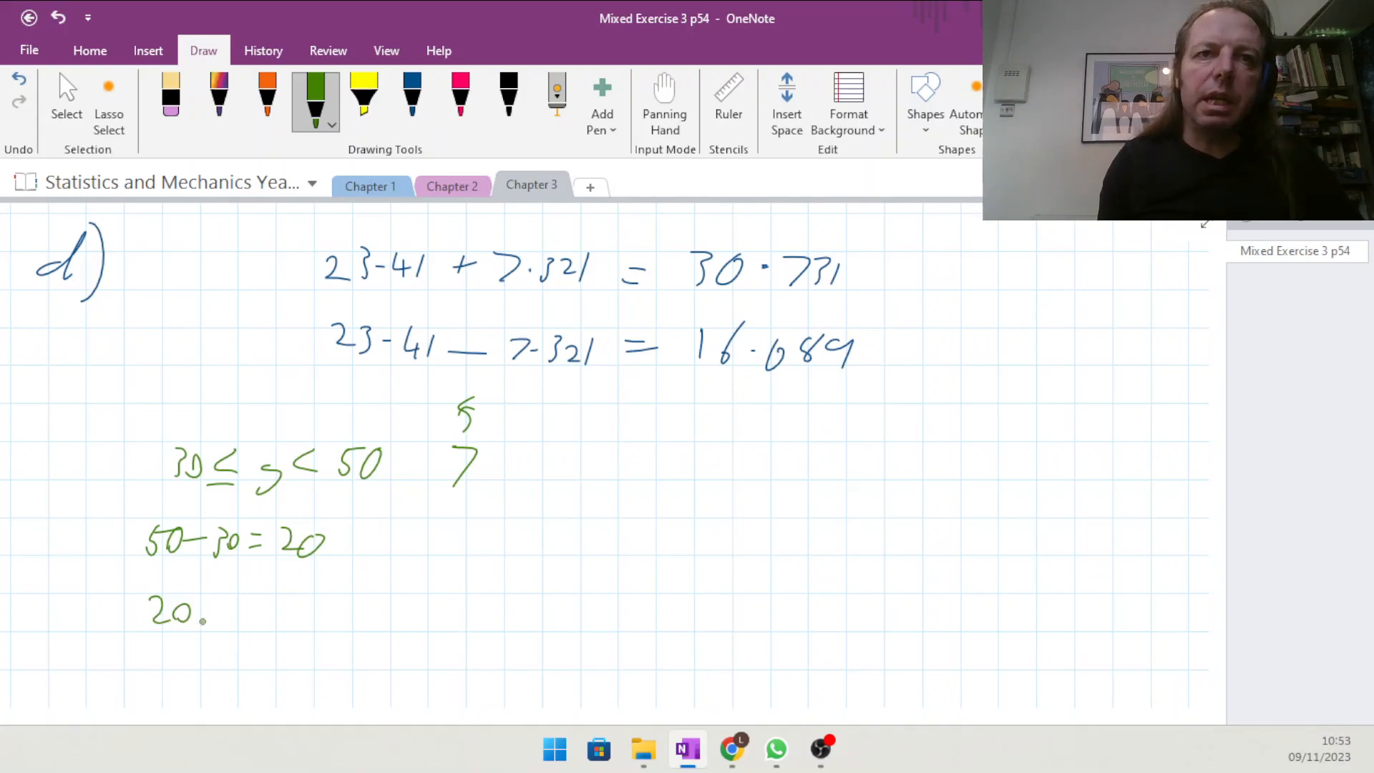
Work out 20 ÷ 7 = 2.8 and 30 + 2.8 = 32.8, ticking the result.
drag(211, 610, 263, 614)
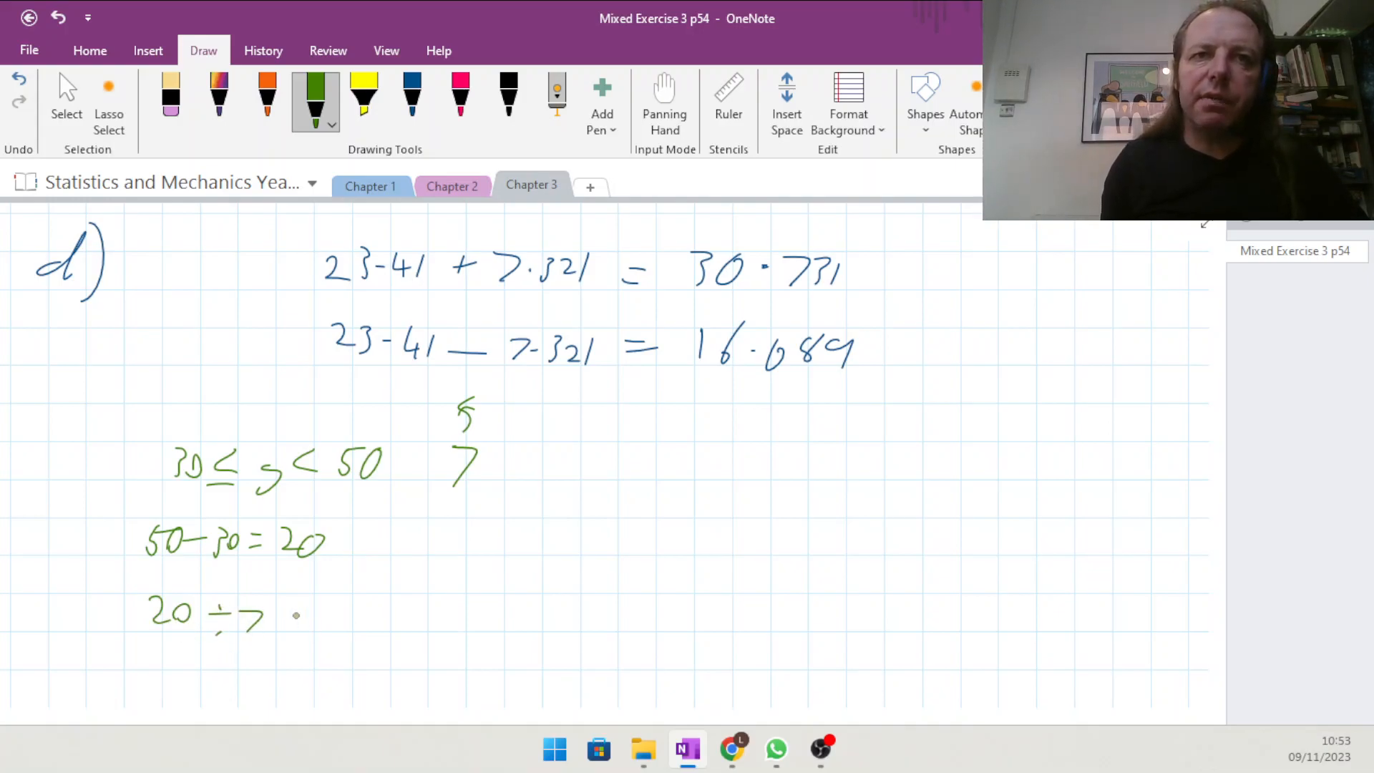
drag(280, 614, 311, 613)
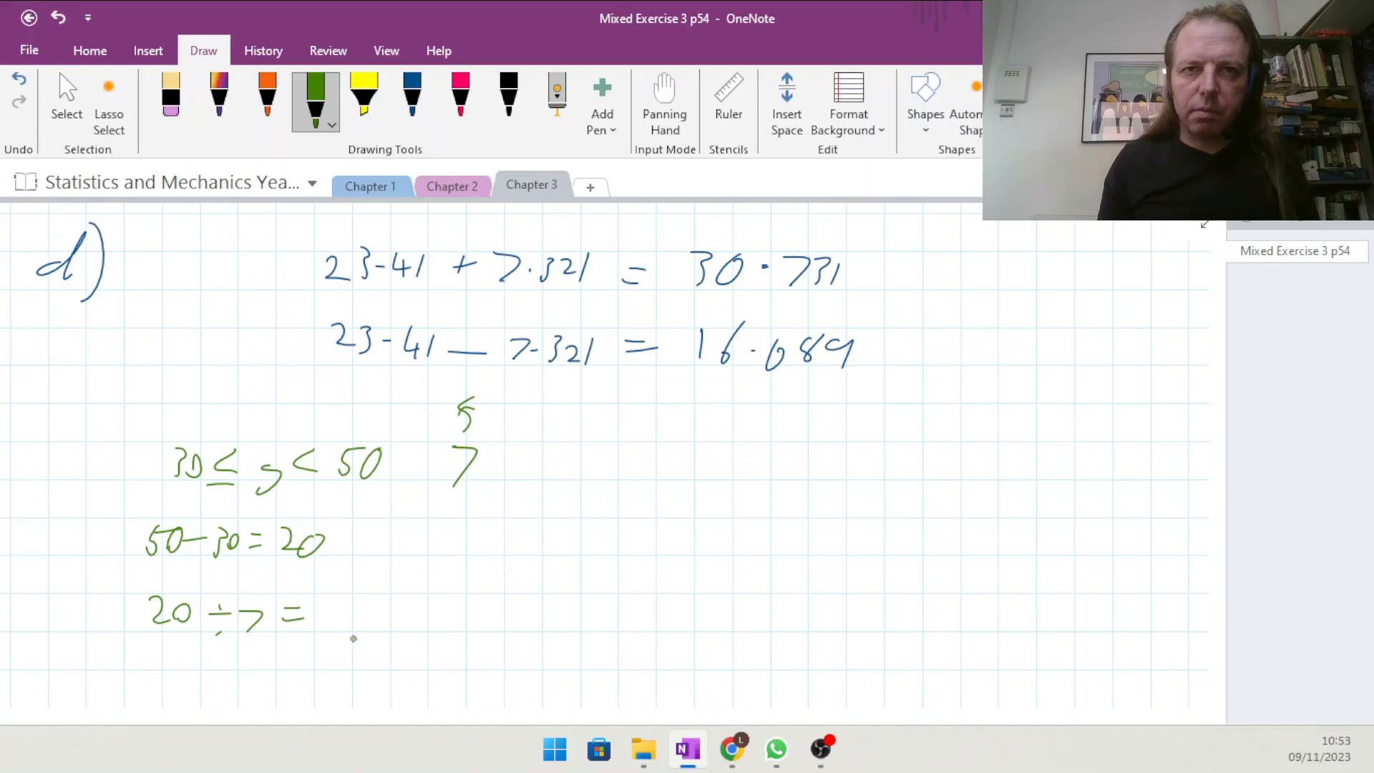
drag(329, 622, 381, 604)
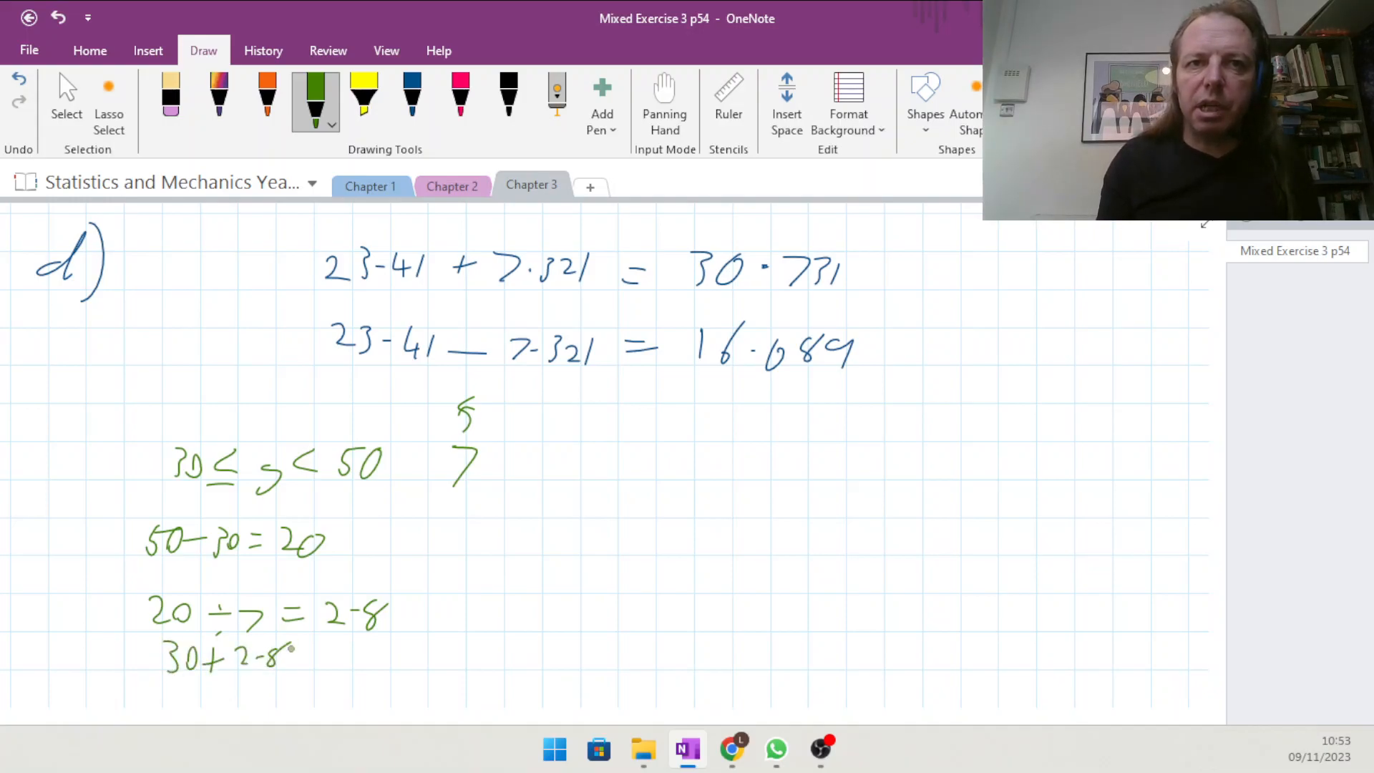
drag(333, 652, 412, 653)
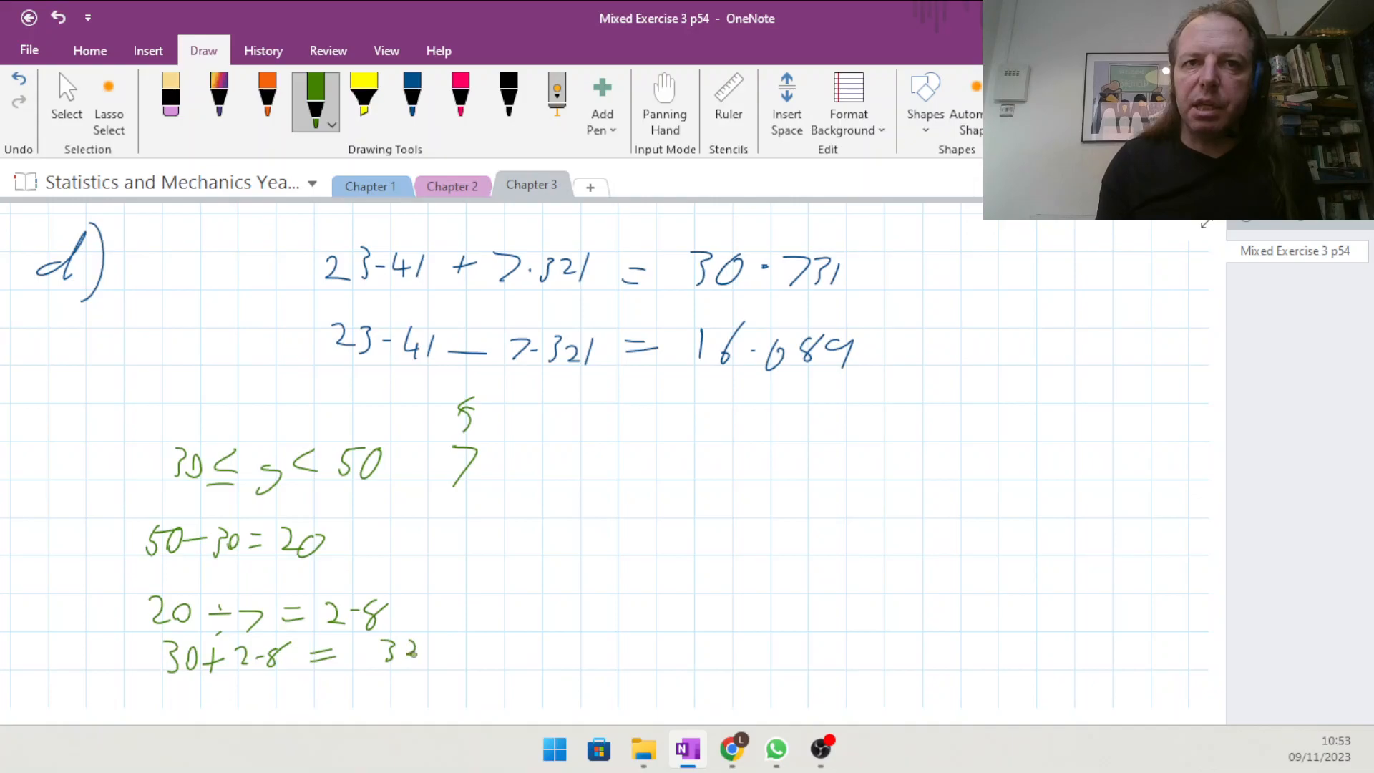
drag(389, 652, 482, 653)
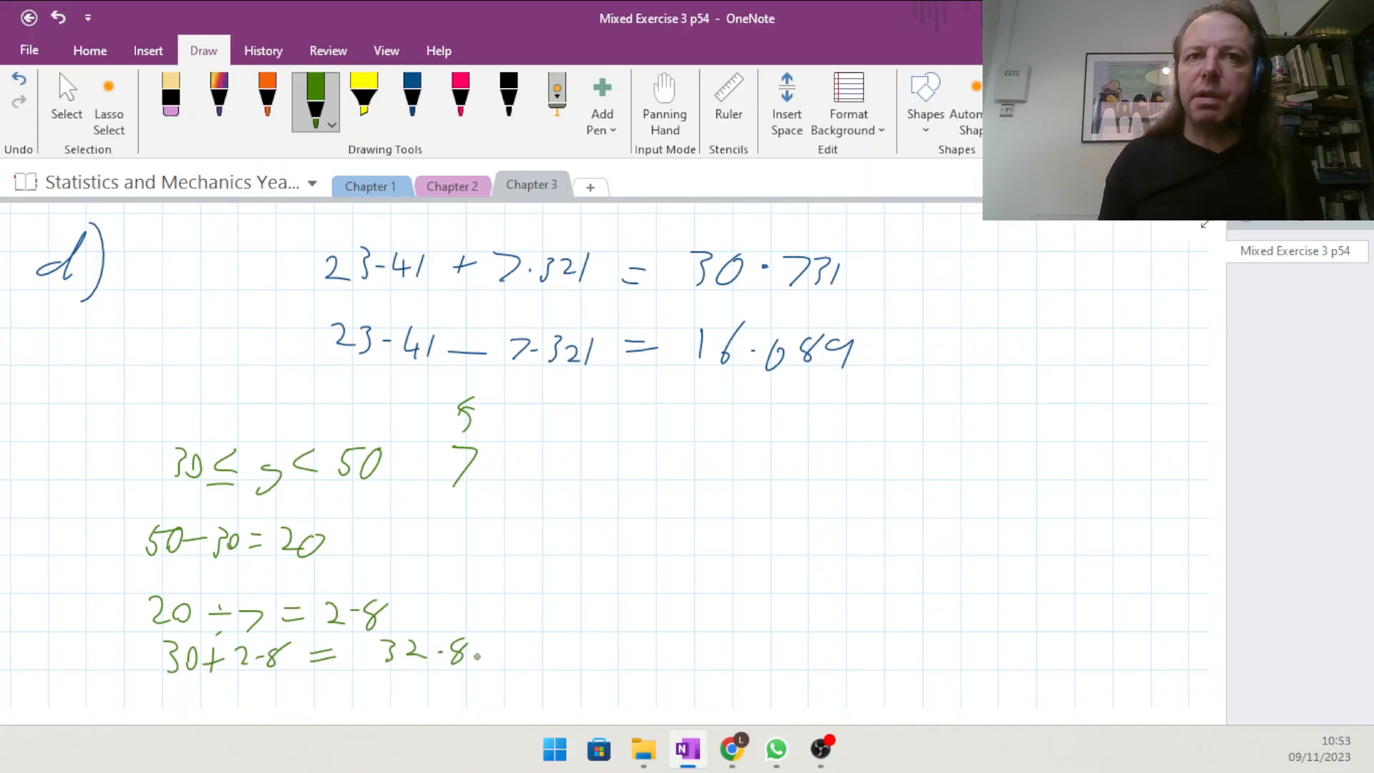
drag(481, 661, 525, 635)
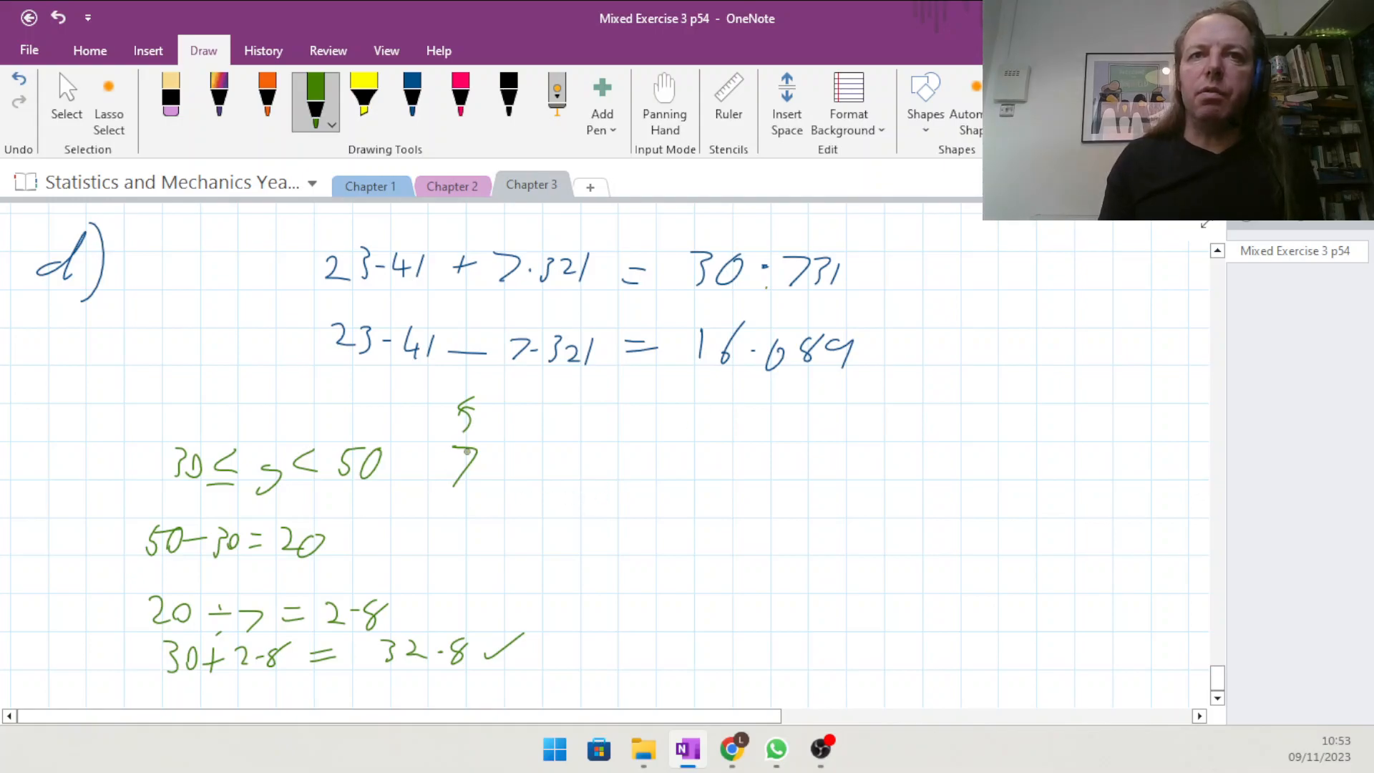
Add a dash after the frequency 7 and write 0 days for that class.
drag(474, 462, 539, 466)
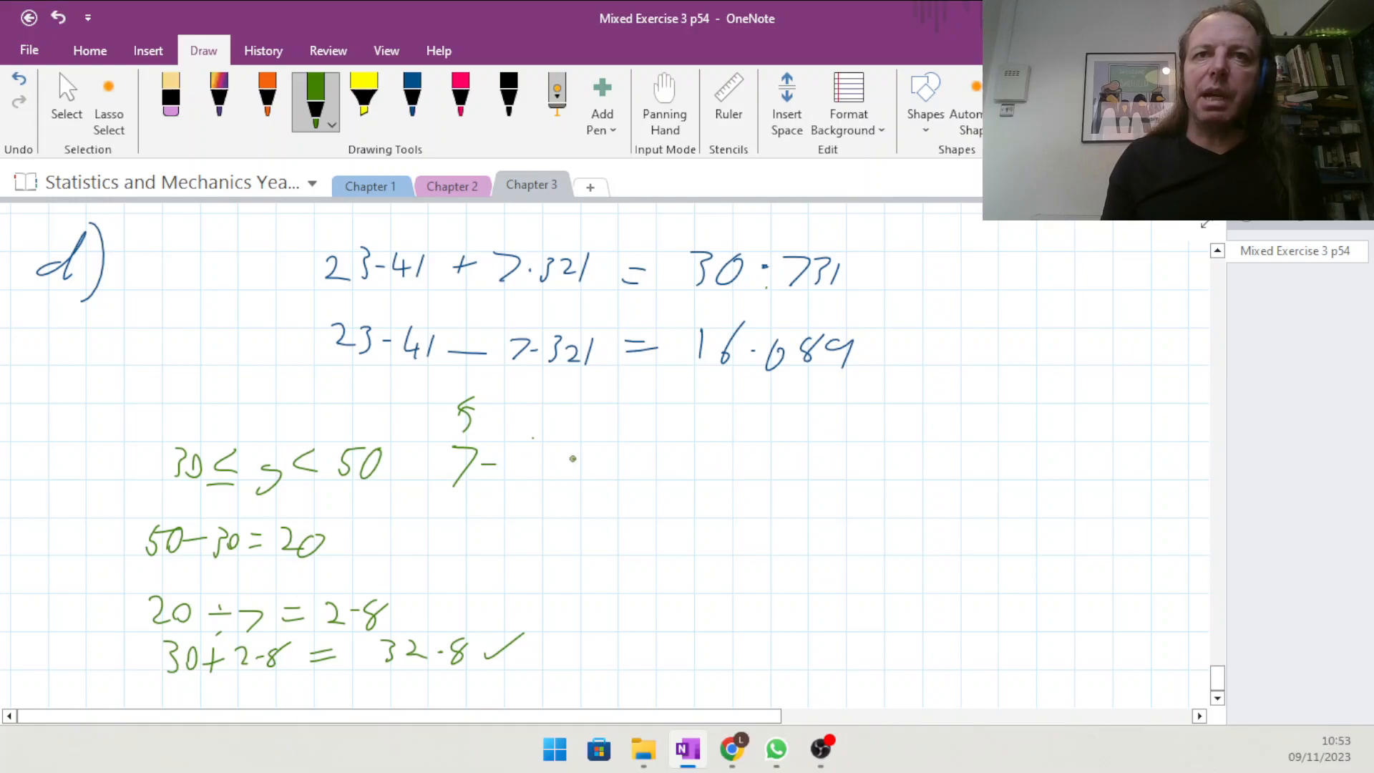
drag(565, 455, 570, 477)
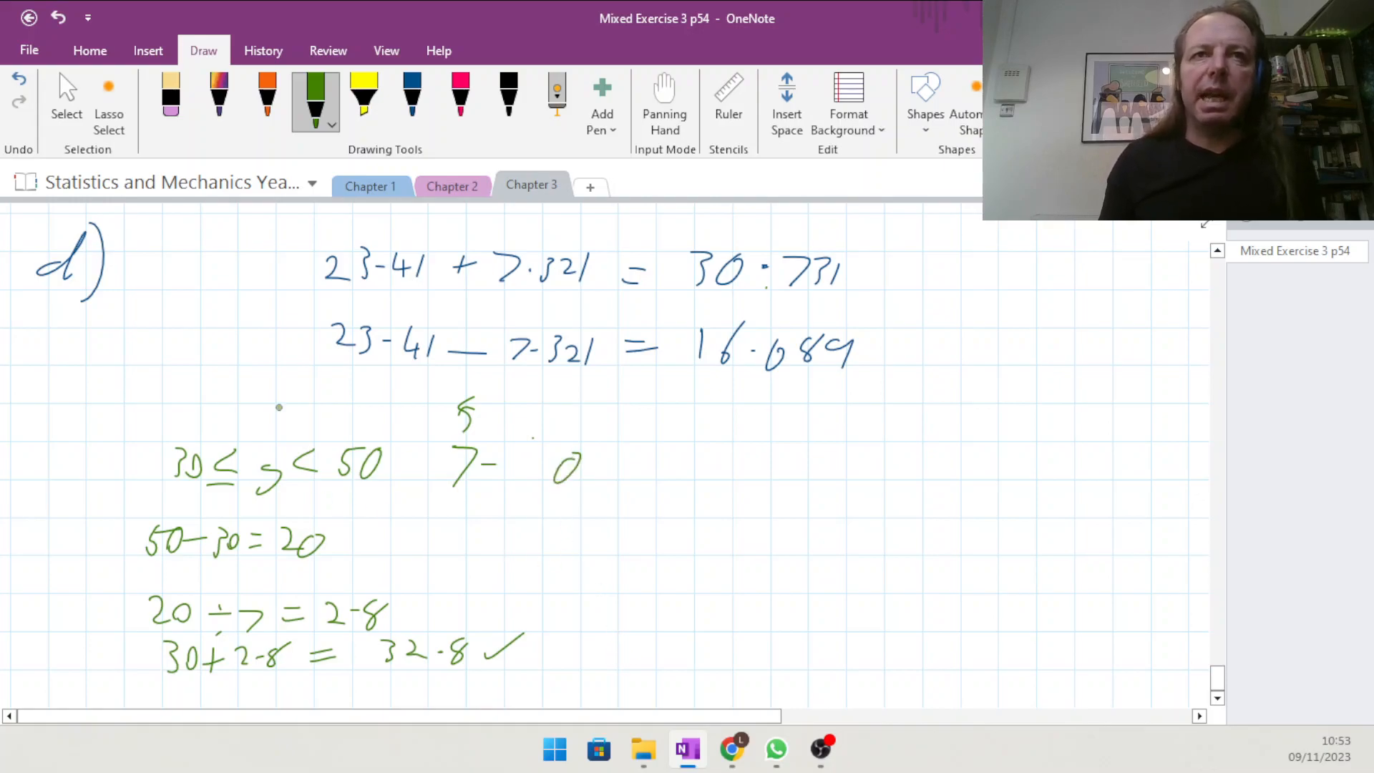
click(460, 91)
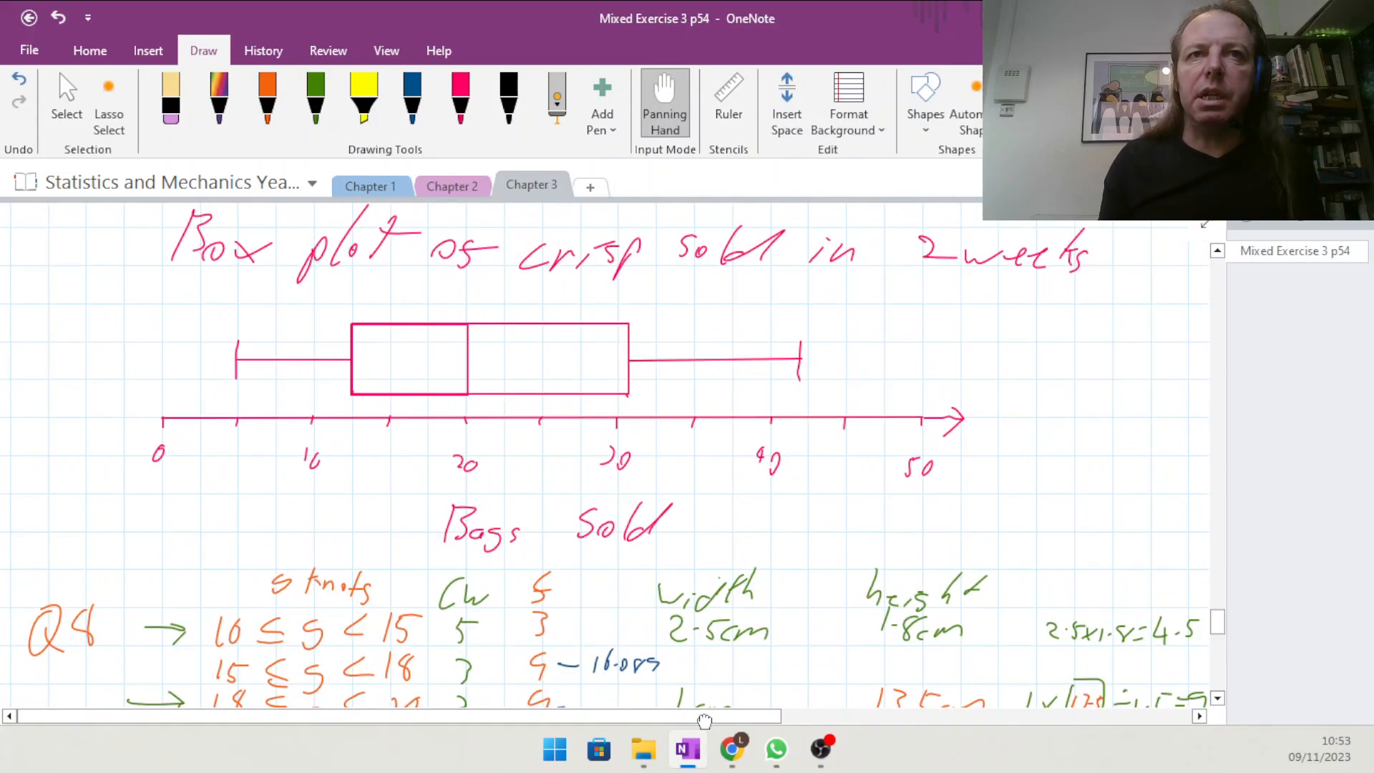
scroll(down, 3)
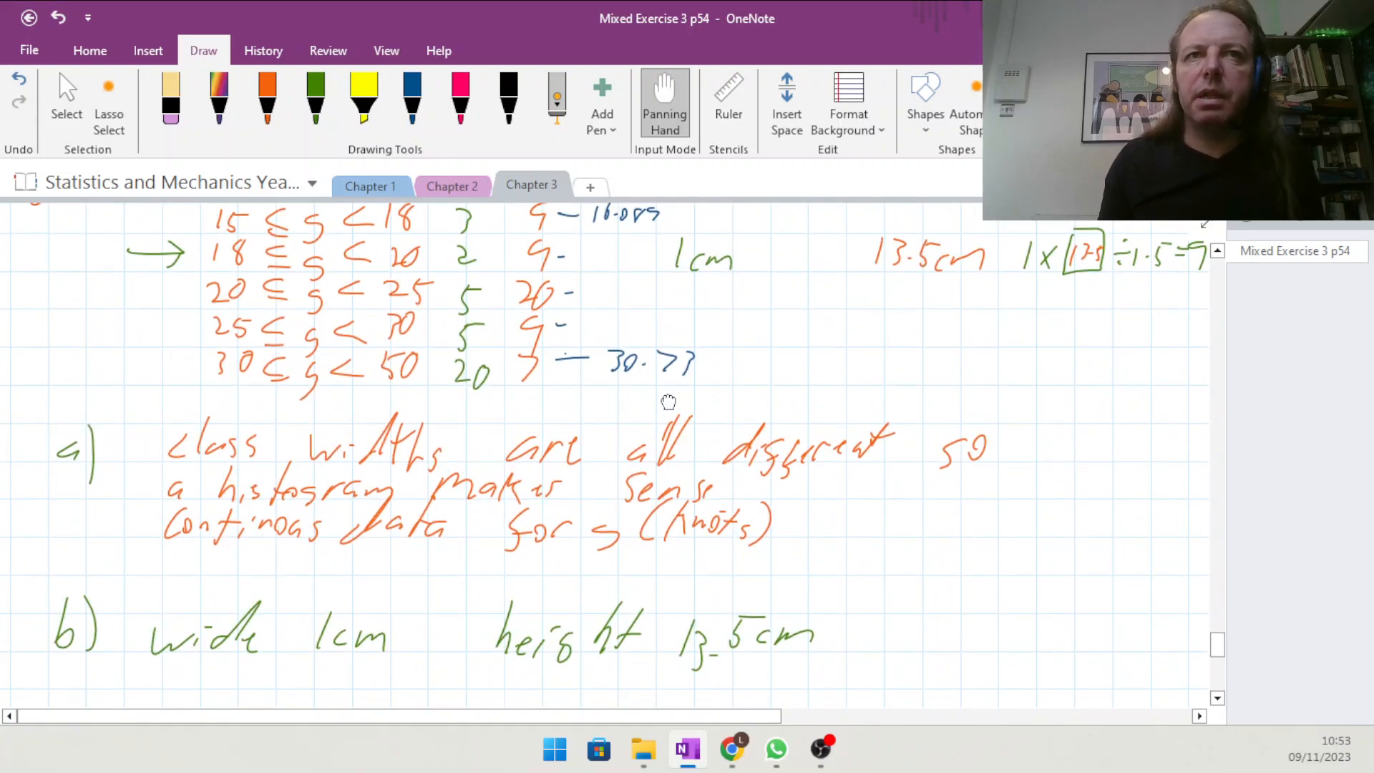
Scroll back toward part d to start the next class's working.
scroll(down, 3)
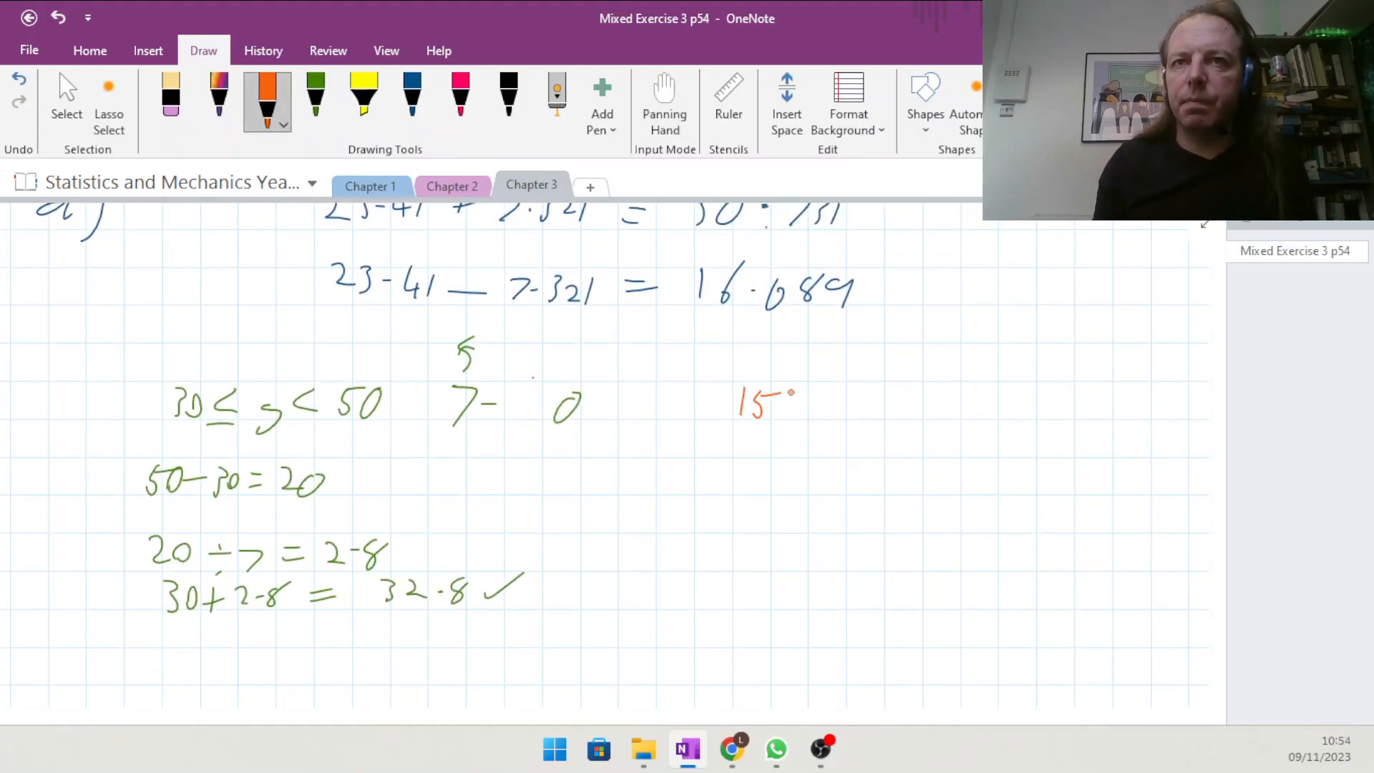
Write the class 15 ≤ s < 18 with 18 − 15 = 3 and 3 ÷ 3 = 1 in orange.
drag(771, 413, 858, 430)
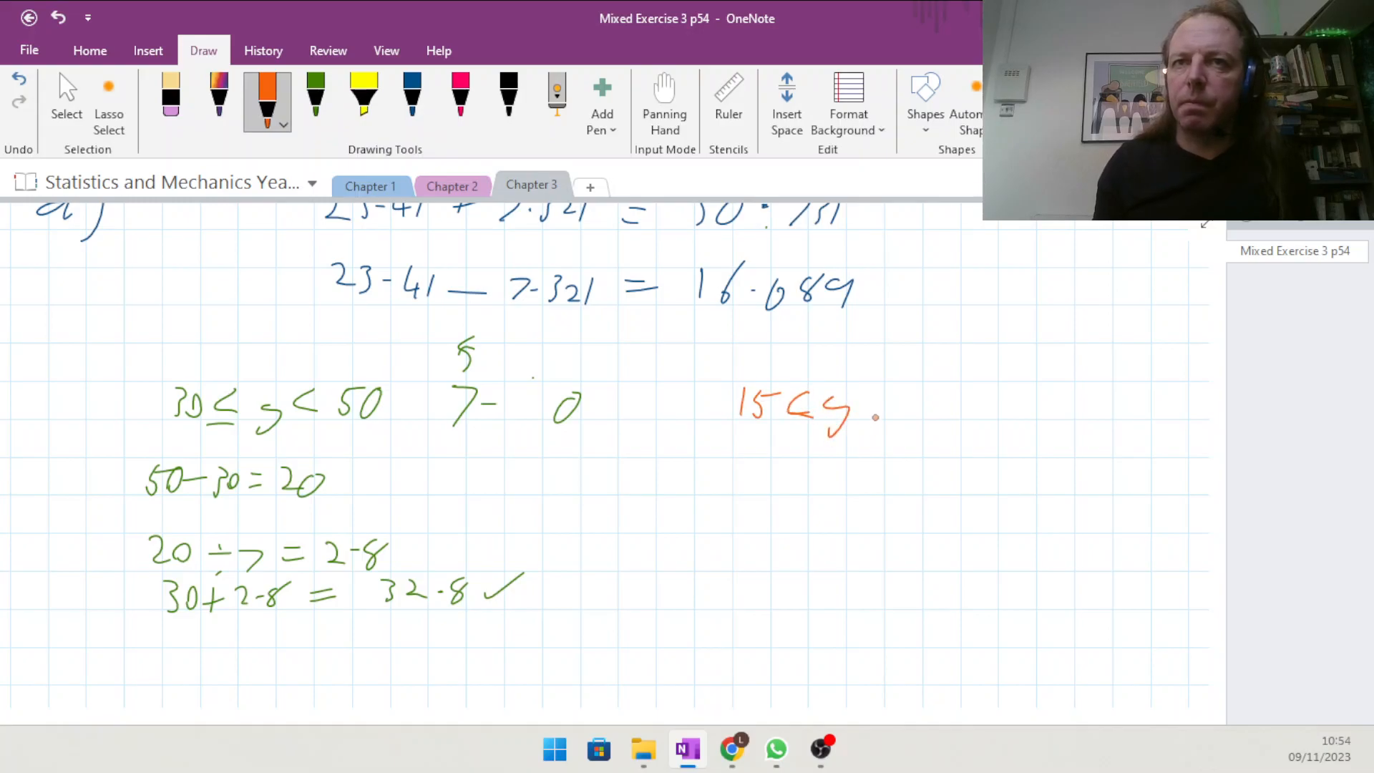
drag(862, 412, 954, 404)
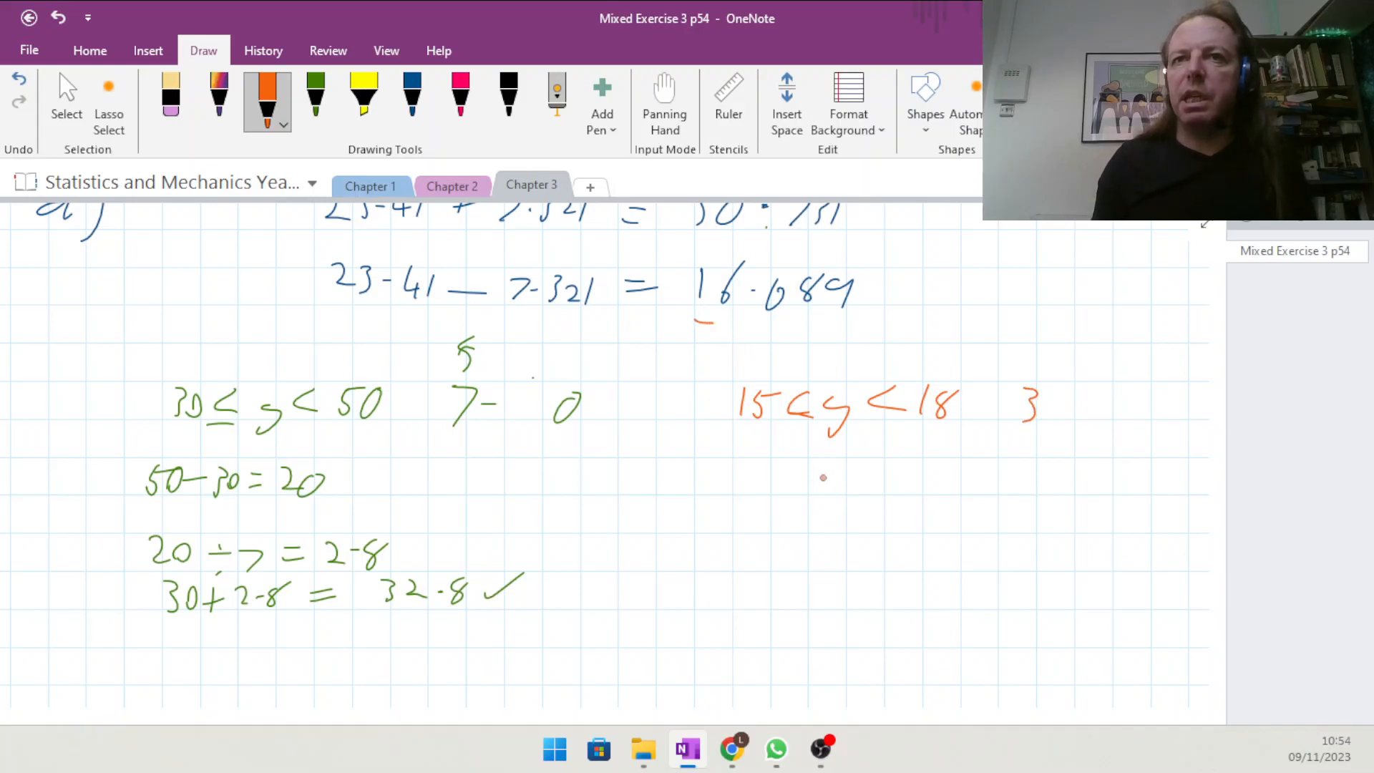
drag(729, 490, 805, 478)
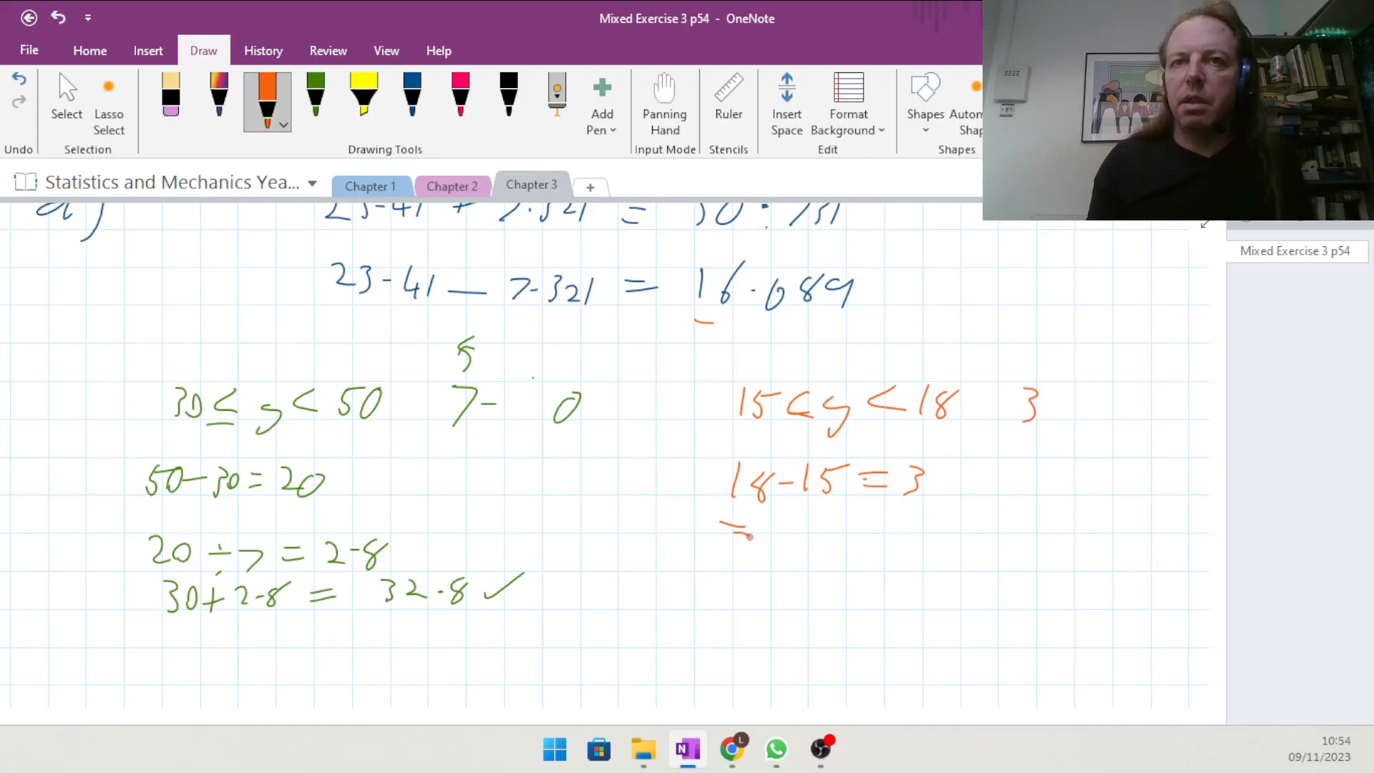
drag(740, 539, 789, 539)
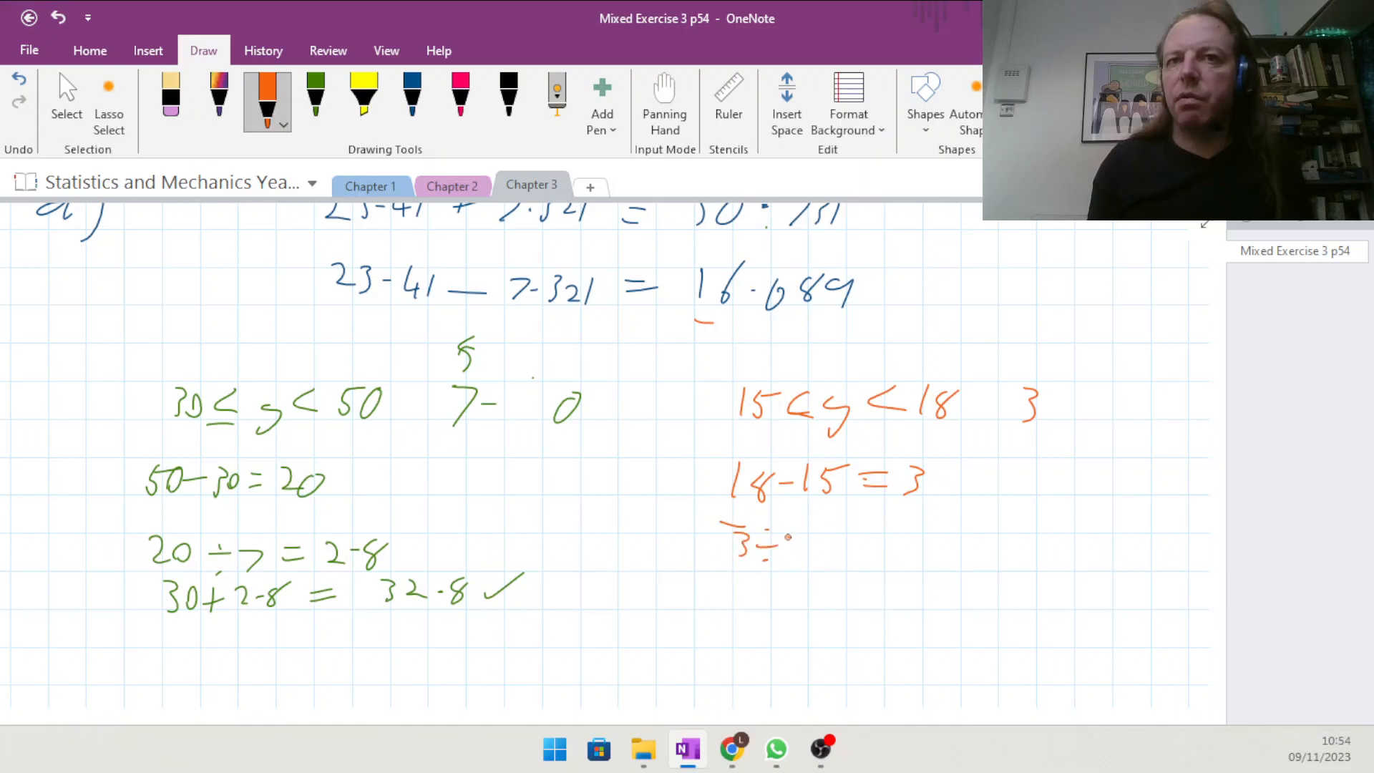
drag(788, 544, 867, 543)
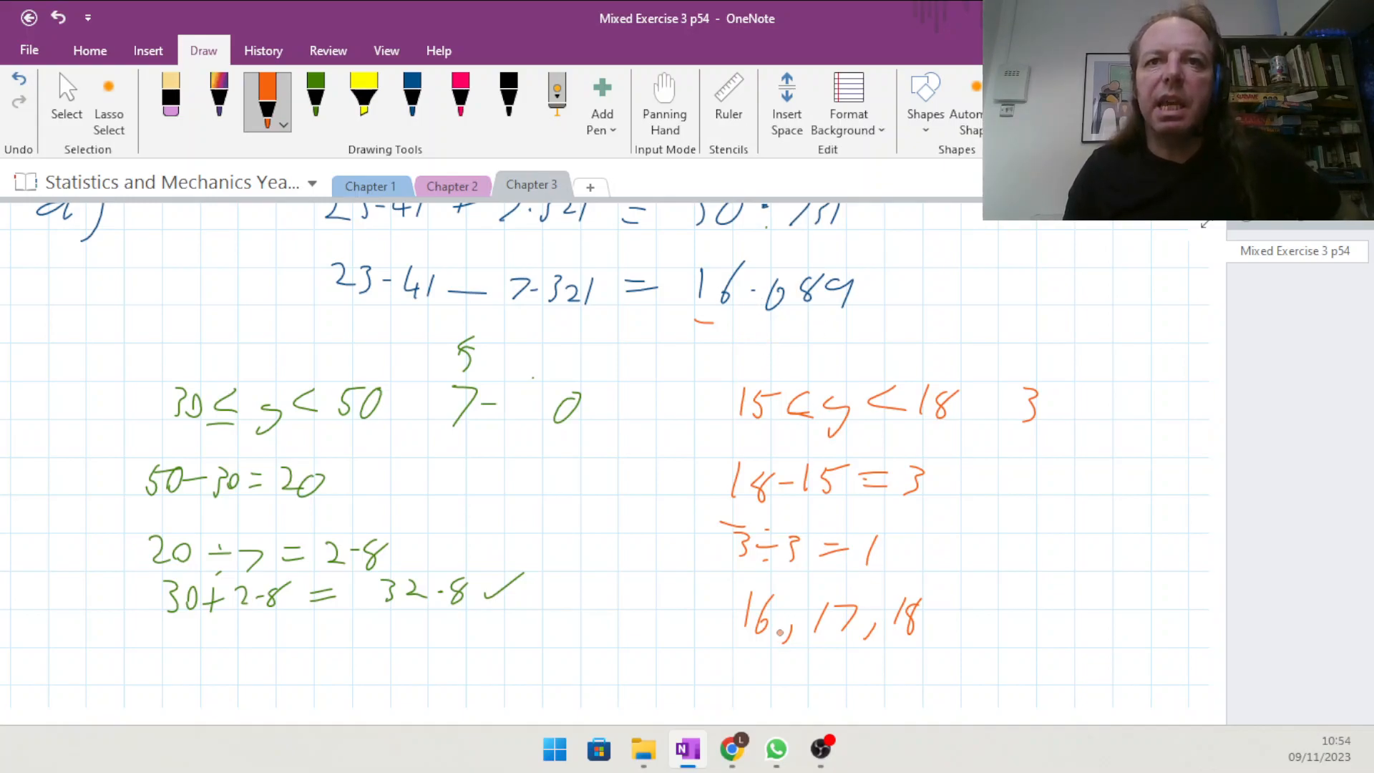
List 16, 17, 18 and box the speeds 17 and 18.
drag(810, 595, 801, 655)
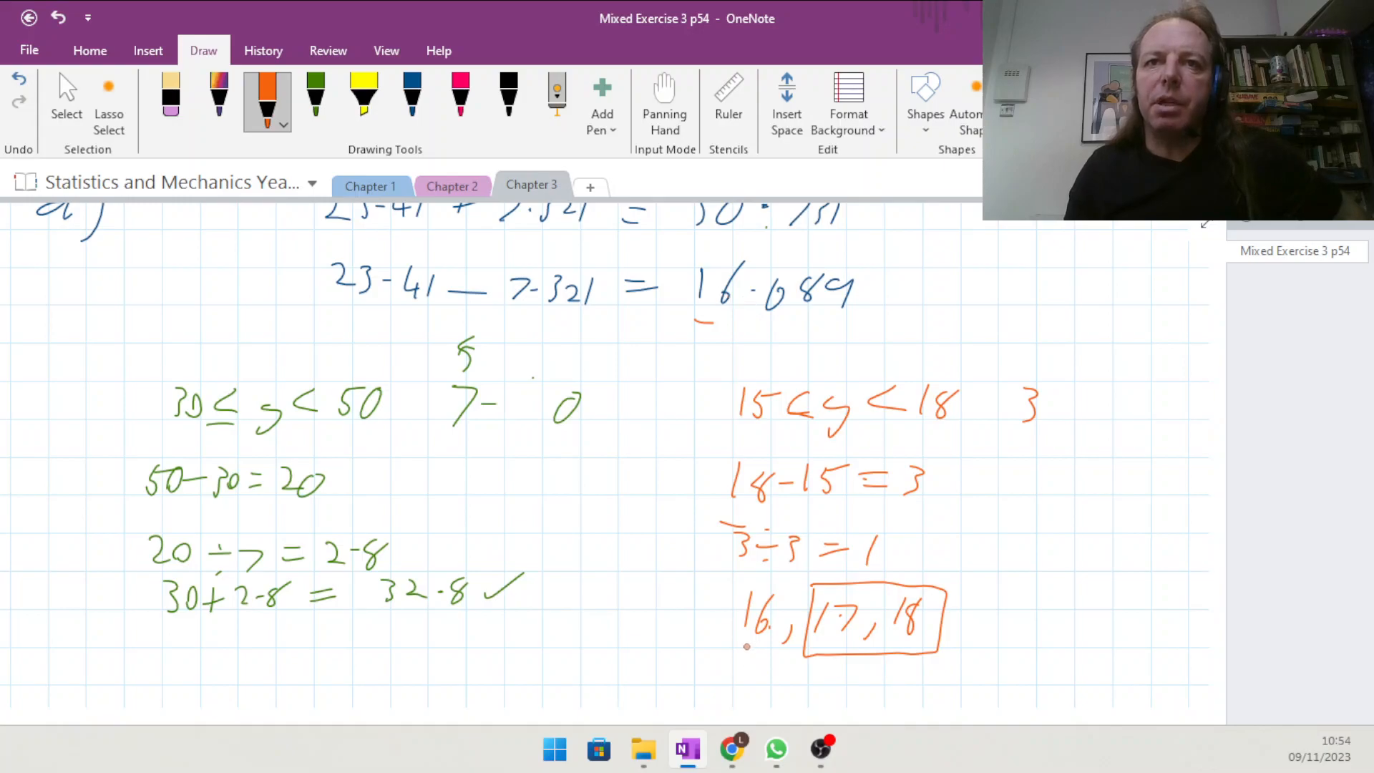
drag(740, 640, 784, 638)
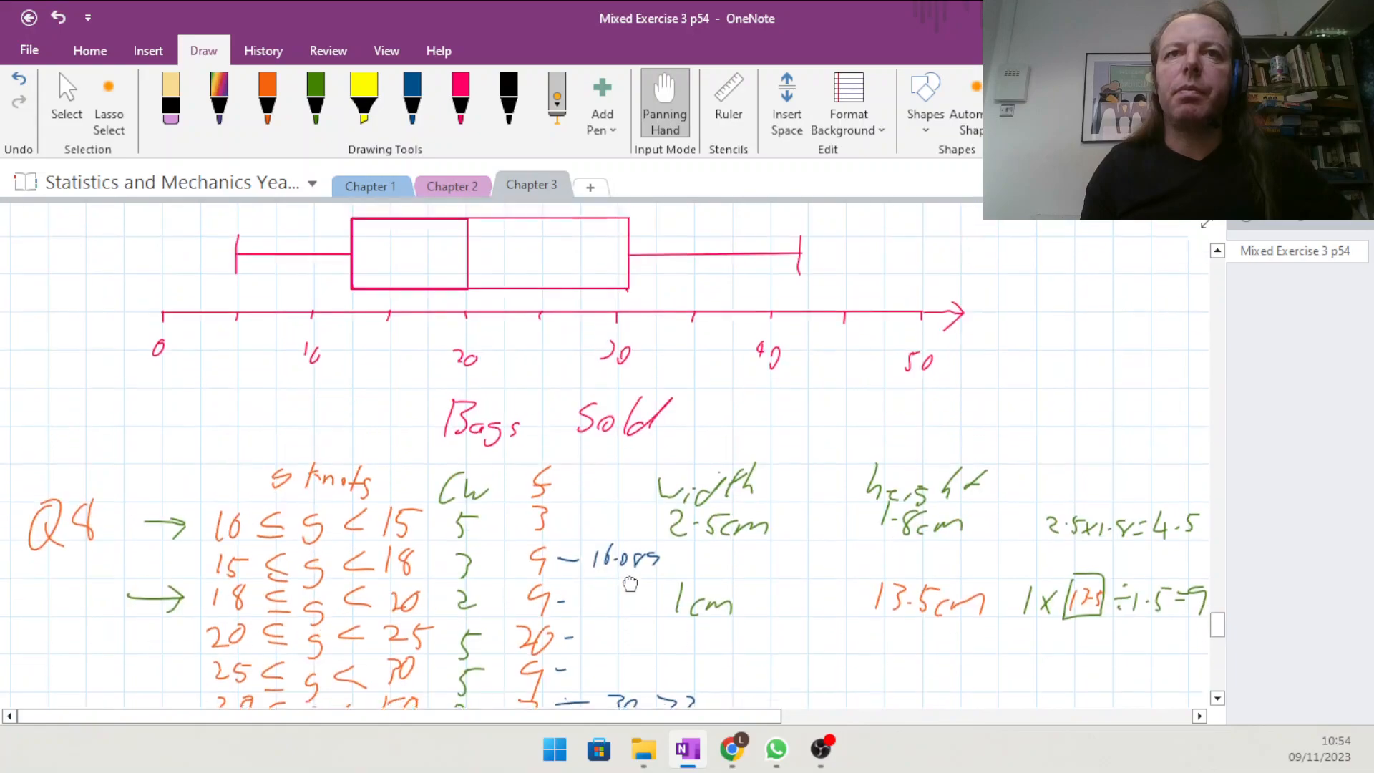
Scroll up to recheck the Q8 table's 15–18 knot frequency.
scroll(down, 3)
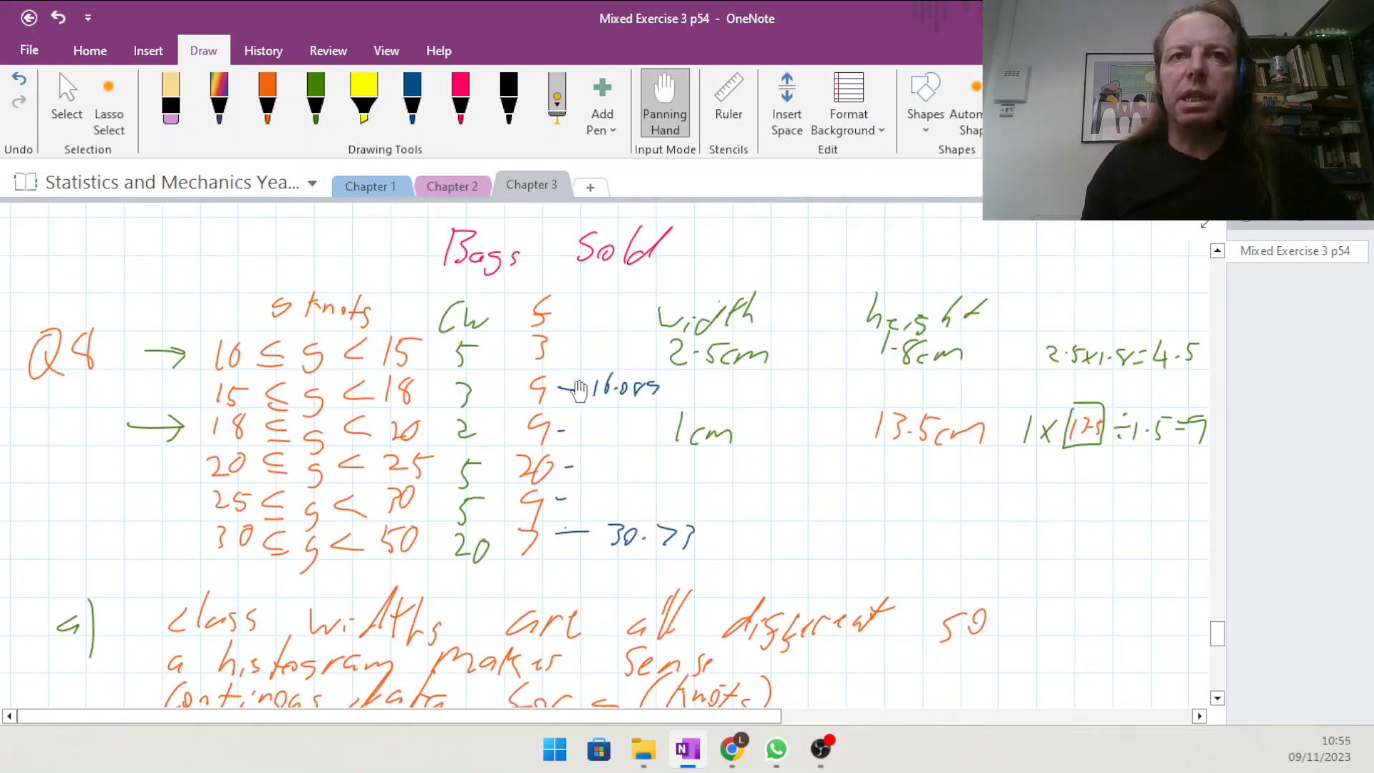
mouse_move(465, 396)
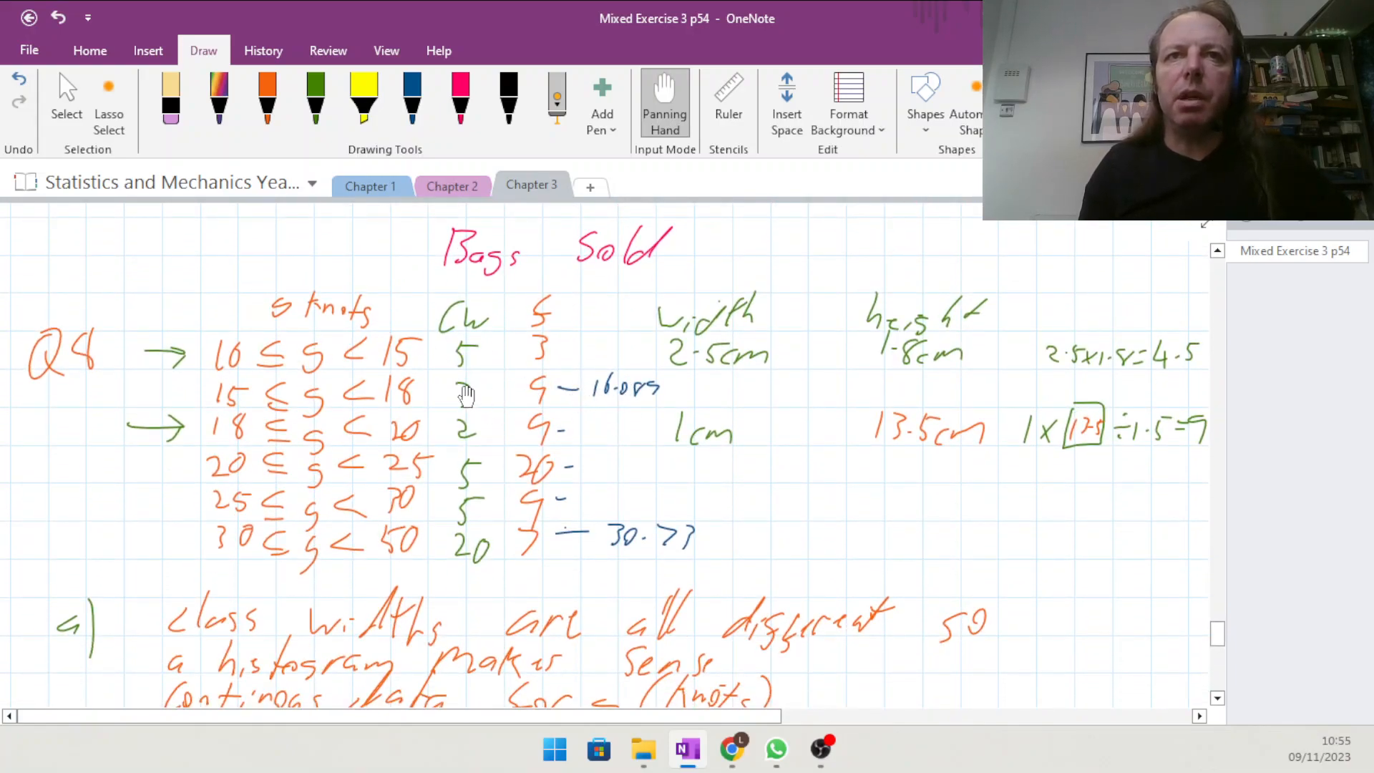
mouse_move(512, 392)
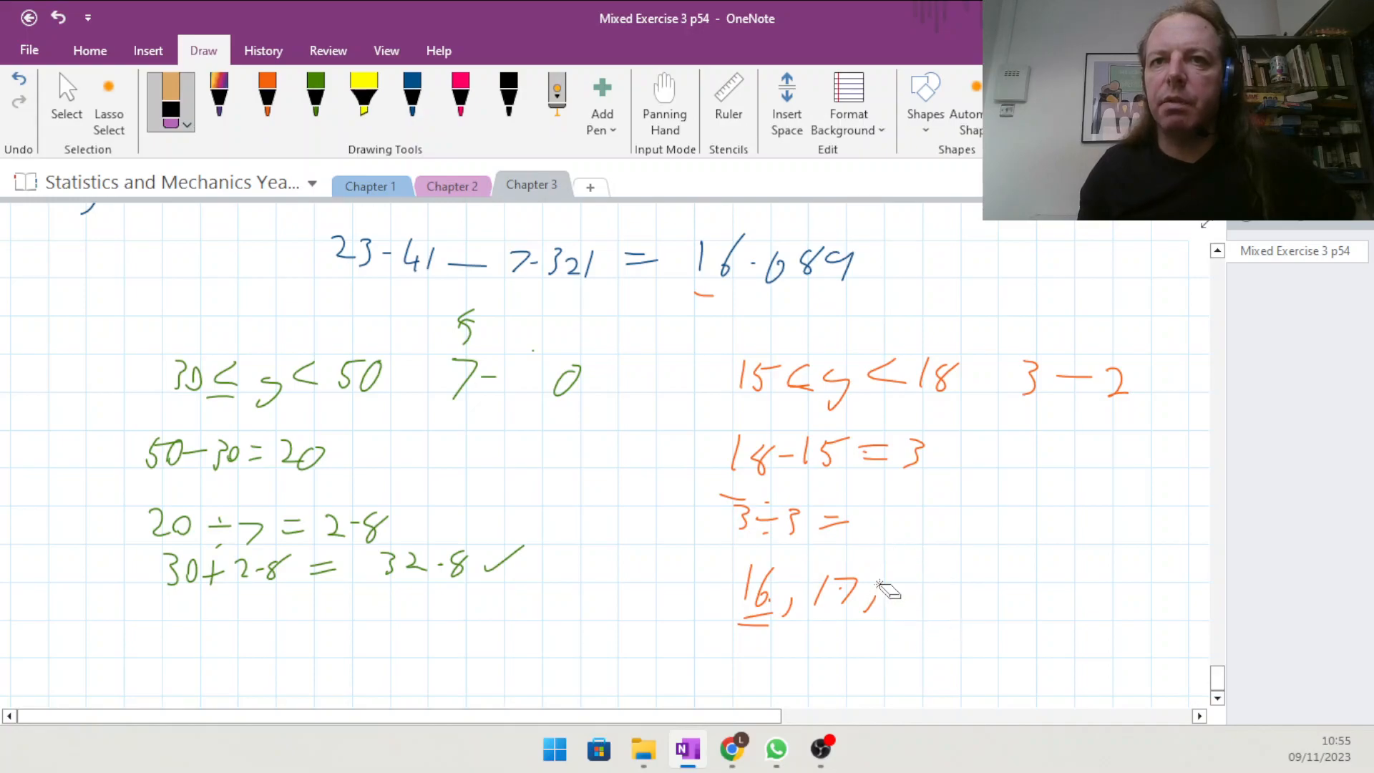
Erase the old speed list and write the corrected division result 1/3 in orange.
drag(884, 591, 763, 640)
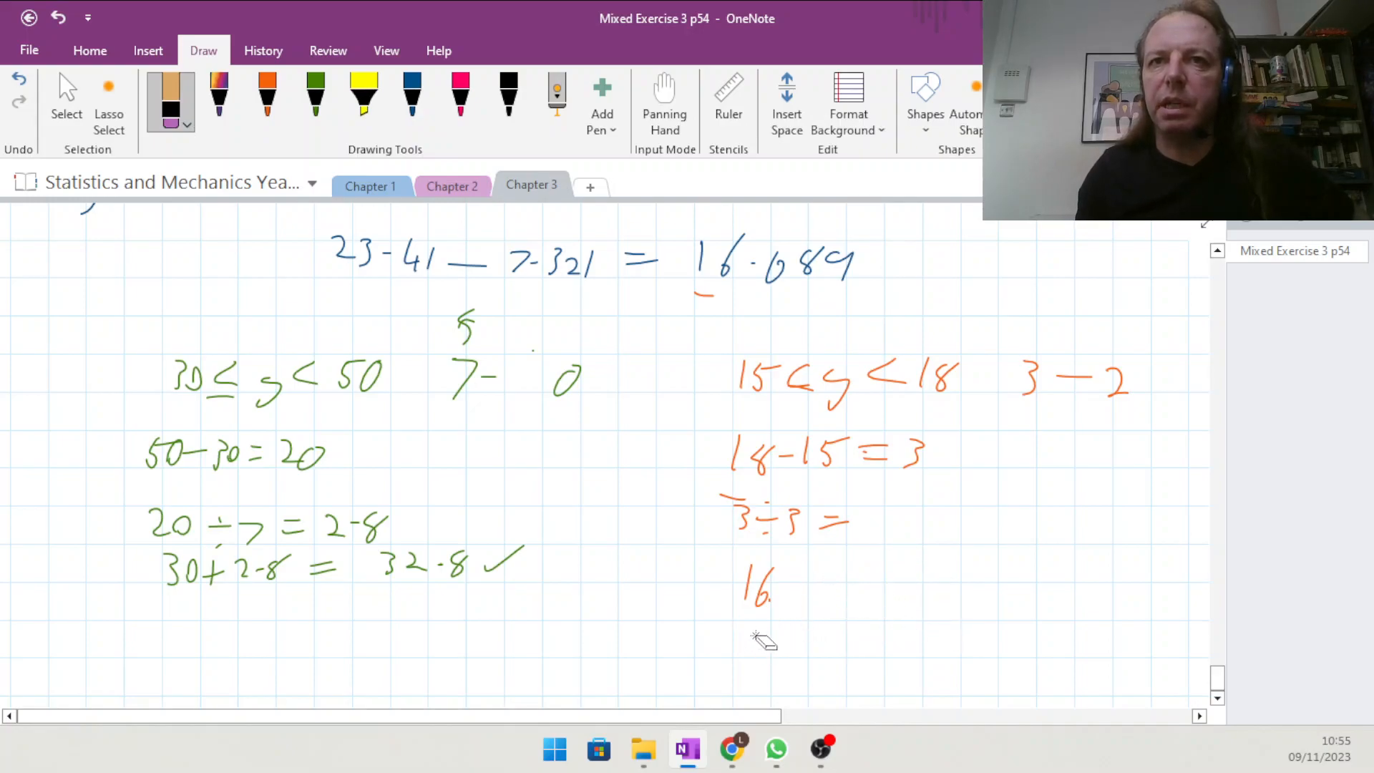
mouse_move(1048, 380)
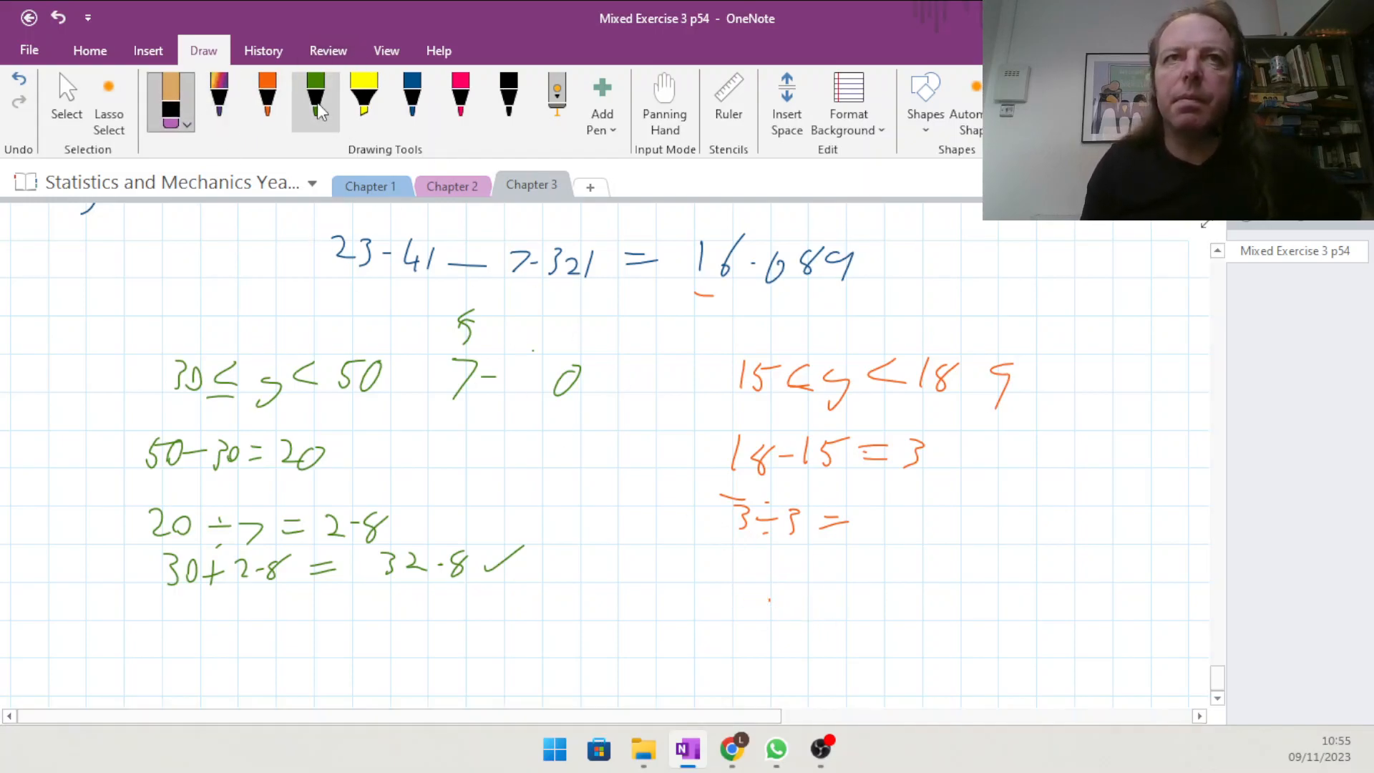
click(267, 101)
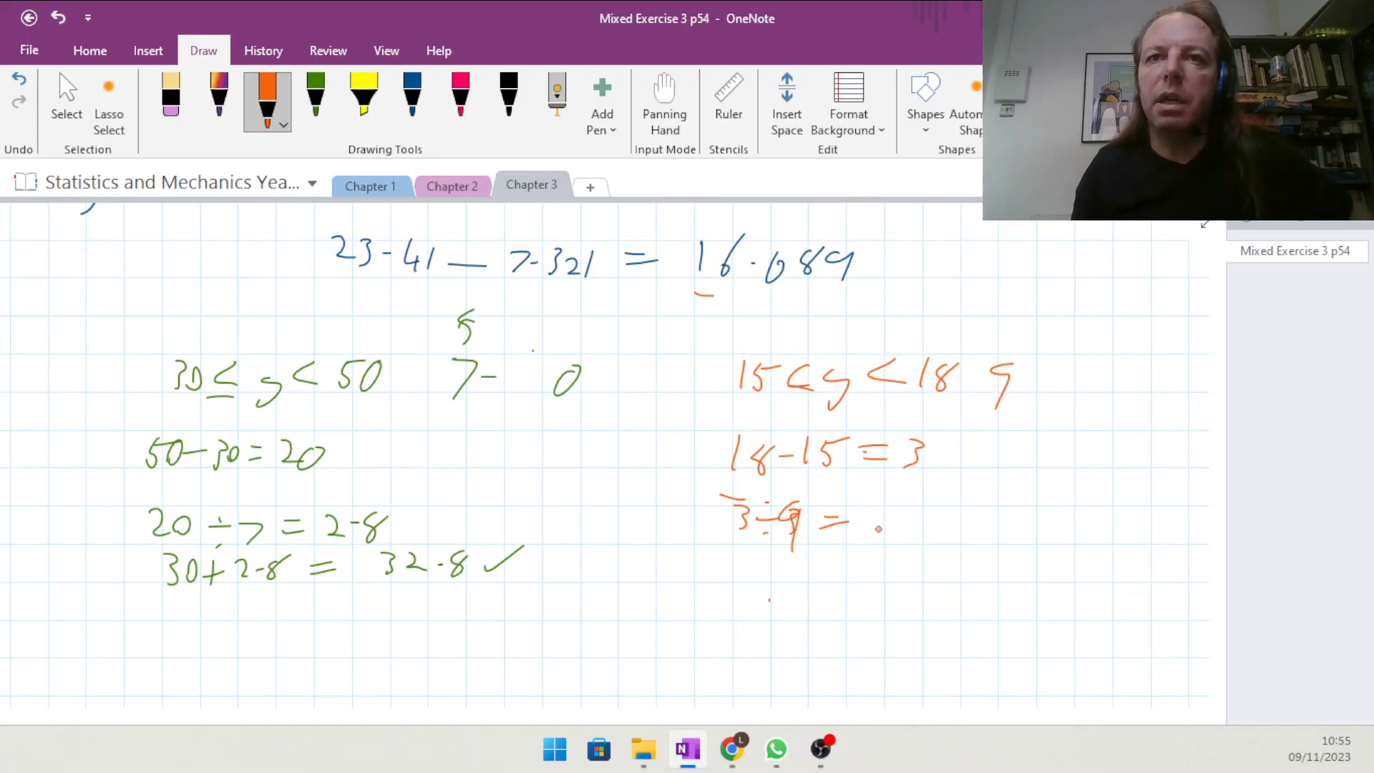
drag(880, 504, 888, 544)
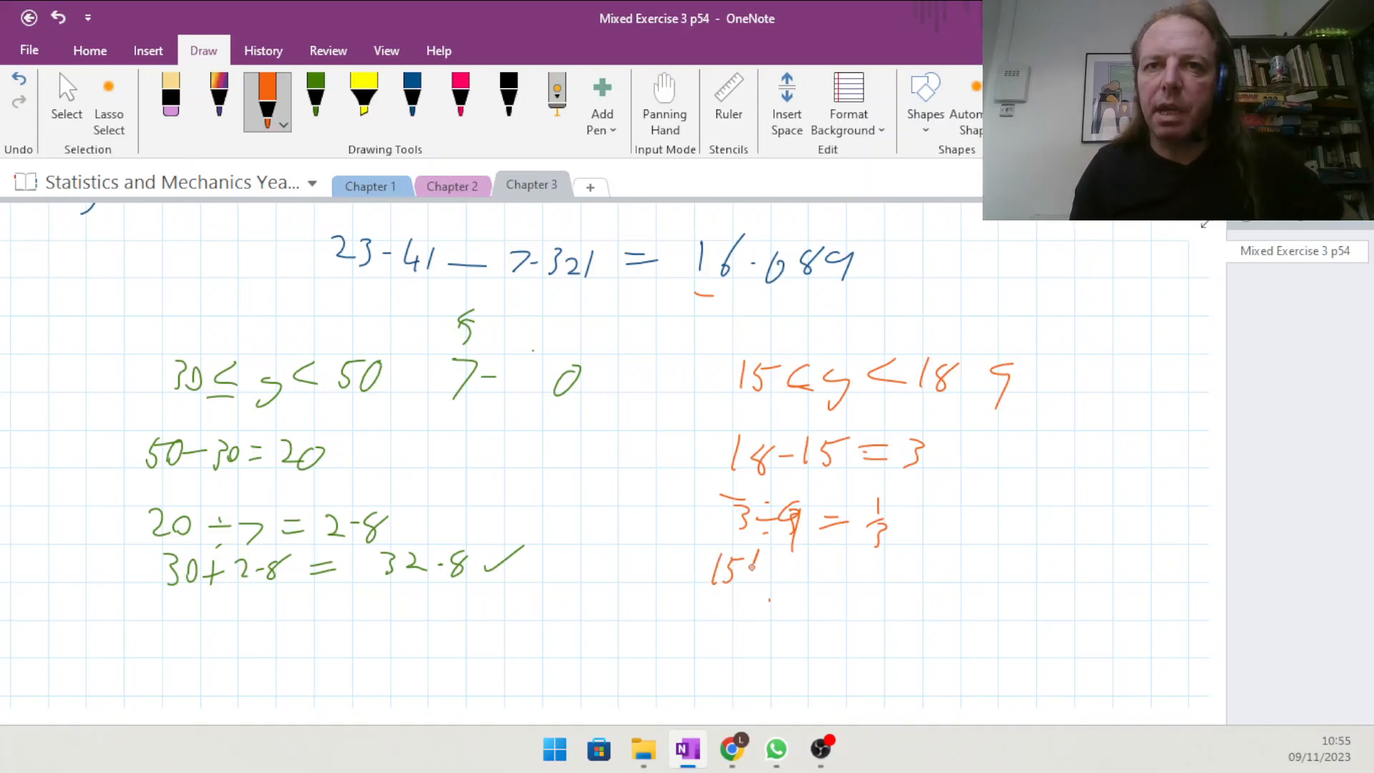
List the third-knot speeds 15⅓, 15⅔, 16, 16⅓.
drag(744, 561, 762, 586)
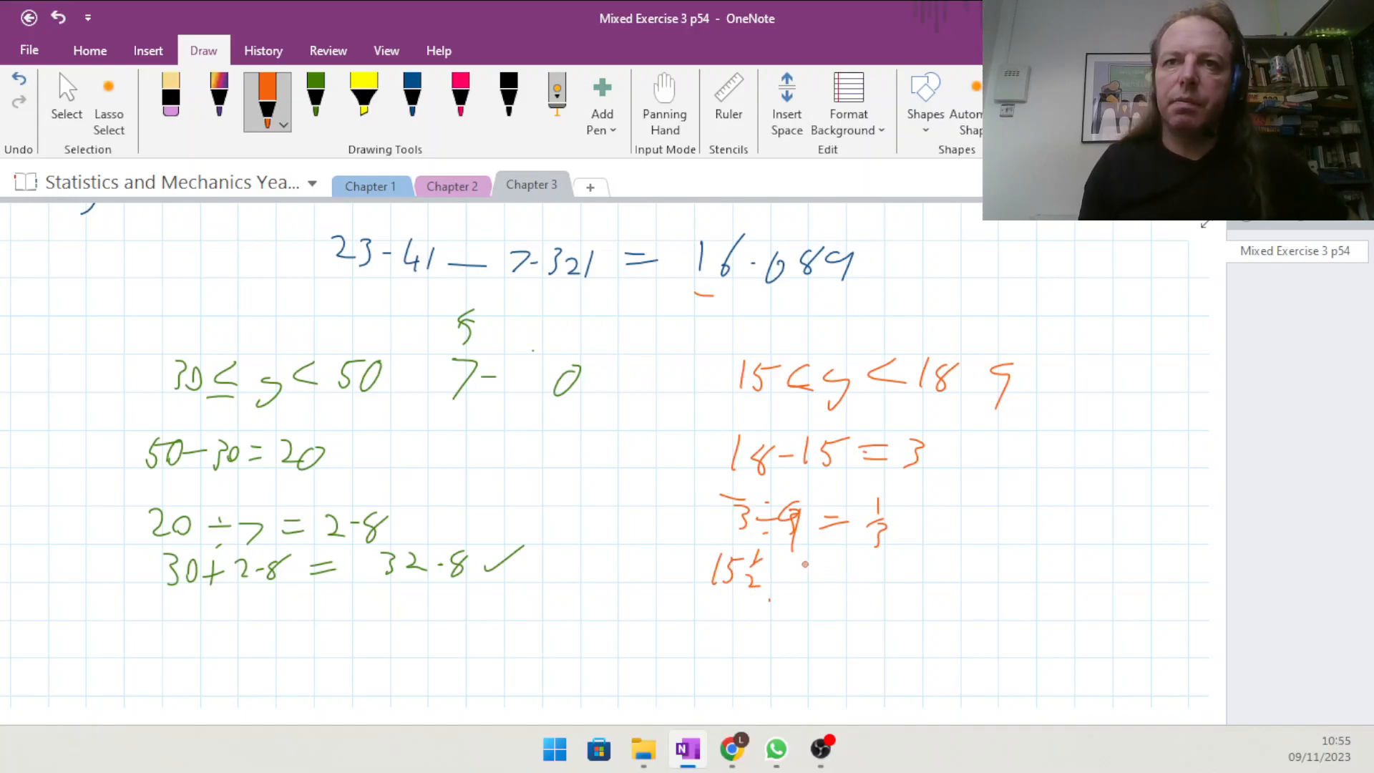
drag(788, 569, 824, 574)
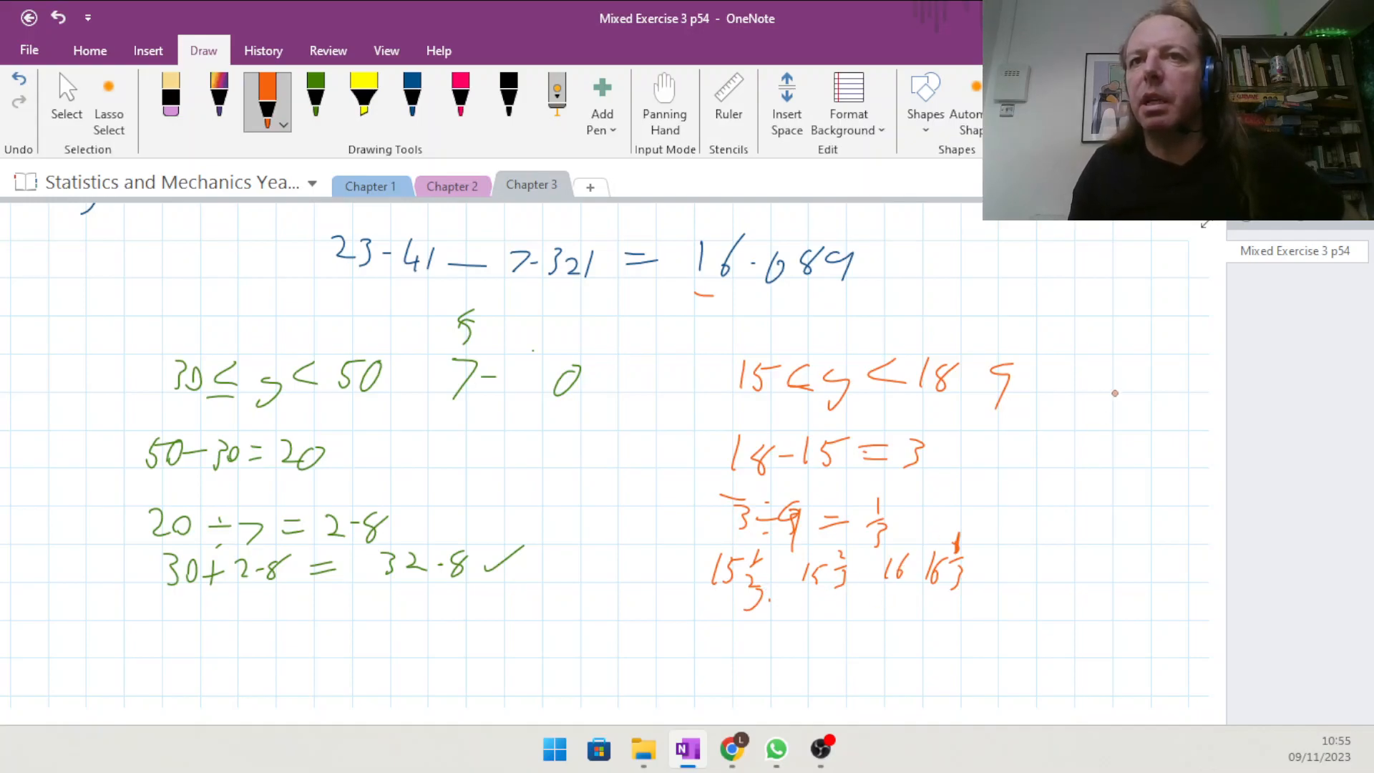
drag(1052, 376, 1130, 368)
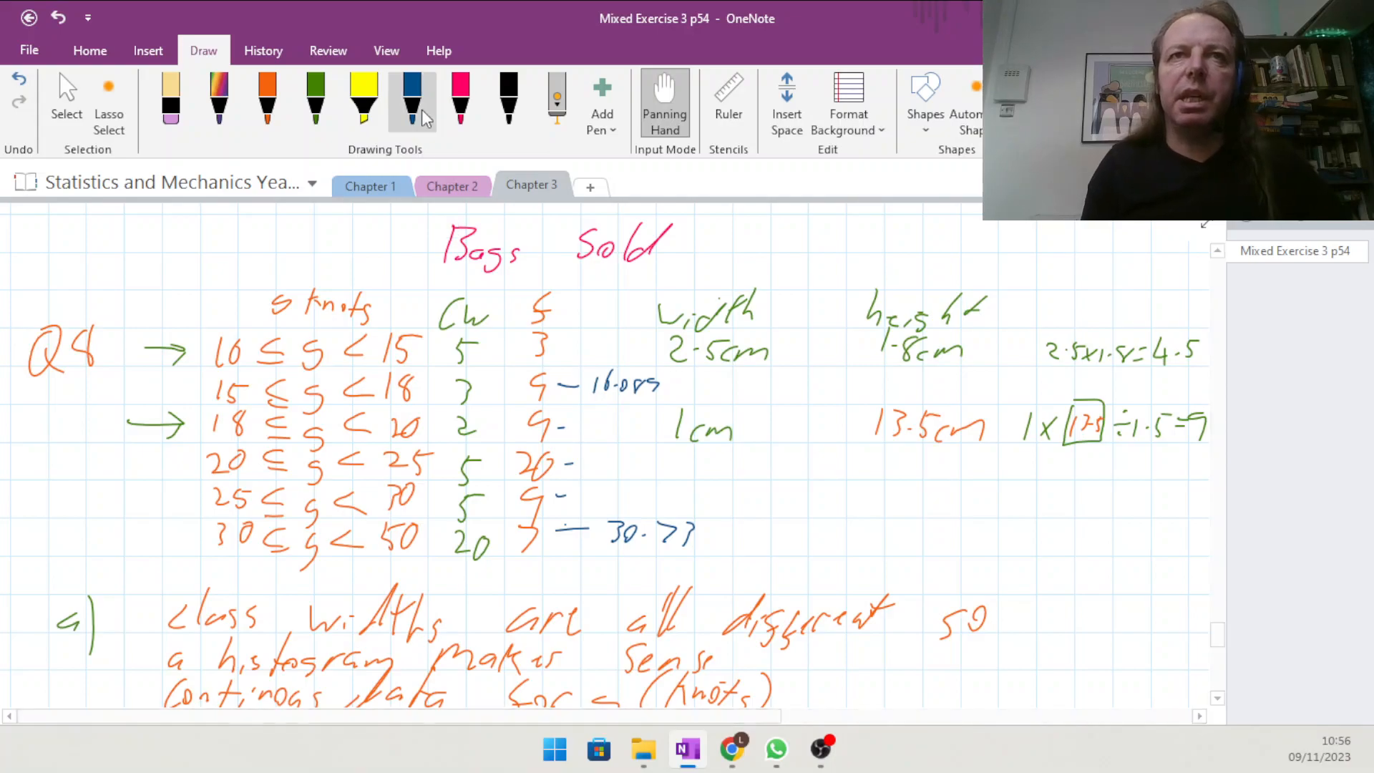
Start the dark blue sum 6 + 9 + 20 + 9 = beside the Q8 table.
click(412, 96)
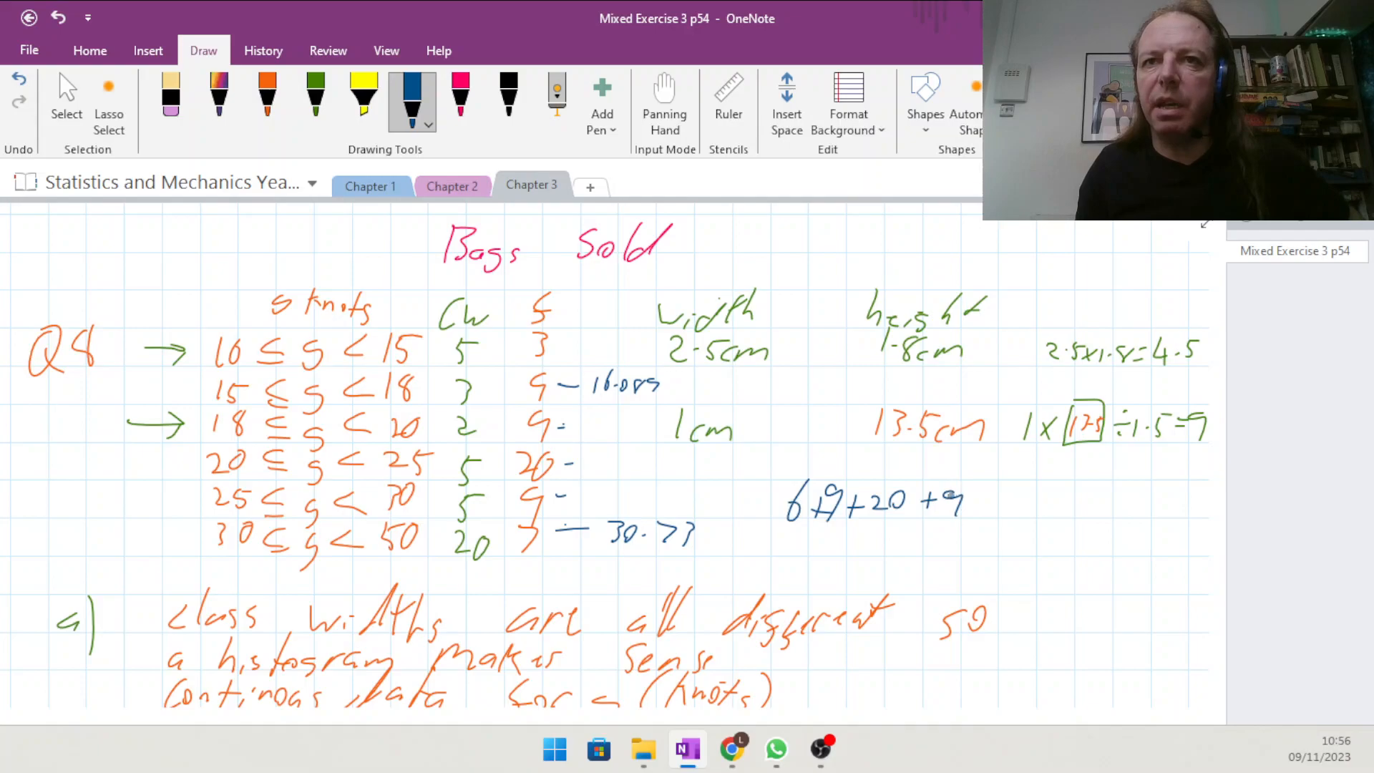
click(990, 499)
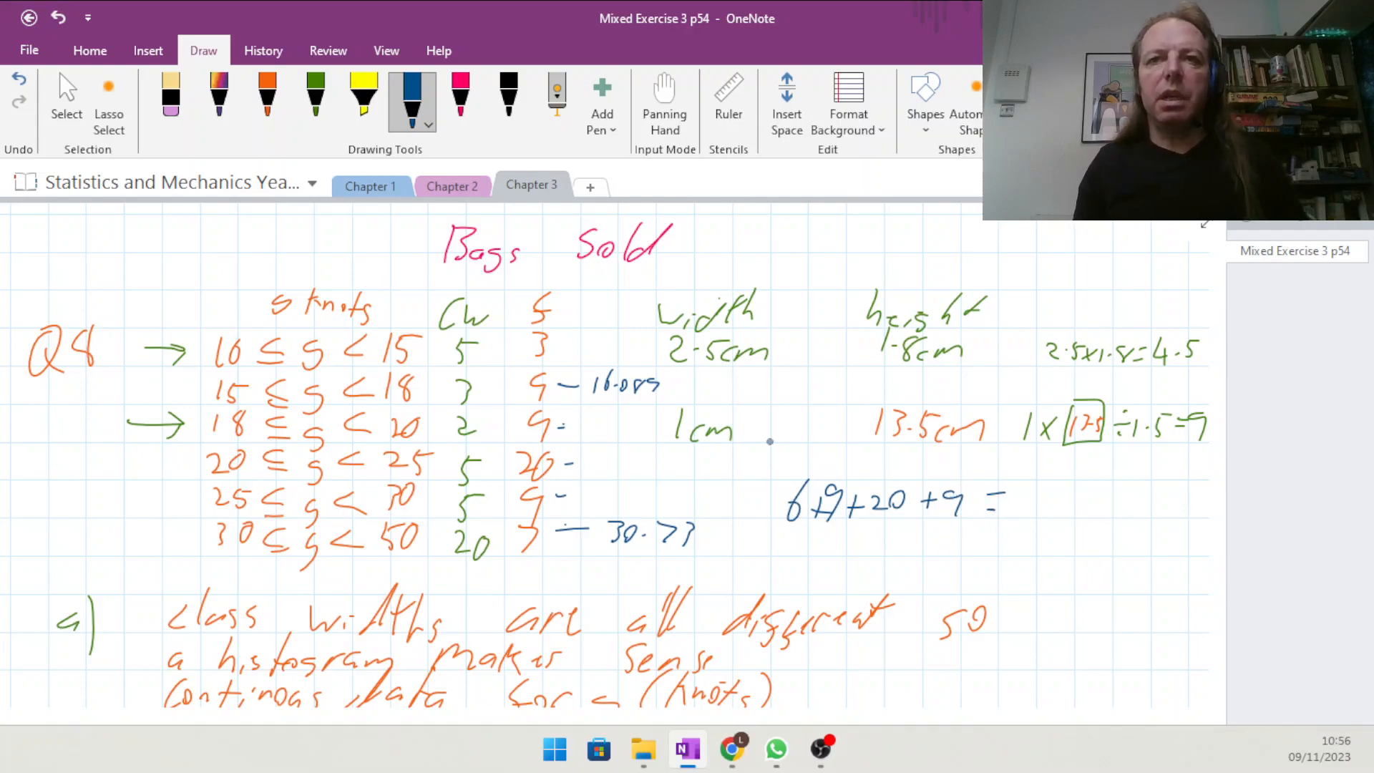
click(664, 96)
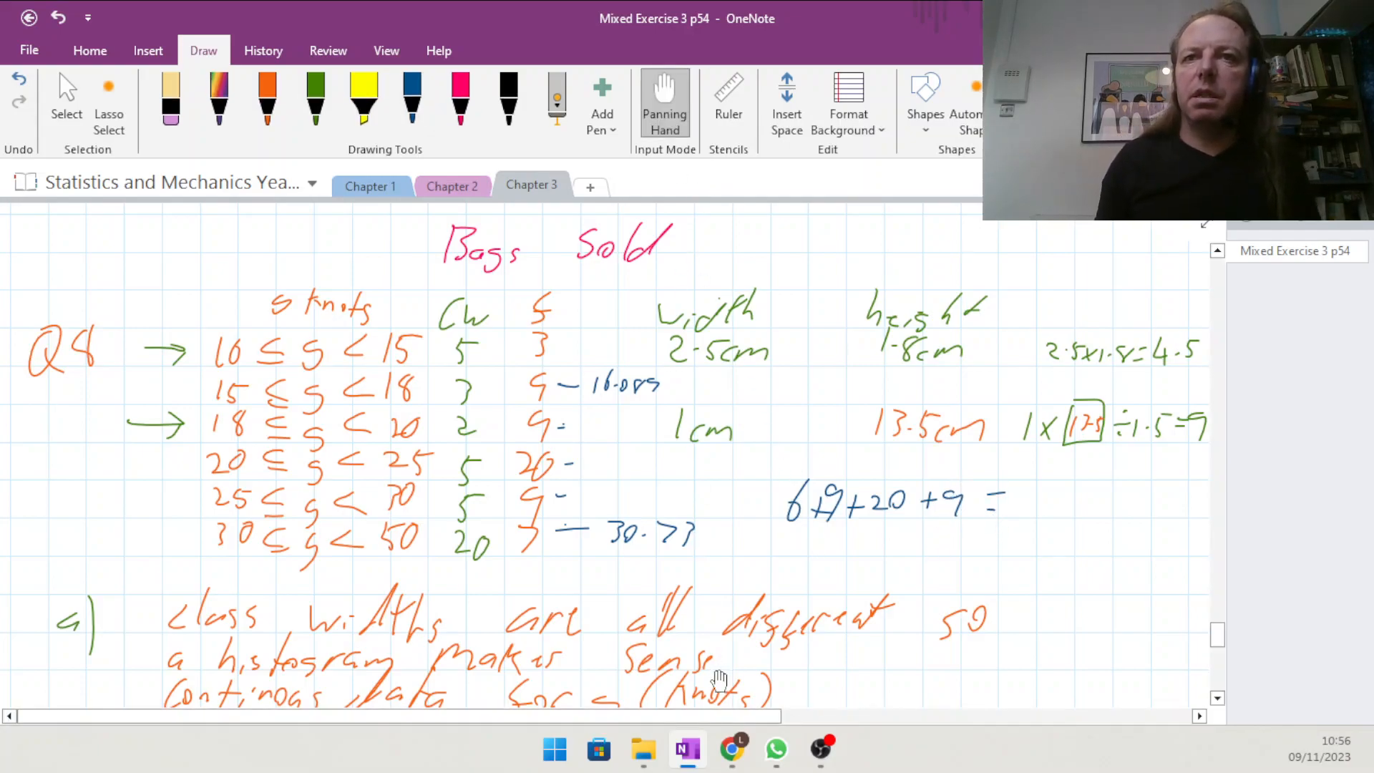
Write 6 + 9 + 20 + 9 = in dark blue below the working.
scroll(down, 3)
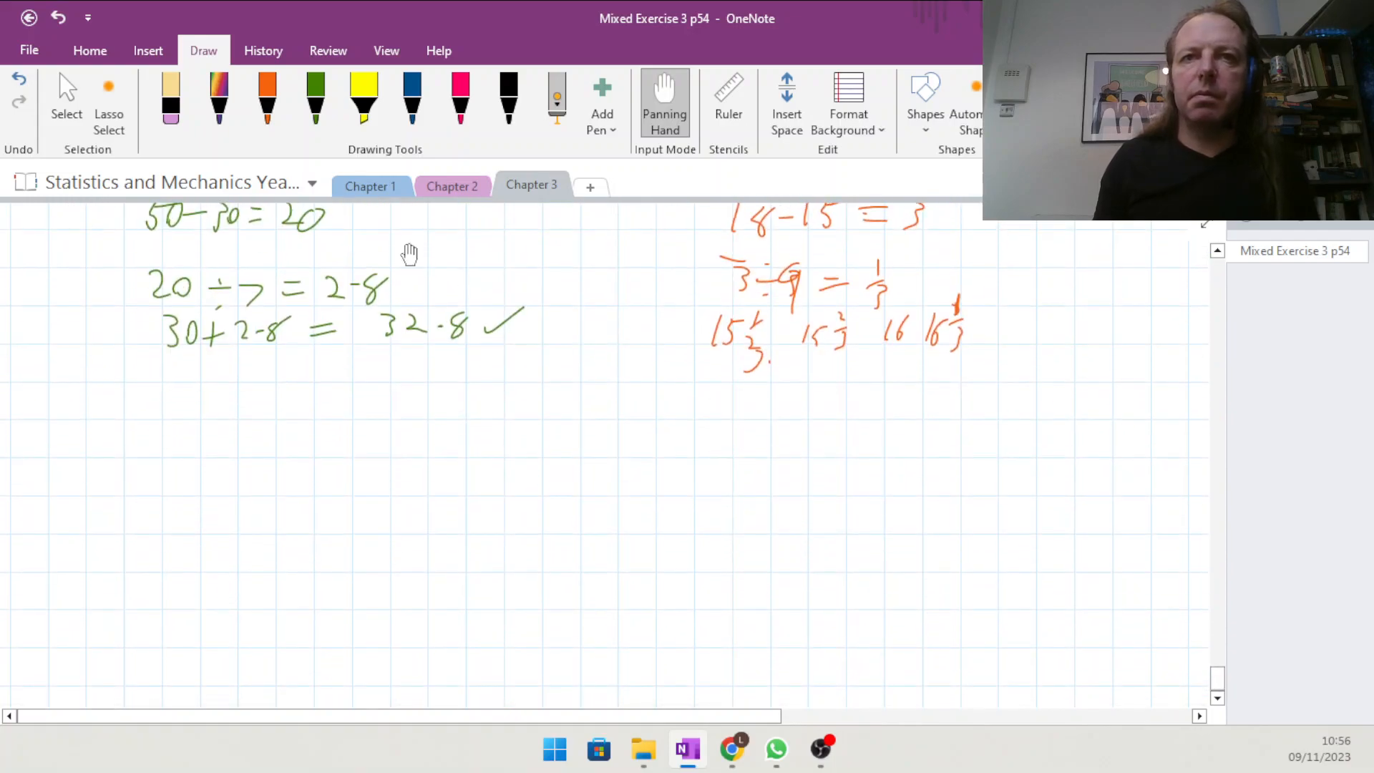
click(411, 100)
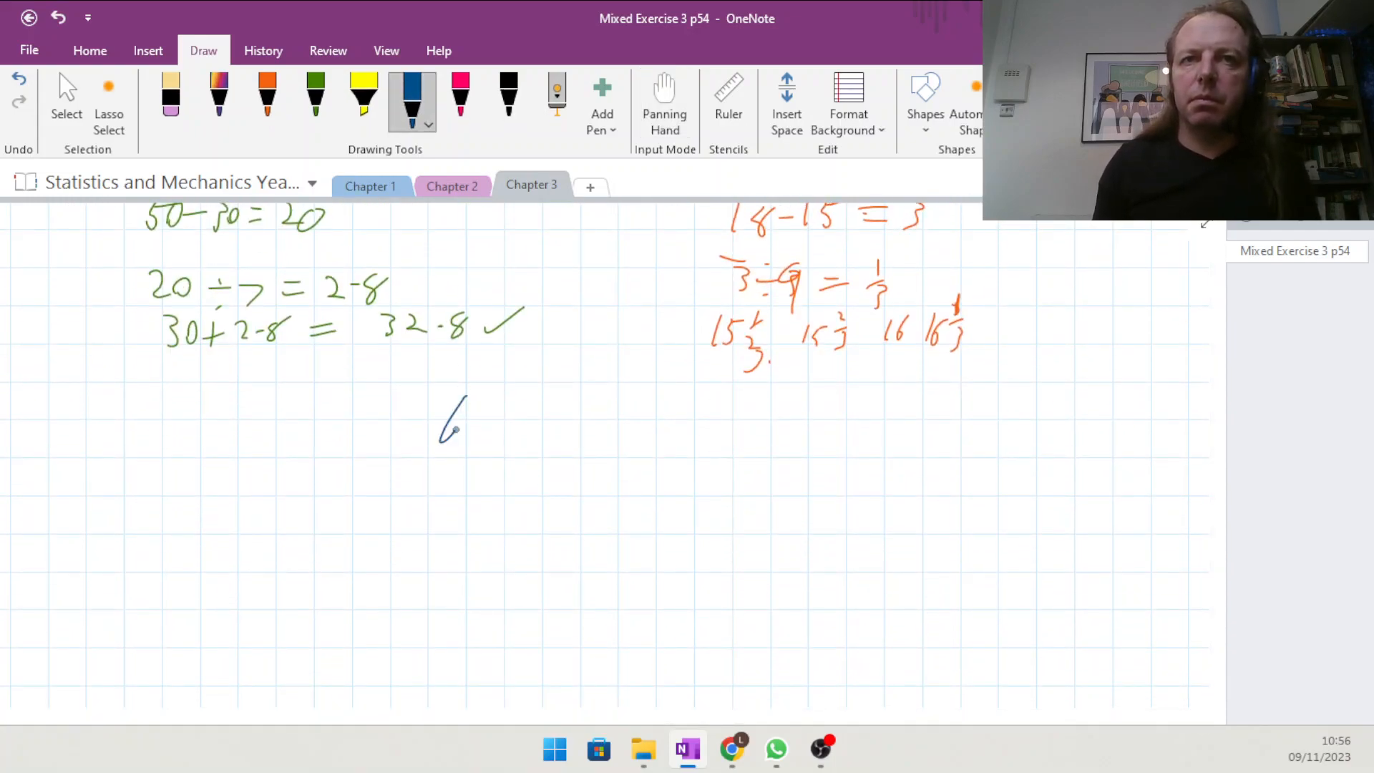
drag(438, 420, 587, 421)
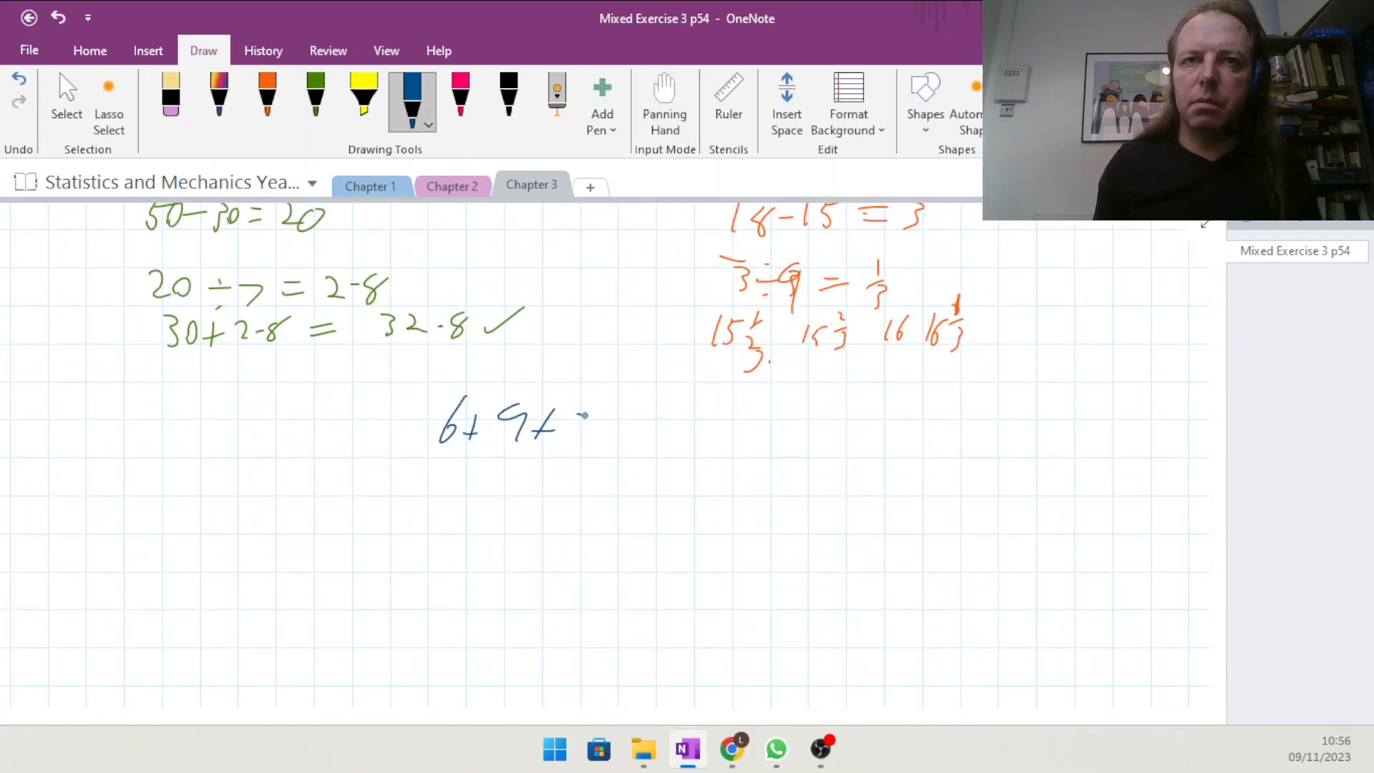
drag(578, 425, 709, 429)
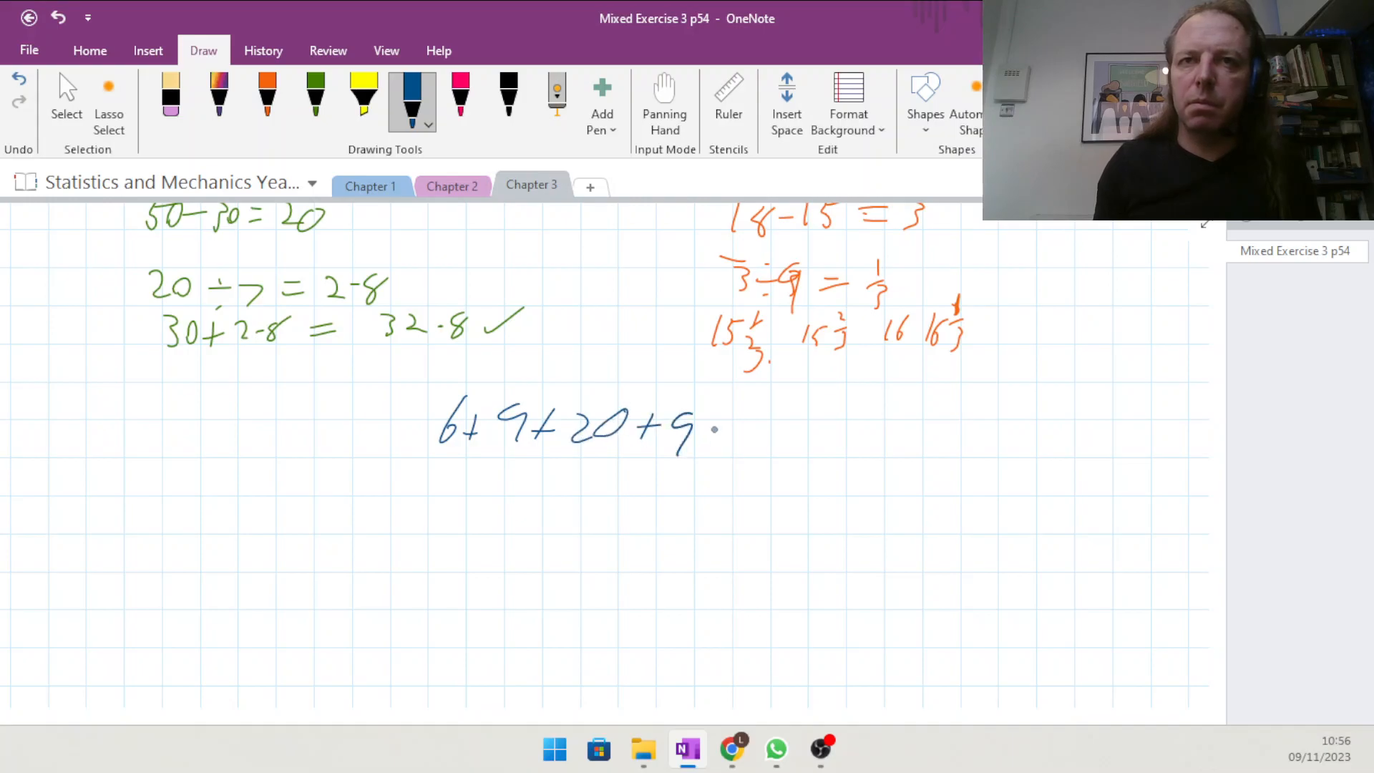
drag(718, 429, 739, 429)
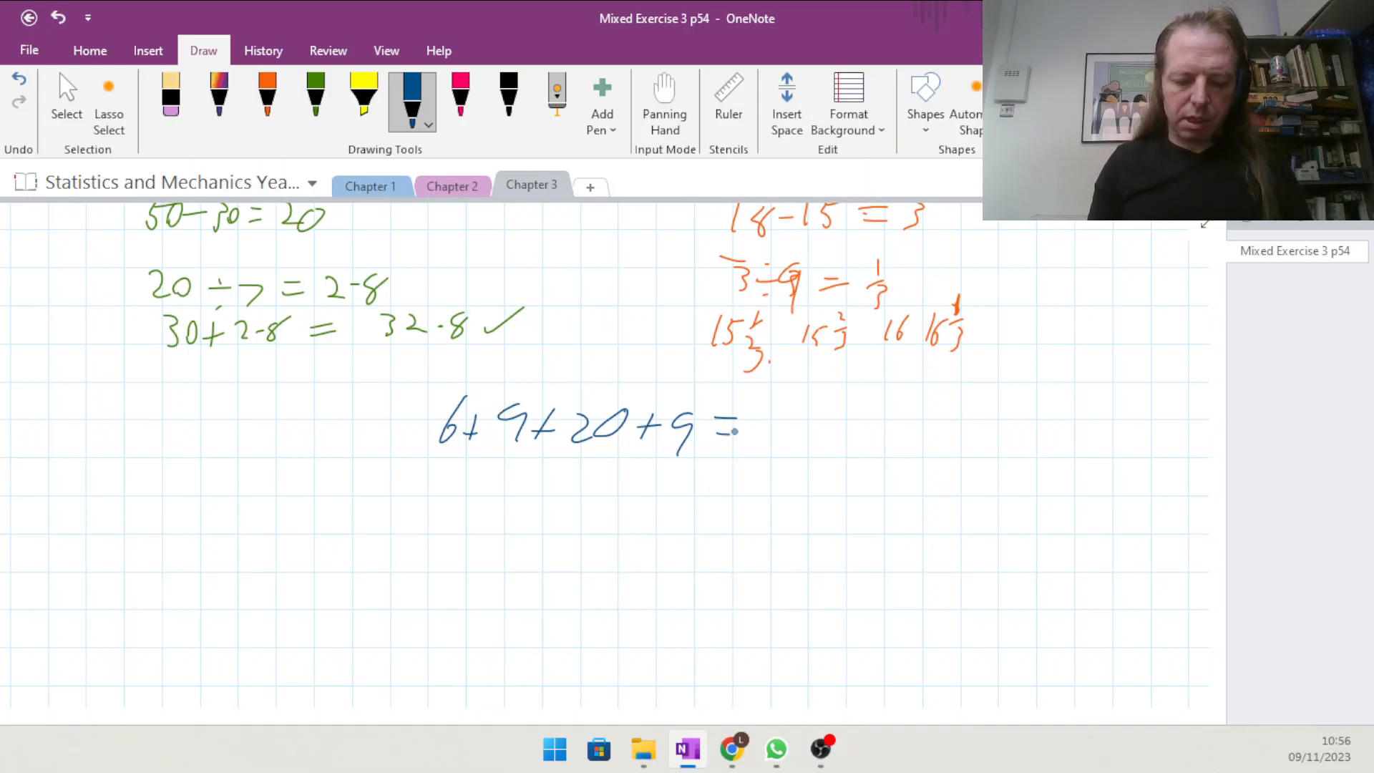
Complete the sum with the total 44 days.
drag(771, 412, 784, 451)
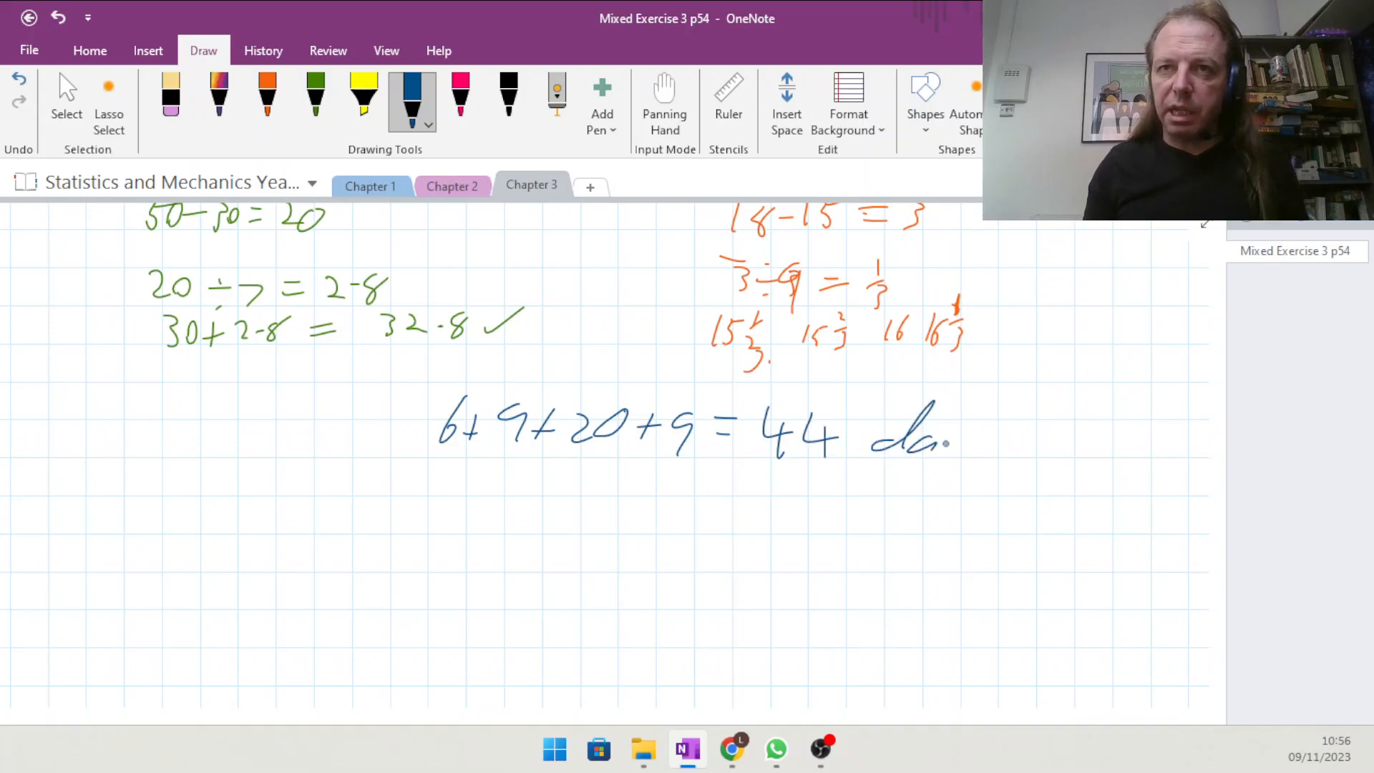
drag(937, 437, 990, 473)
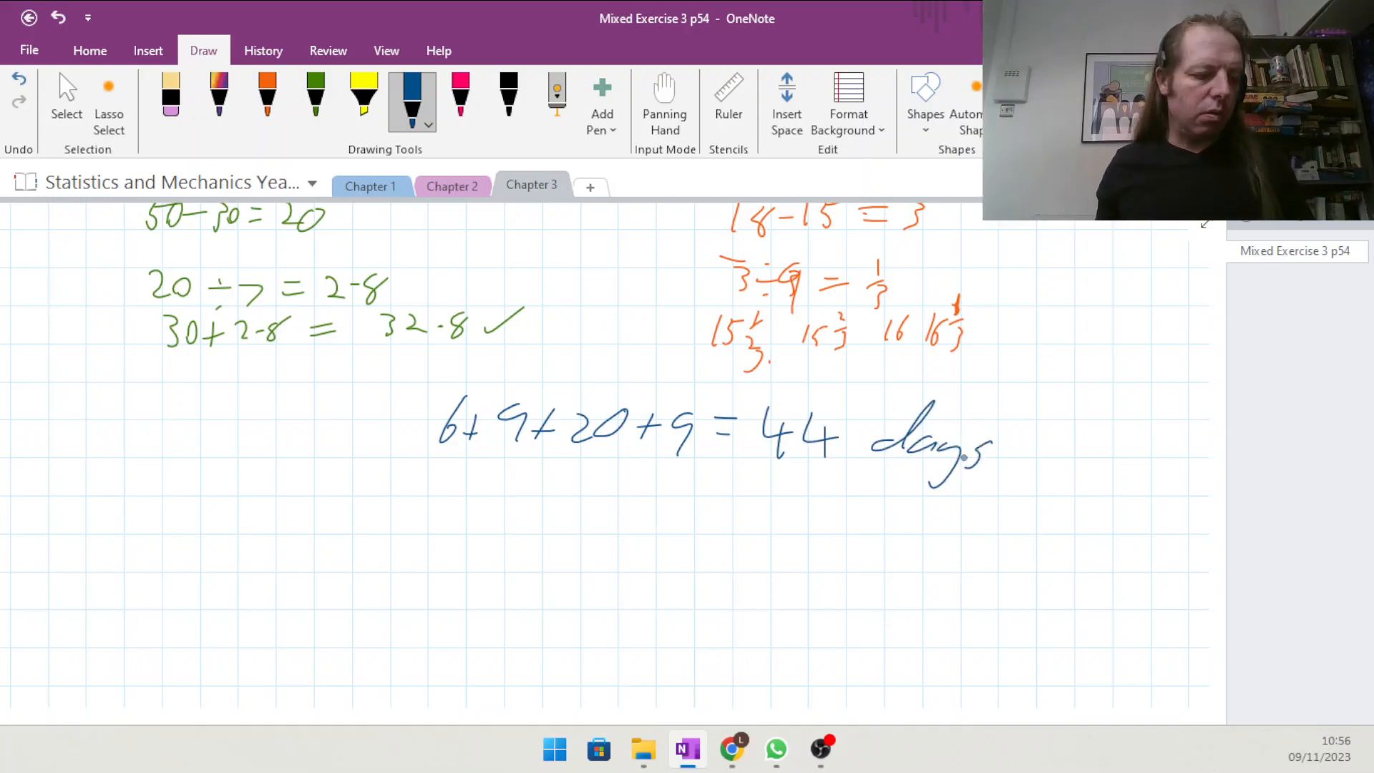